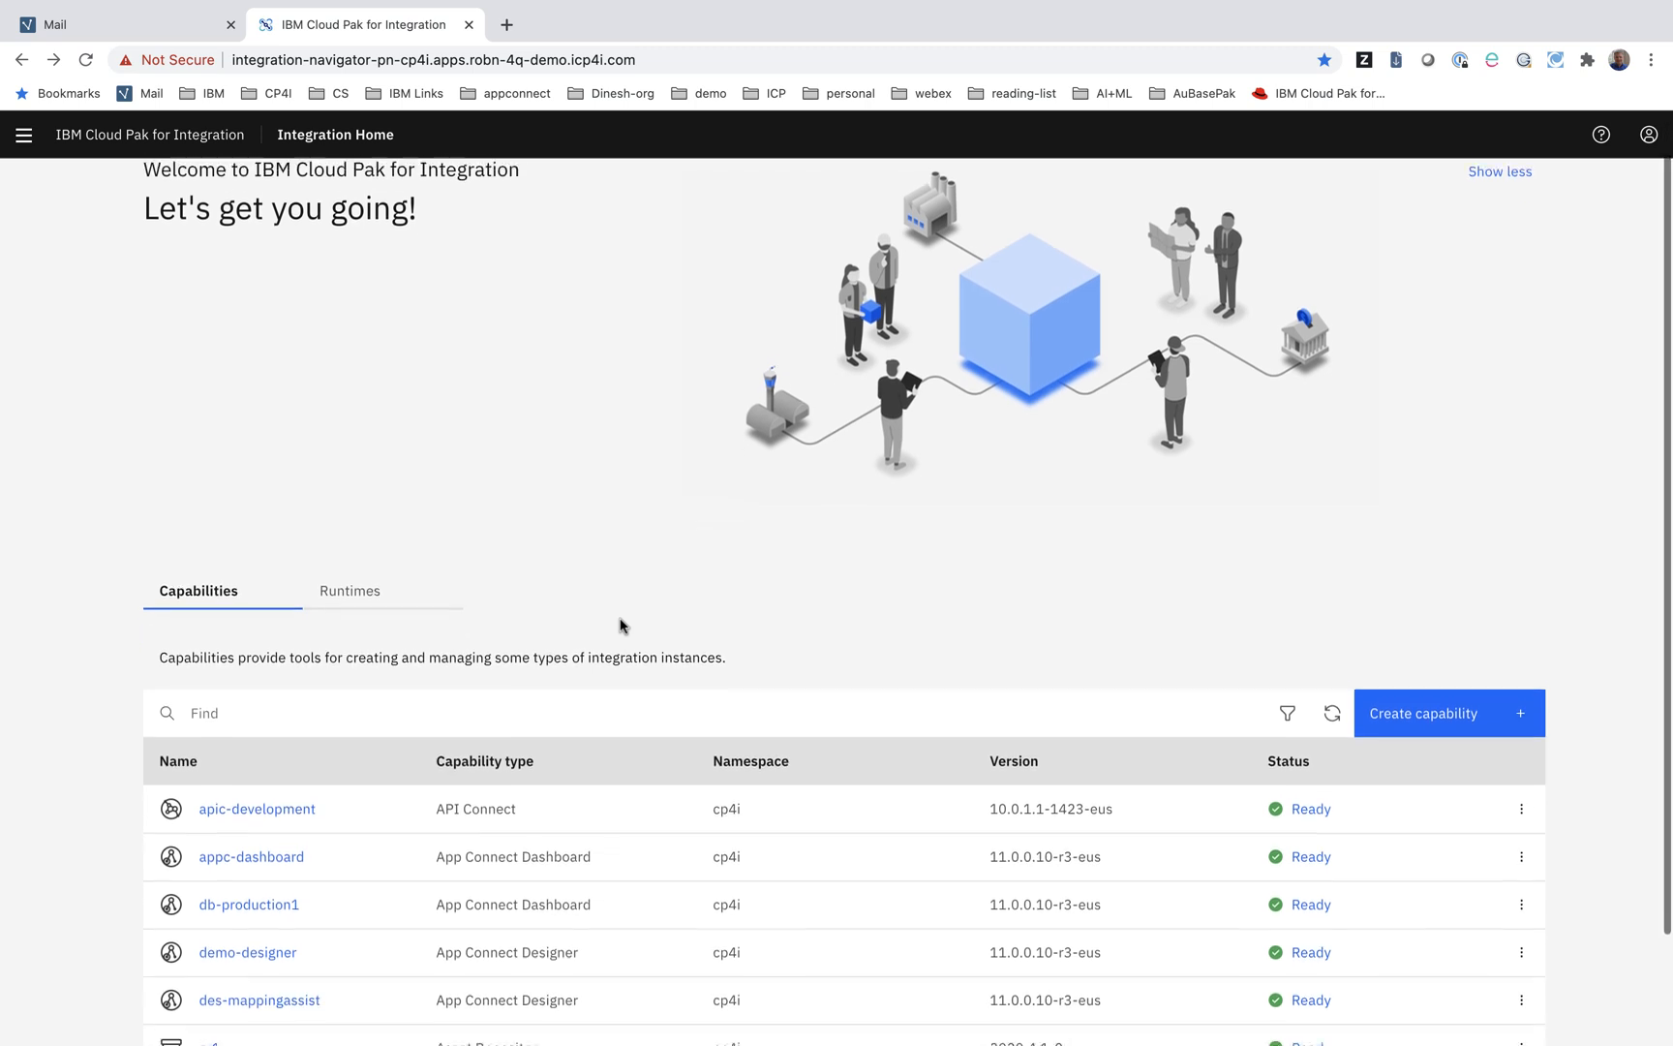
# - Scroll down Integration Home and start creating a new capability
pyautogui.scroll(-3)
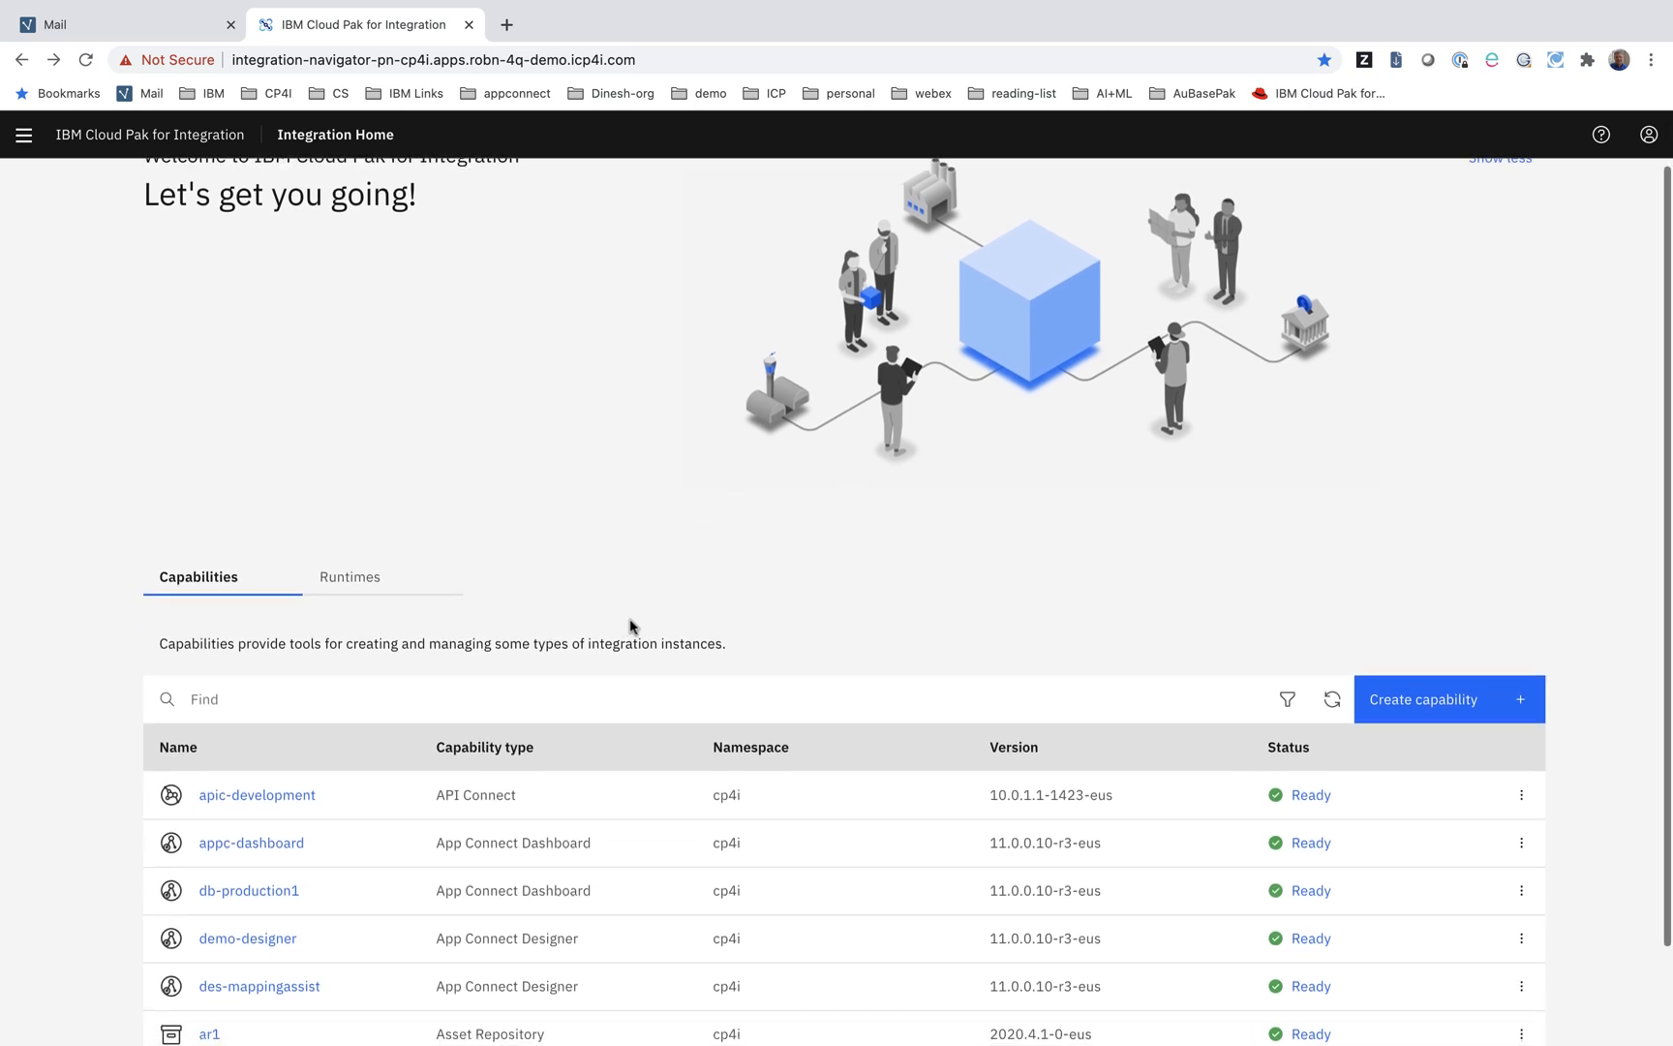
pyautogui.scroll(-3)
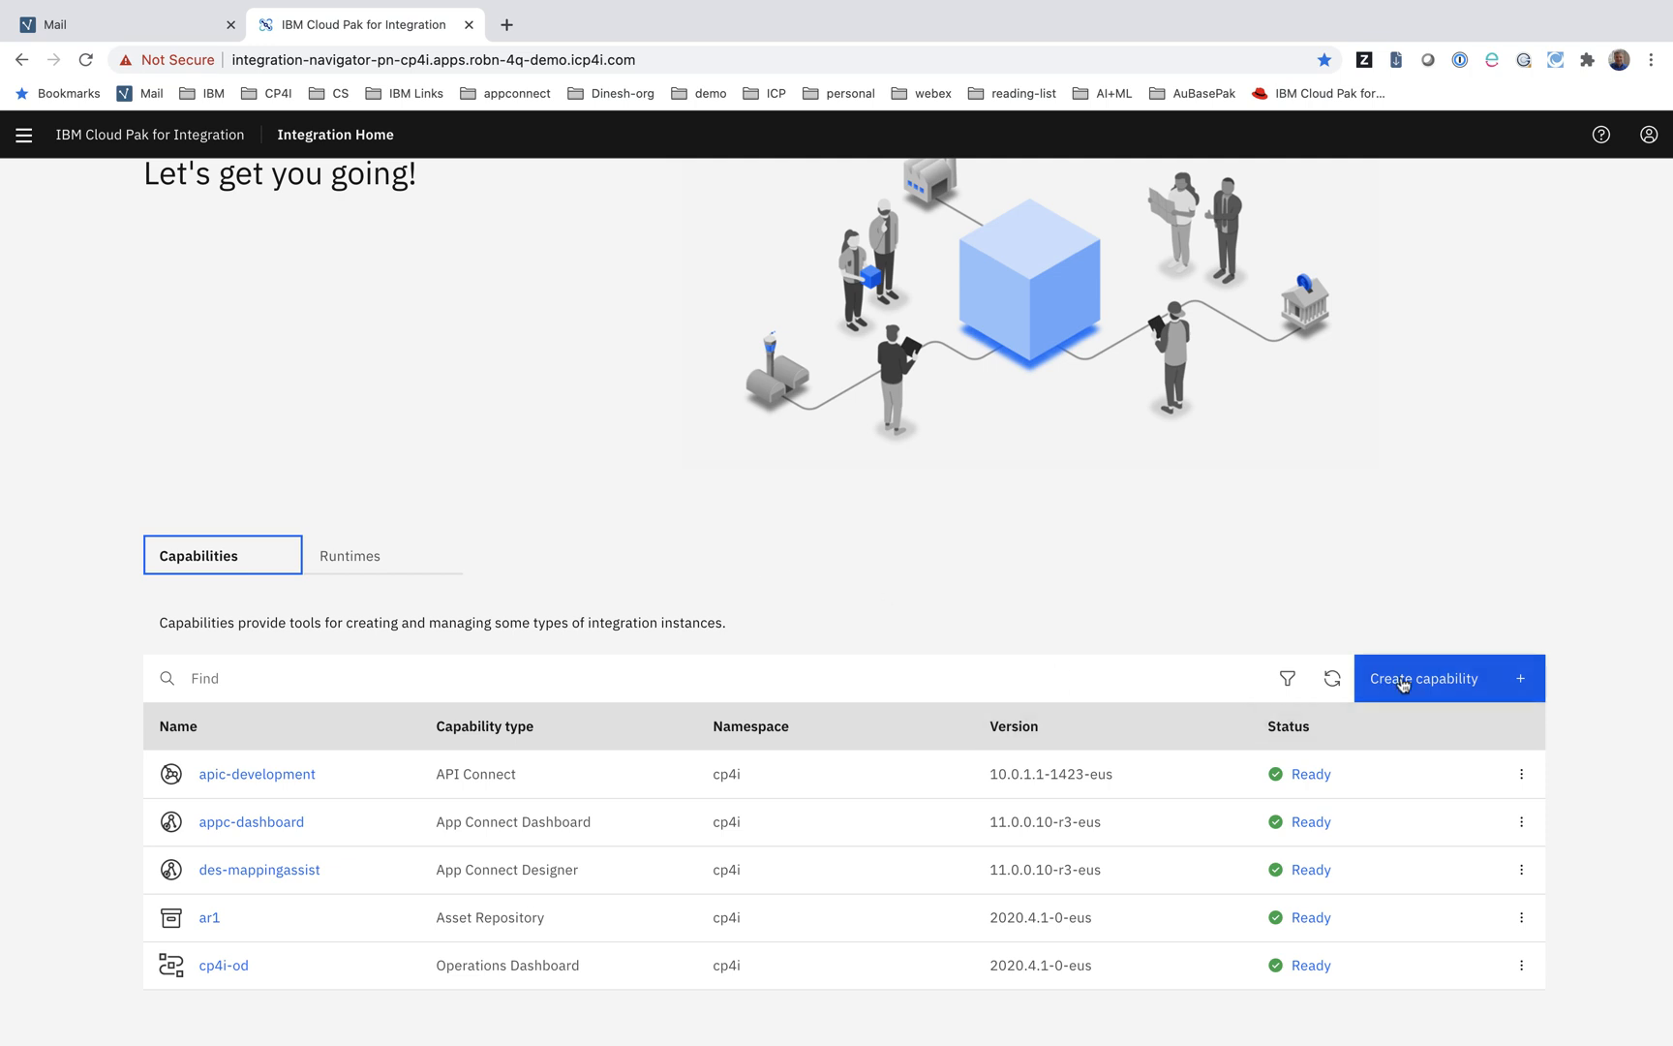
pyautogui.click(1423, 678)
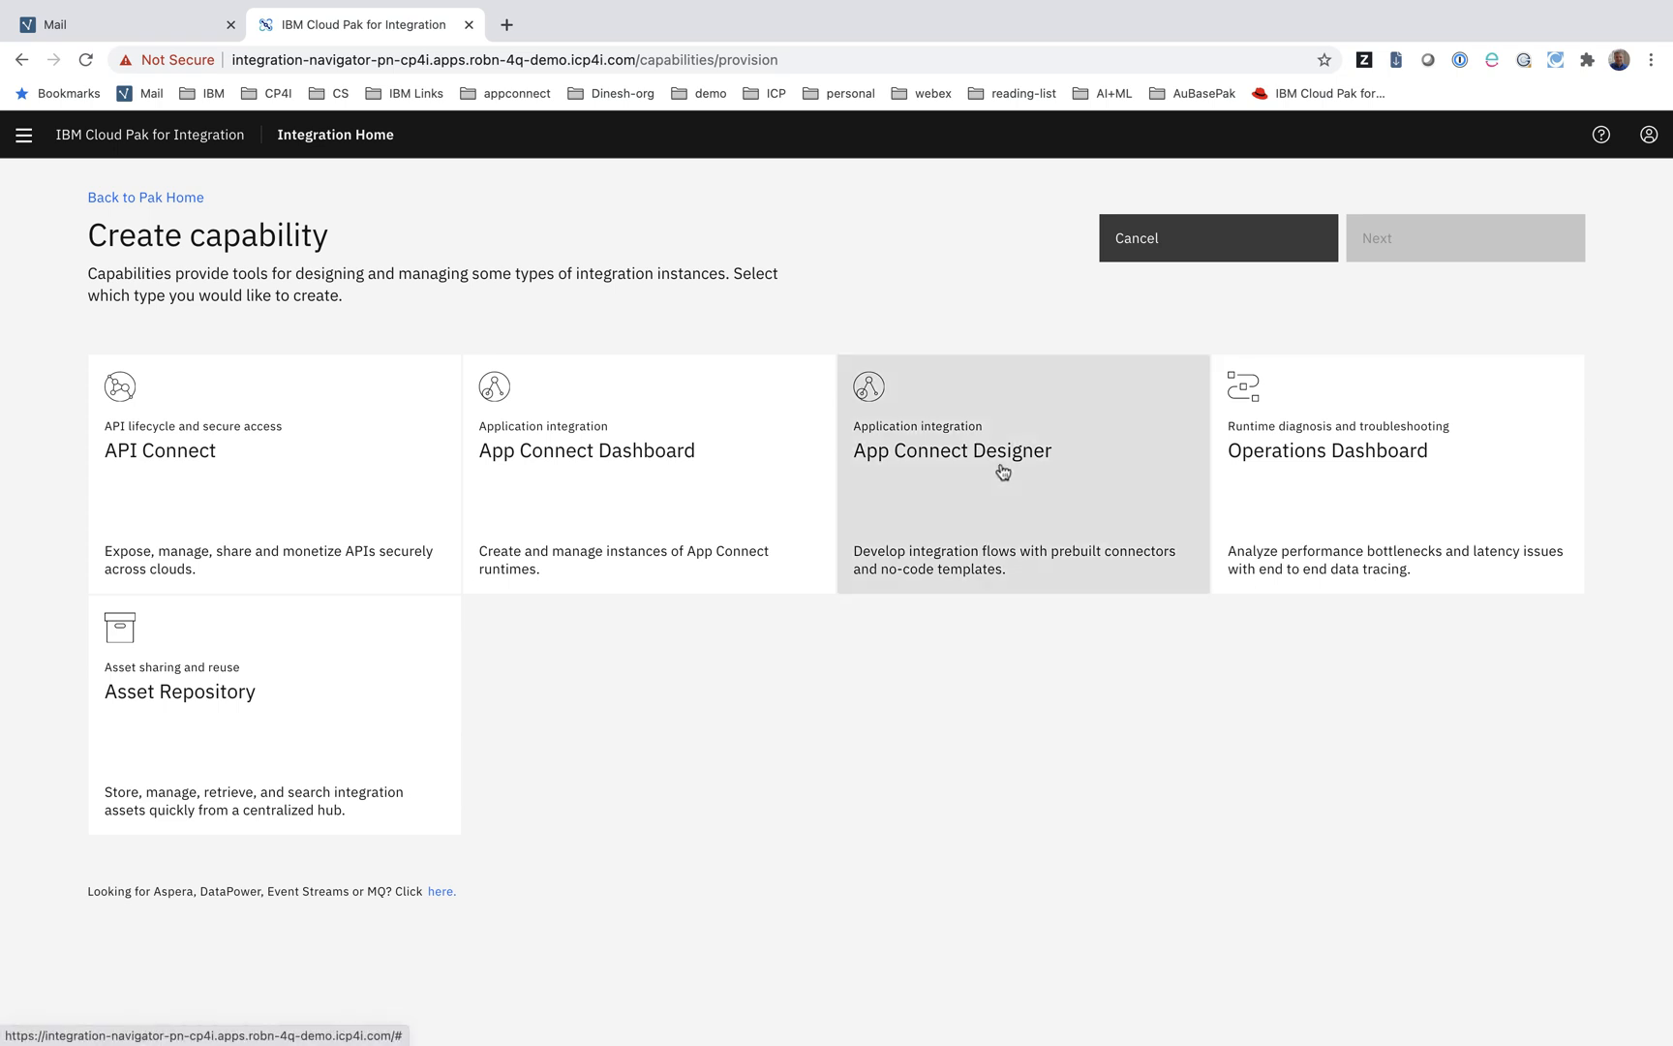
# - Choose App Connect Designer with the 'Development with mapping assist' instance type
pyautogui.click(950, 449)
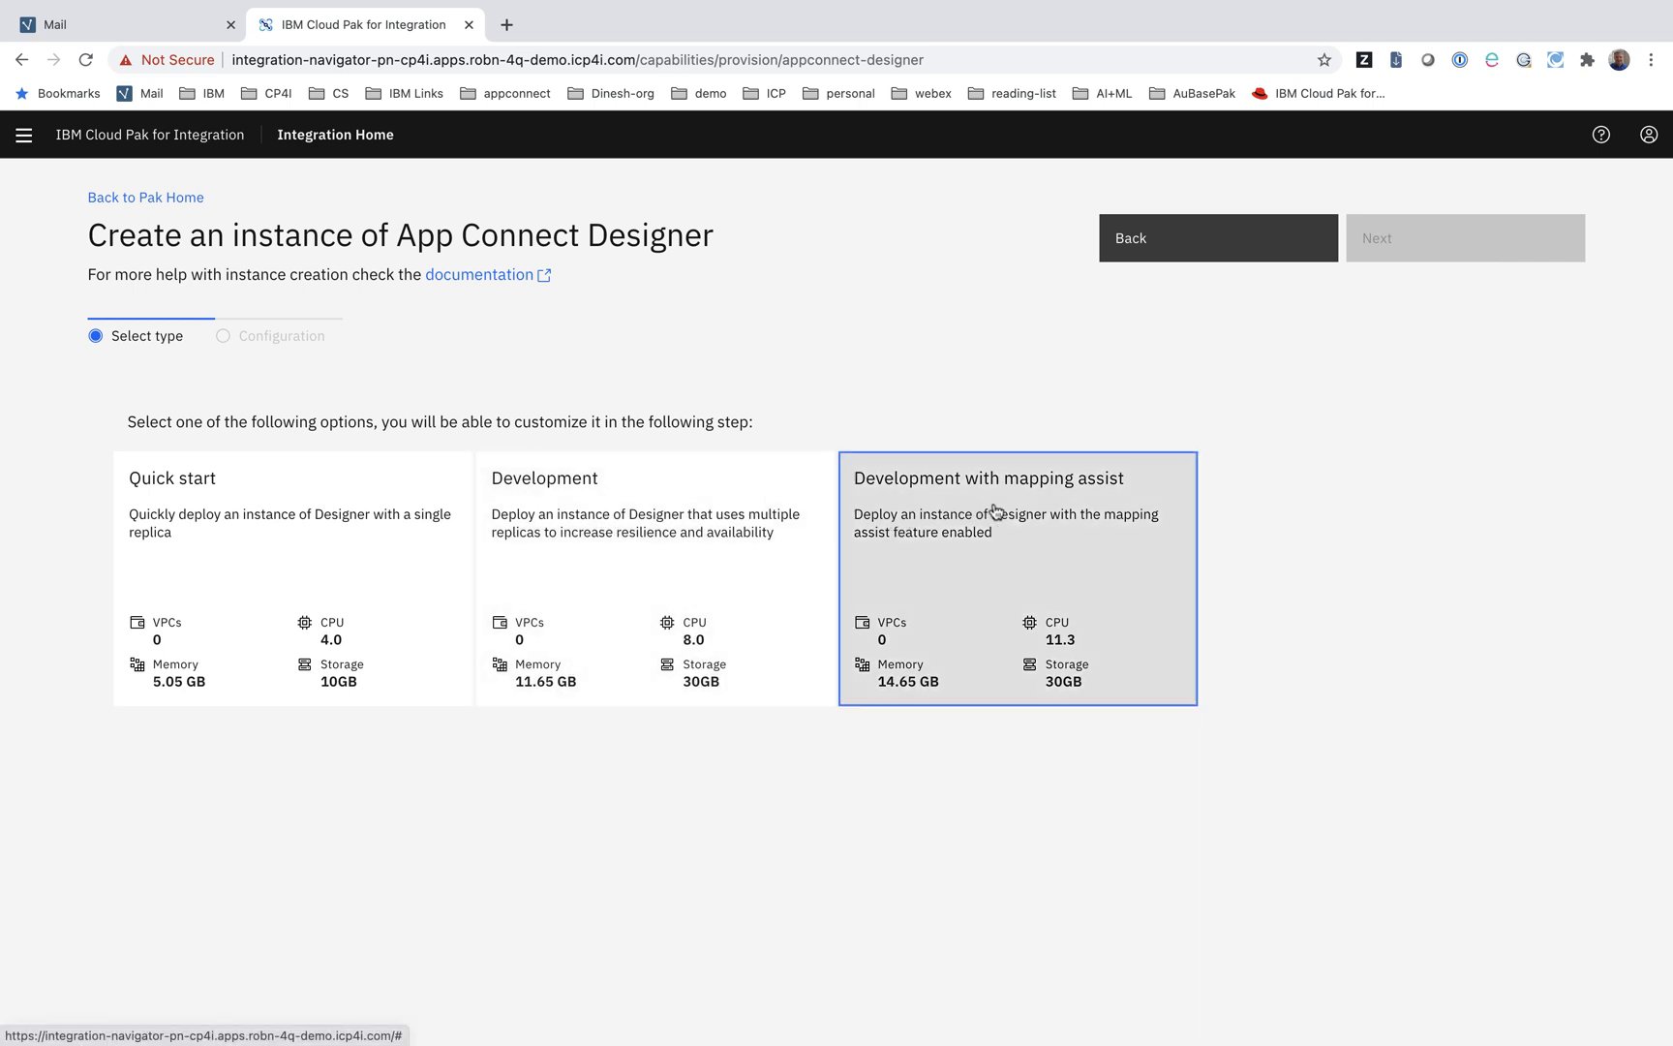
pyautogui.click(1016, 576)
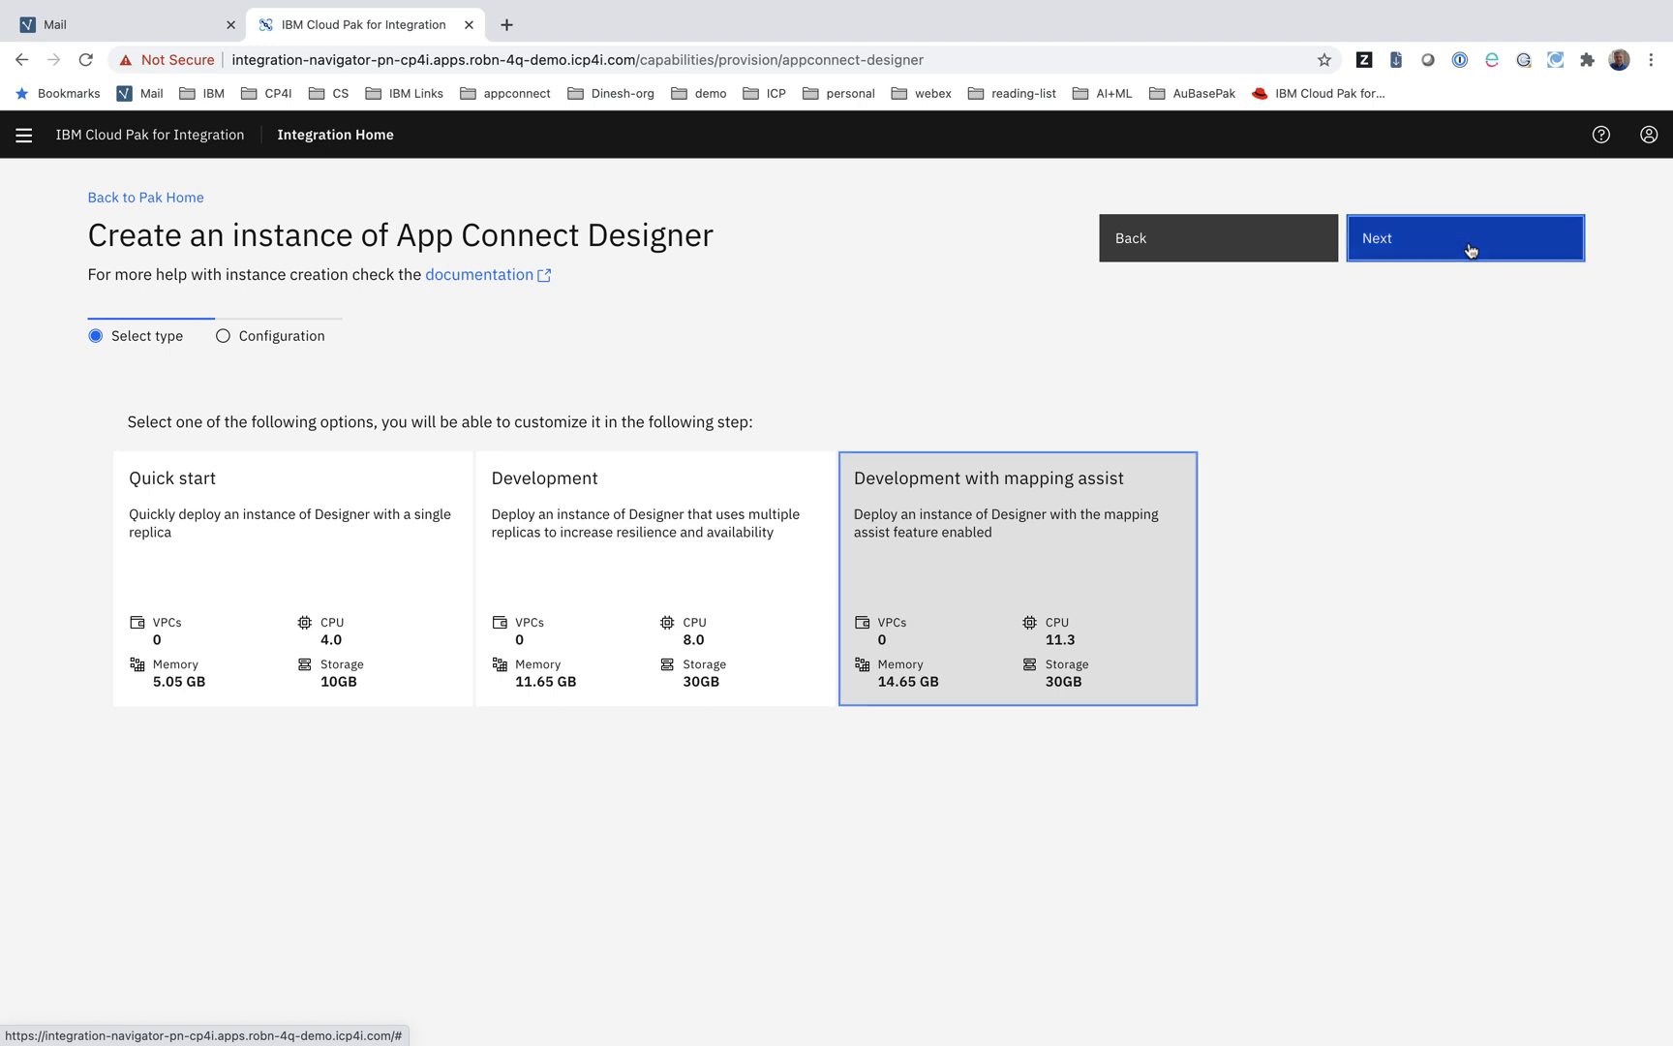
# - Enter instance name demo-designer and select gp2 as the storage class
pyautogui.click(1463, 237)
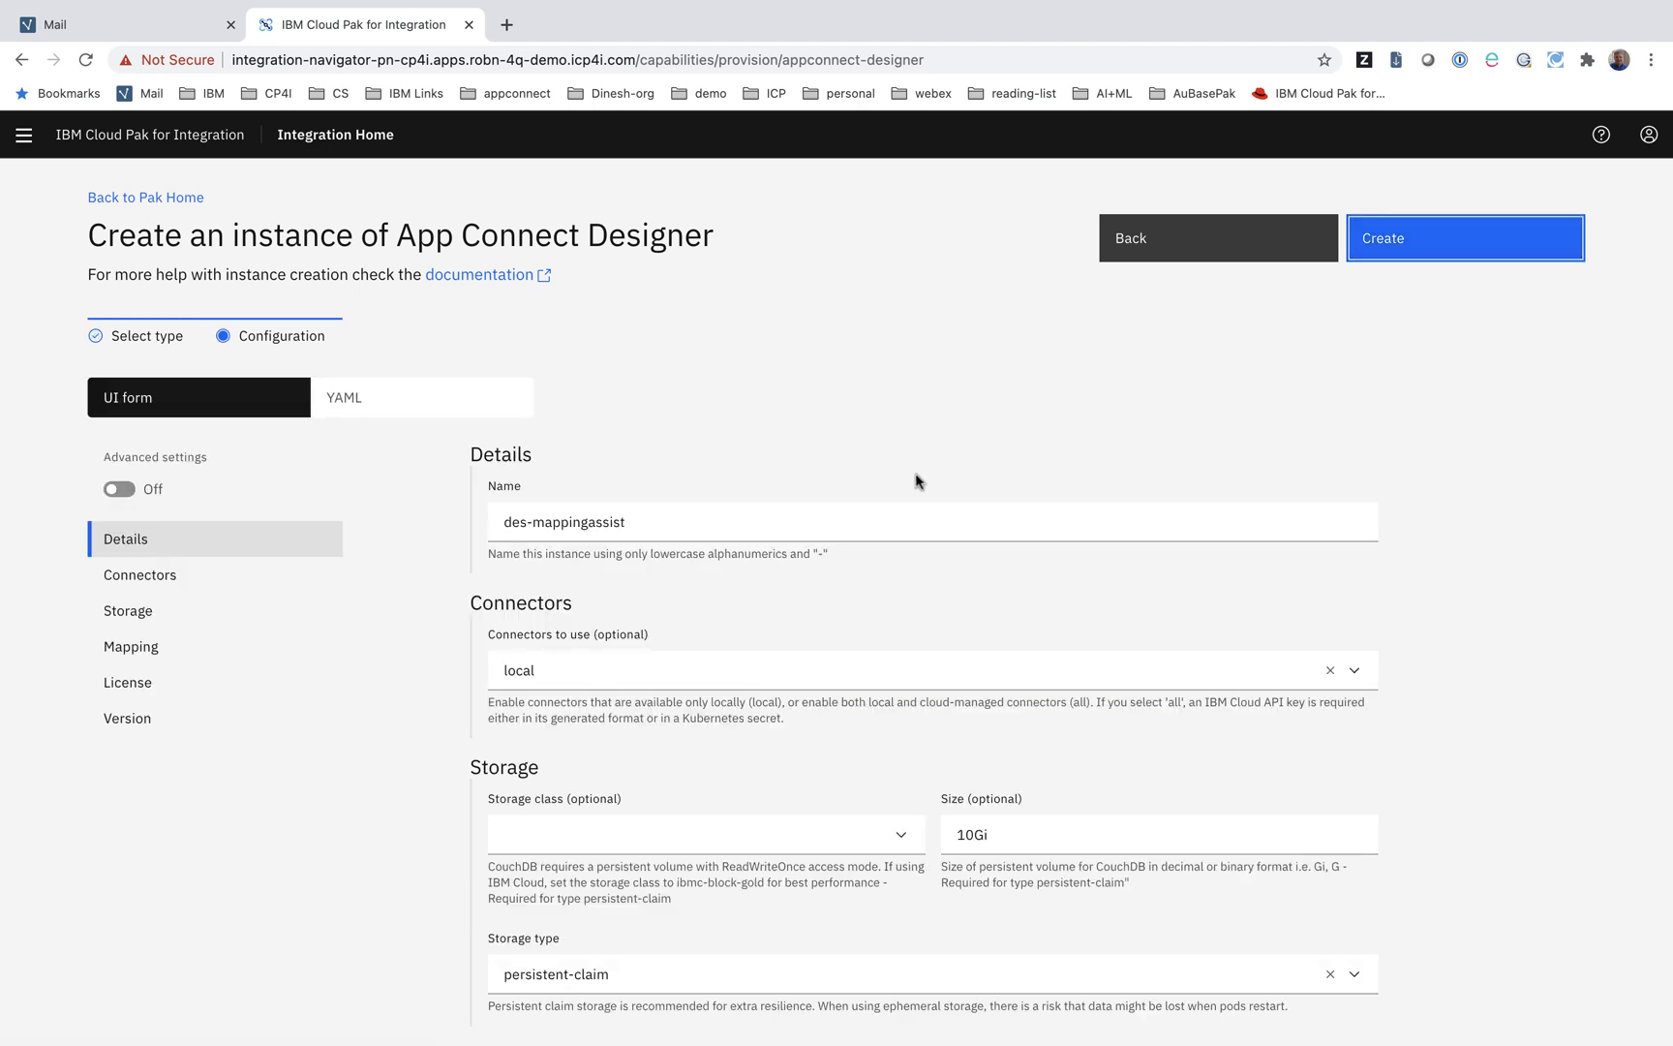
pyautogui.moveTo(343, 597)
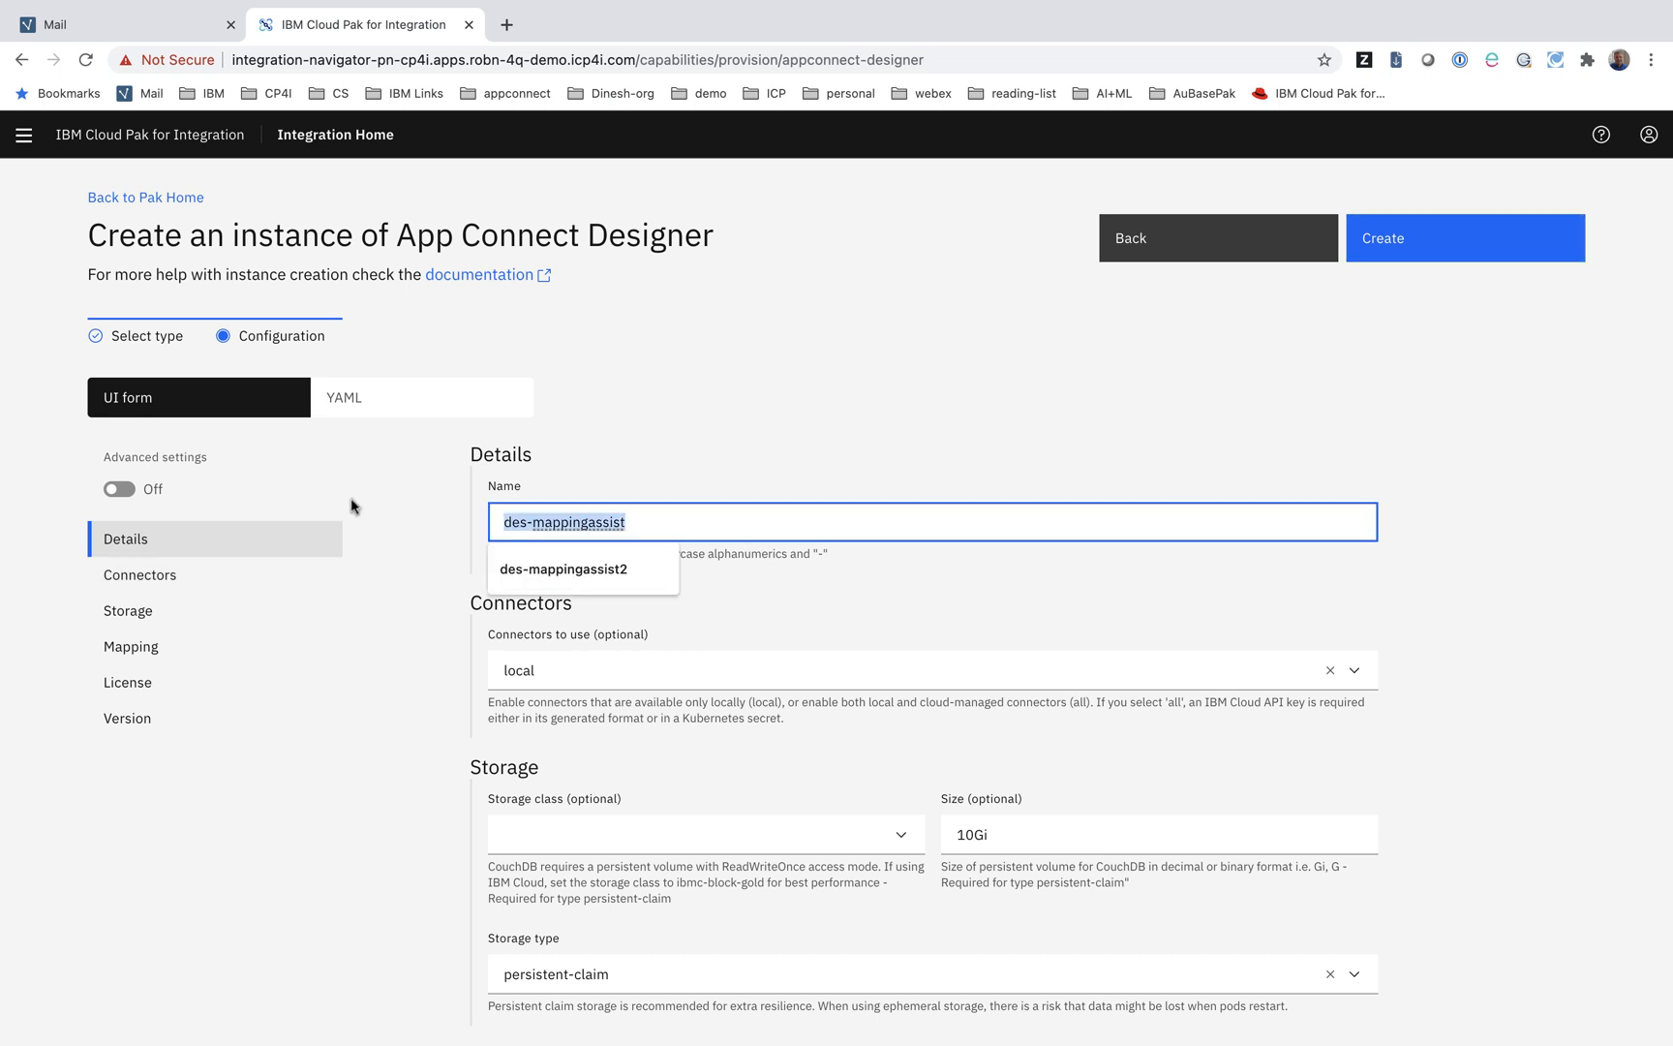
pyautogui.write('demo-designer')
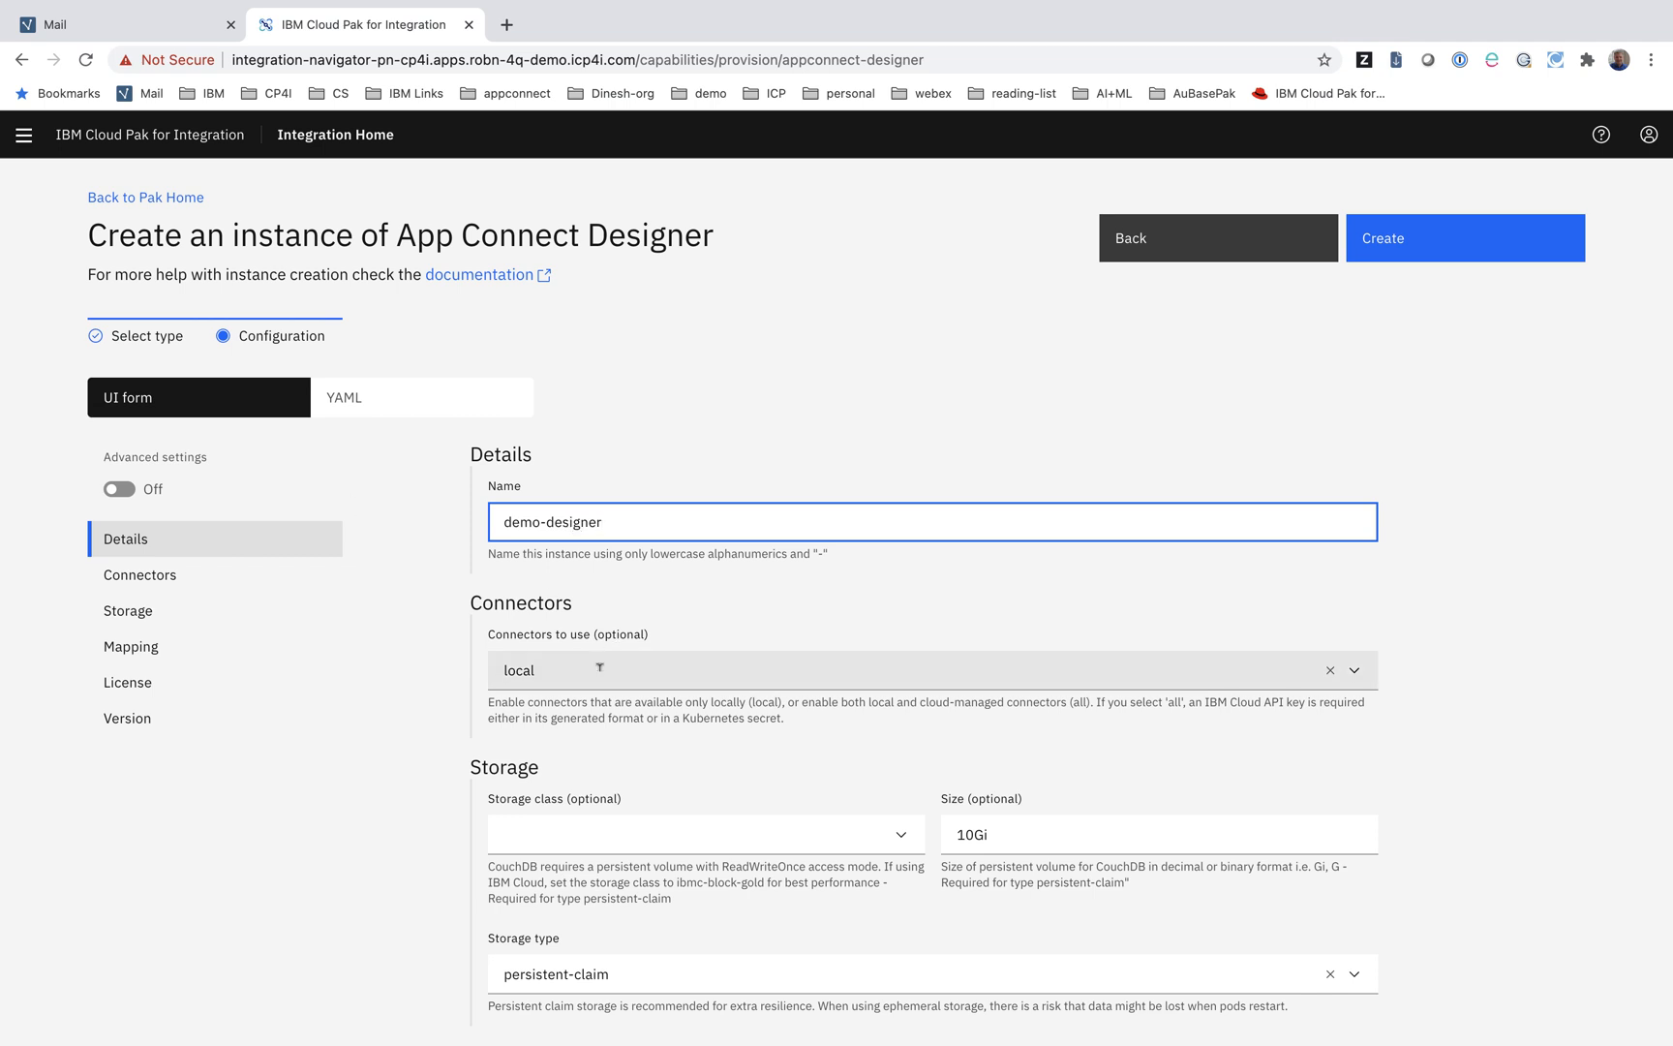
pyautogui.click(1356, 669)
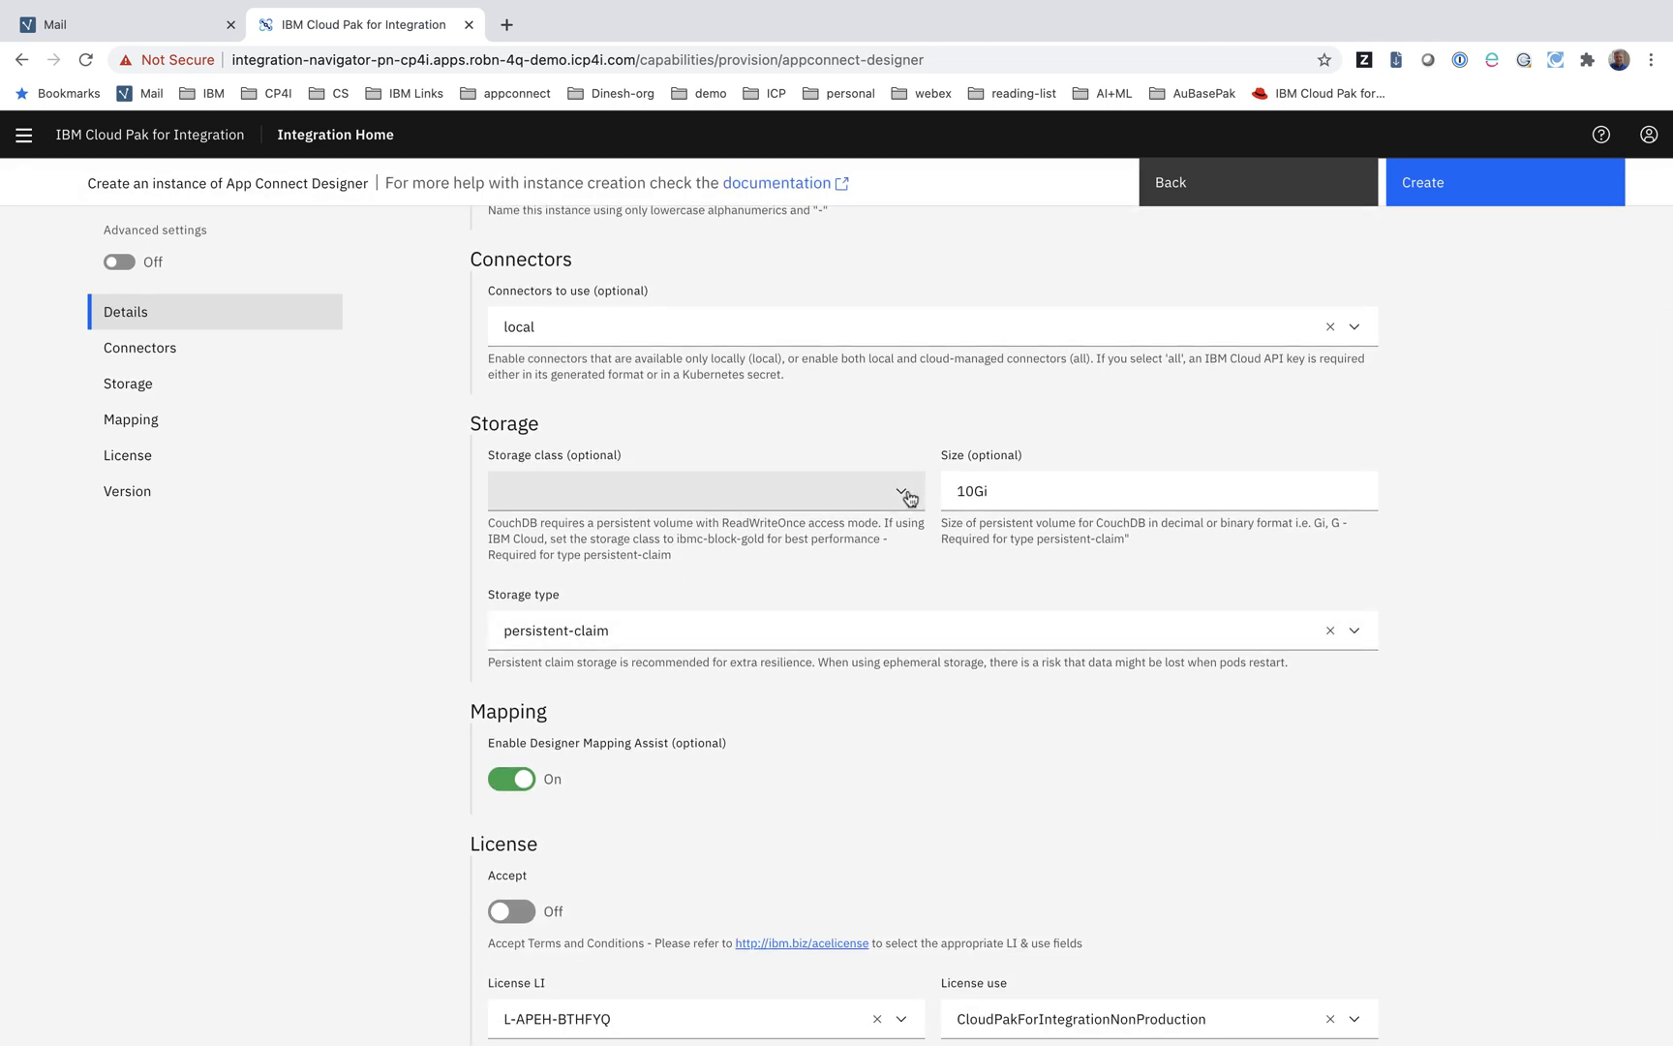
pyautogui.click(901, 490)
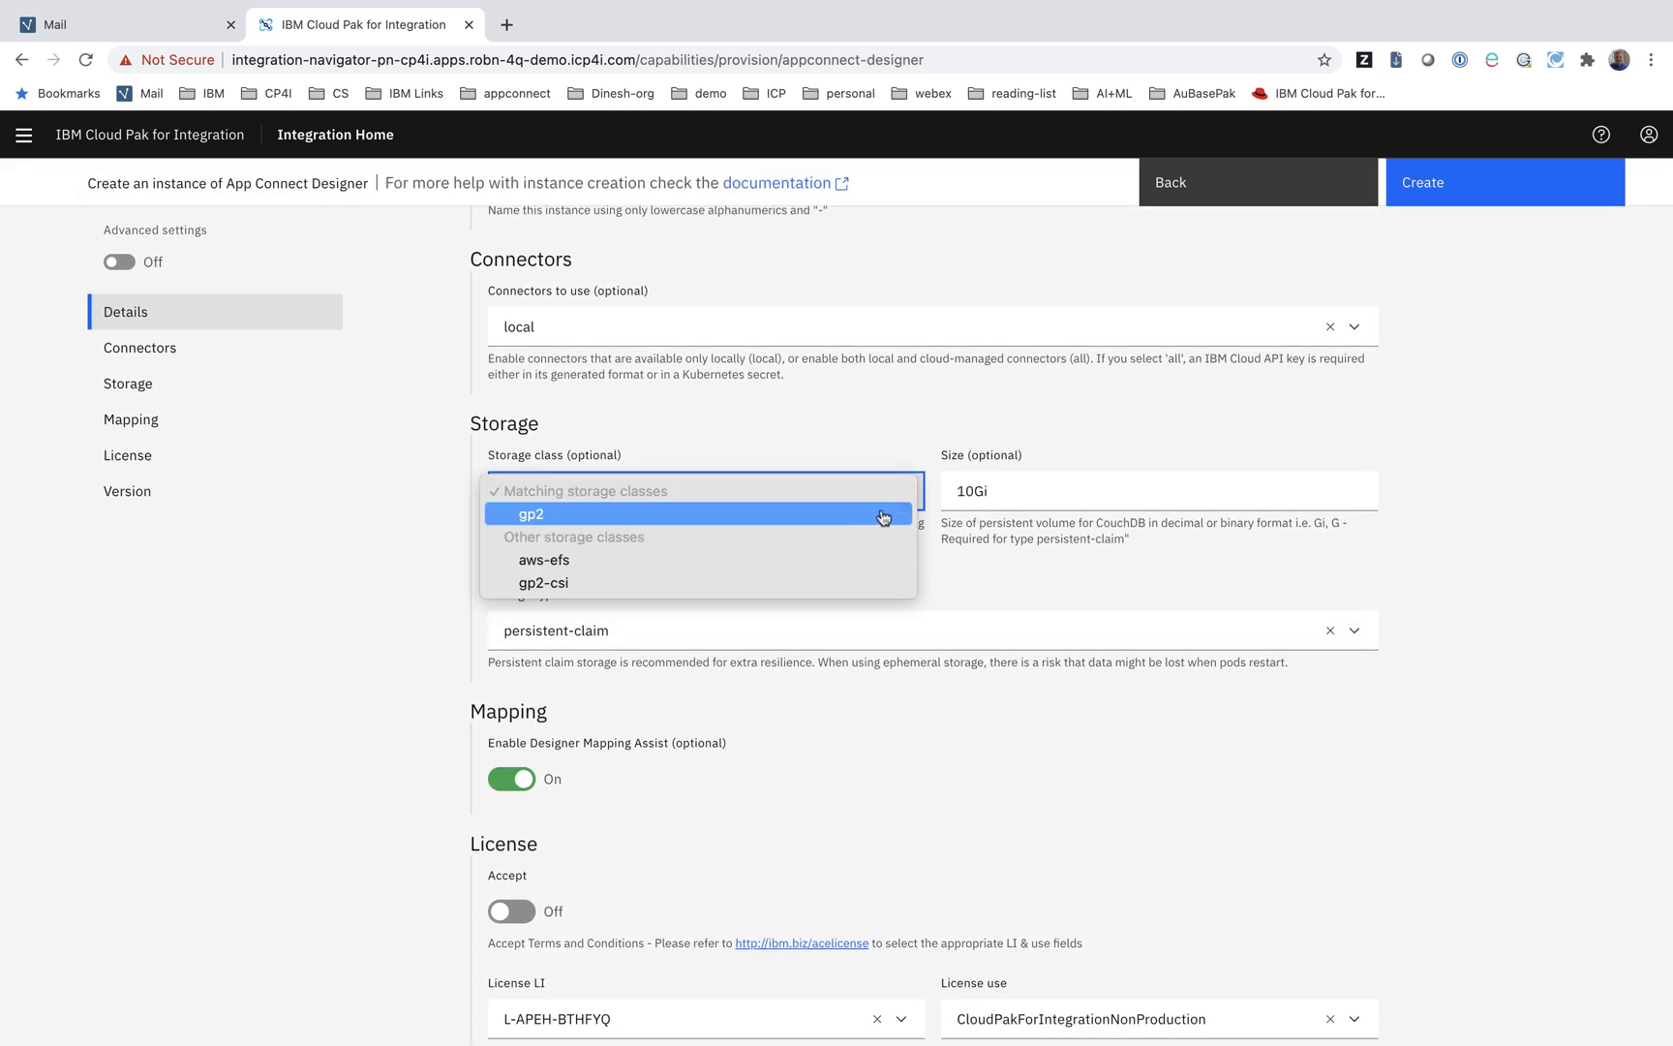
pyautogui.moveTo(882, 520)
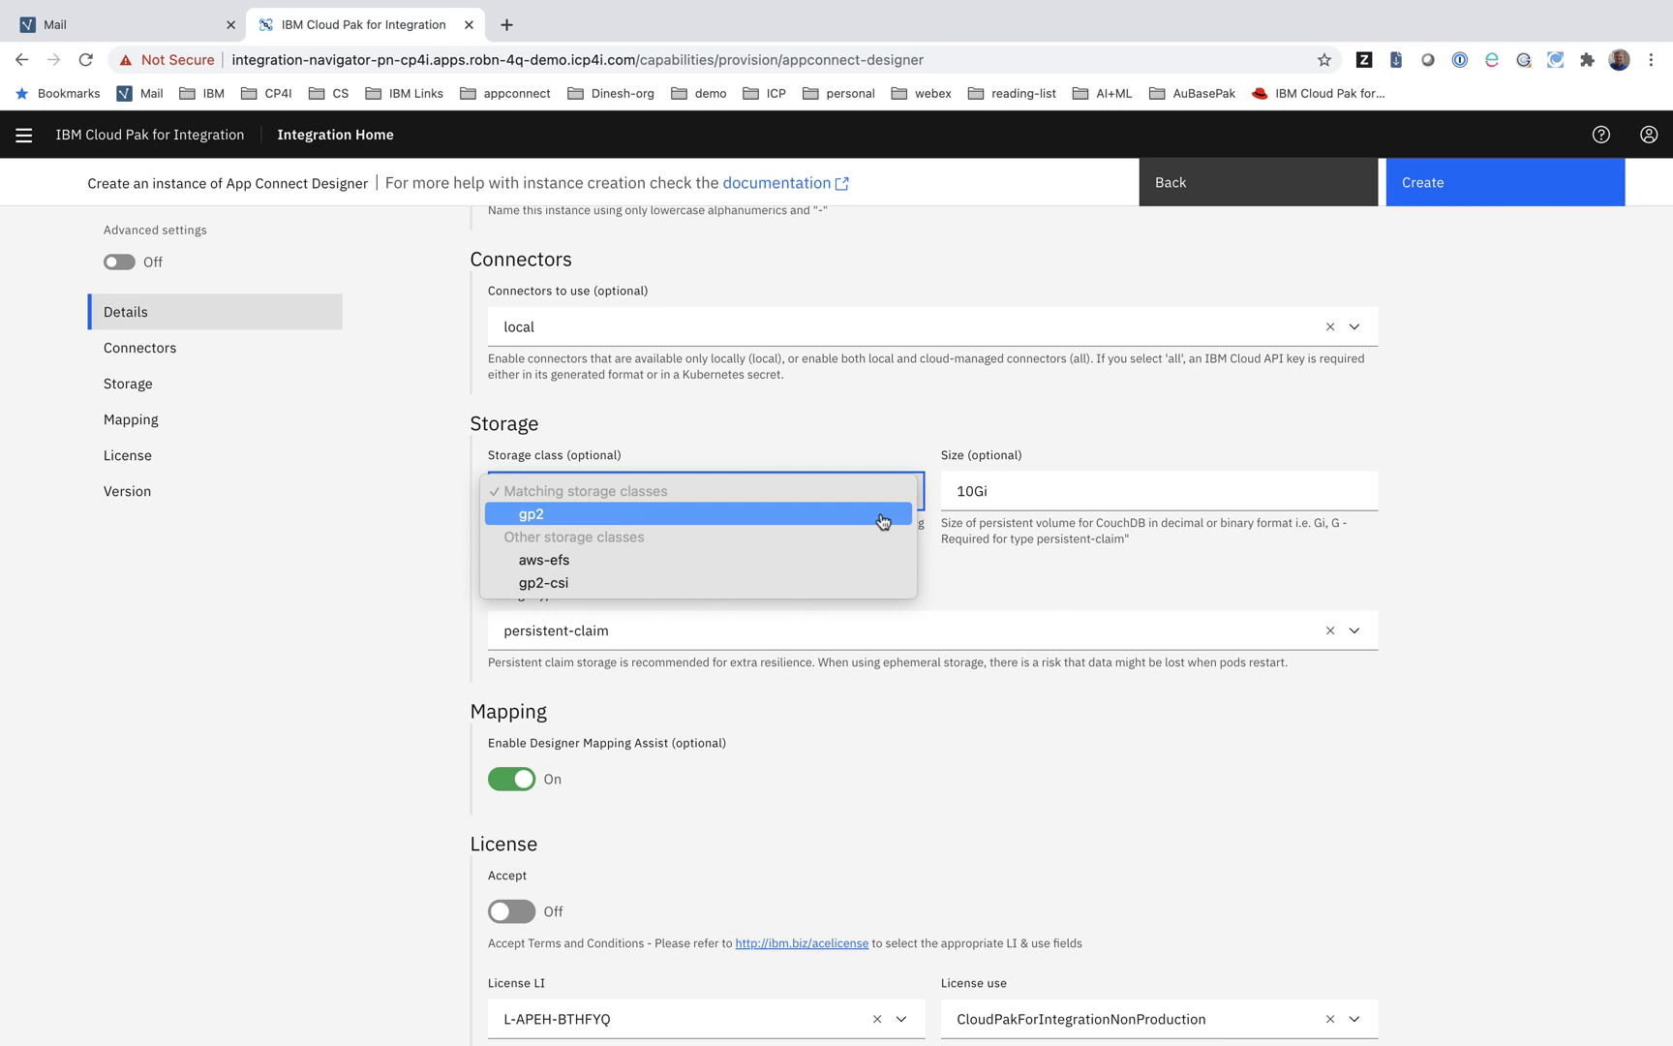
pyautogui.moveTo(882, 521)
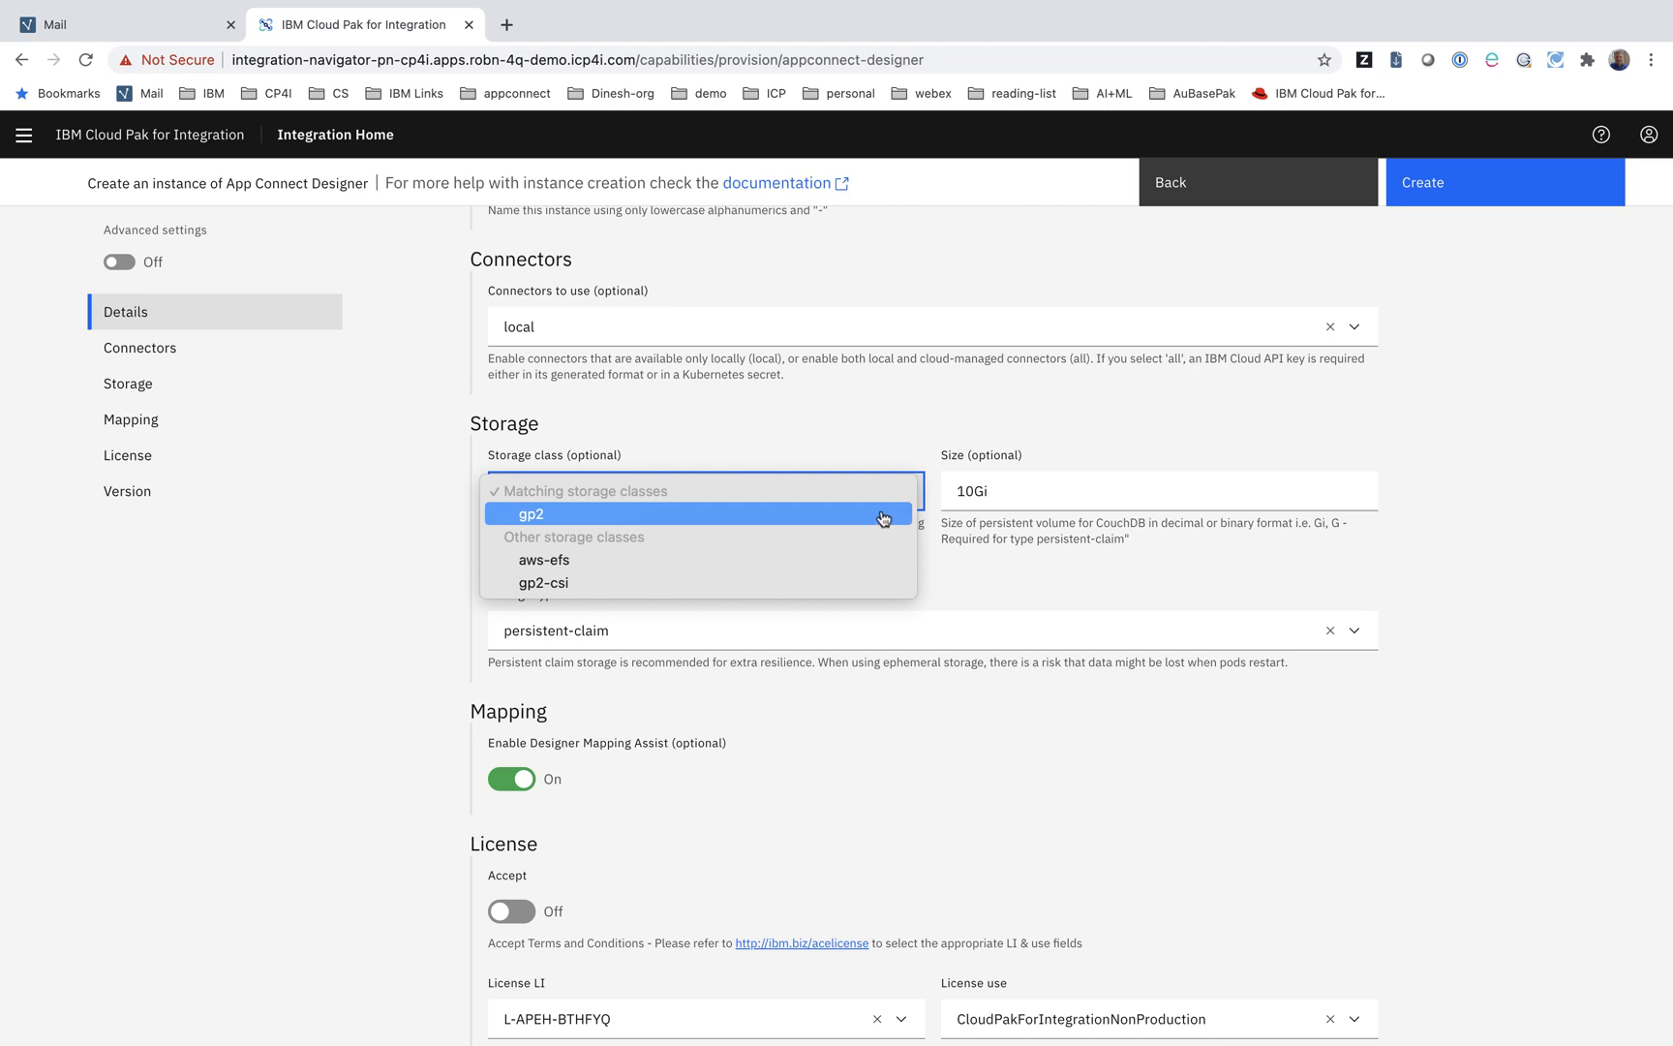
pyautogui.click(530, 513)
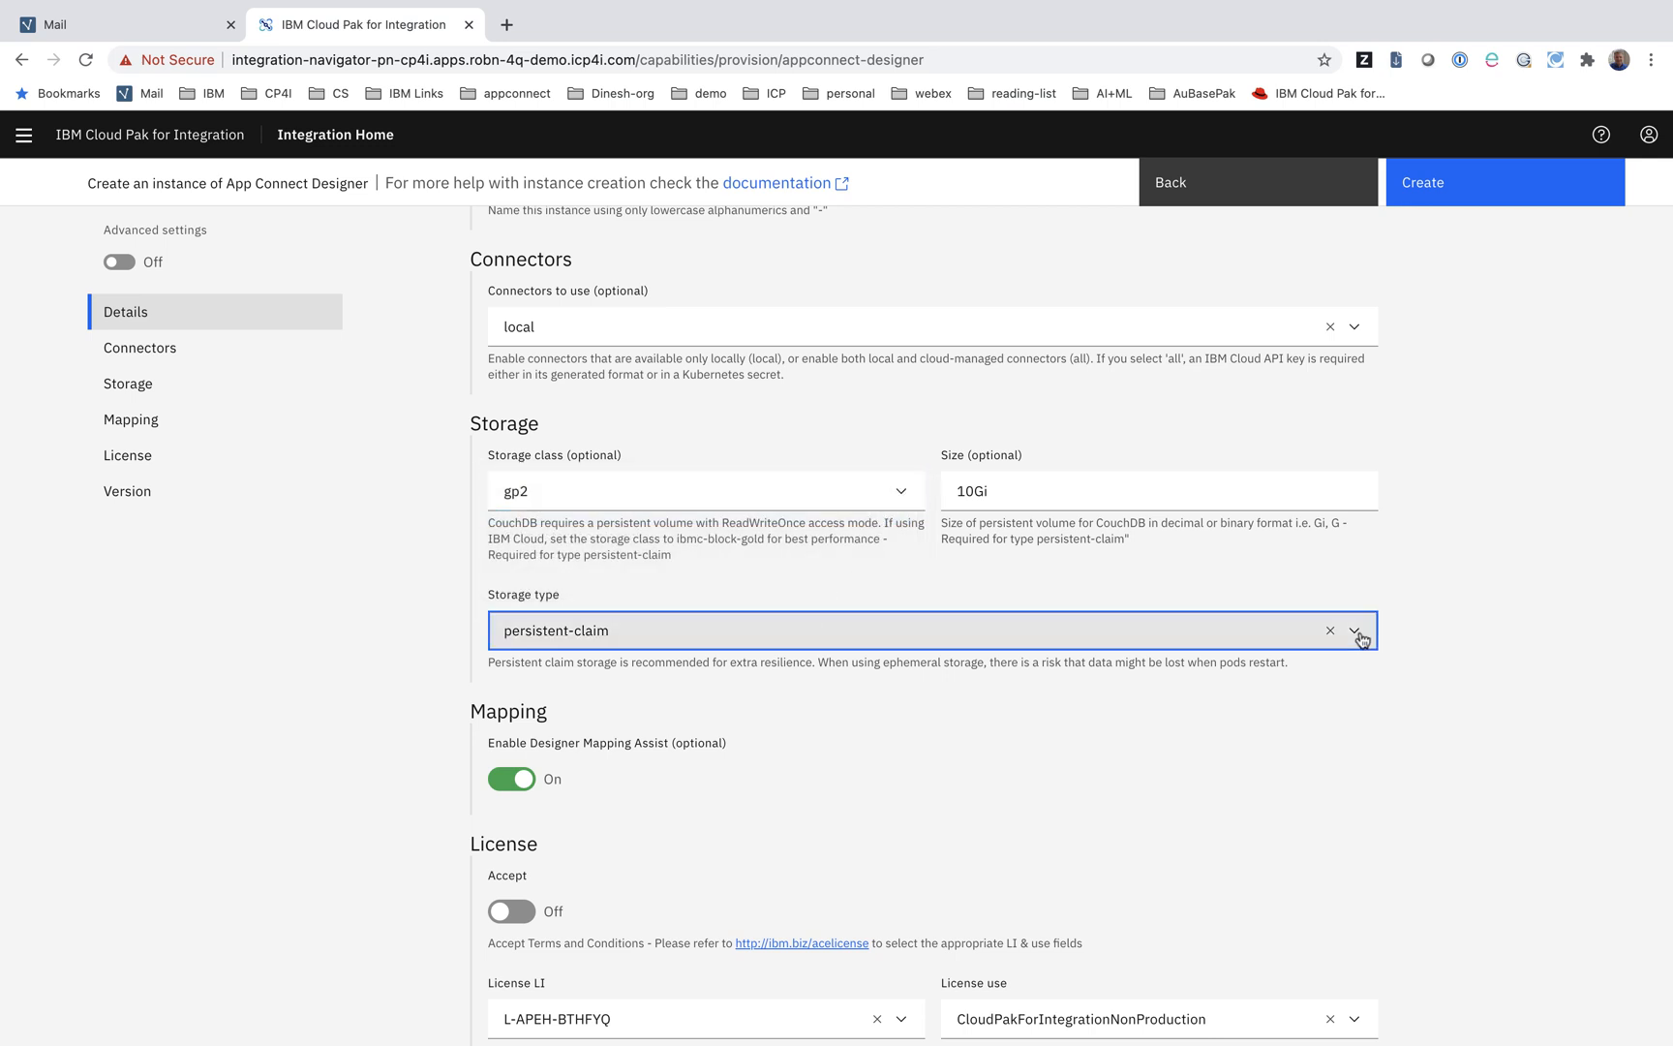
pyautogui.moveTo(1455, 622)
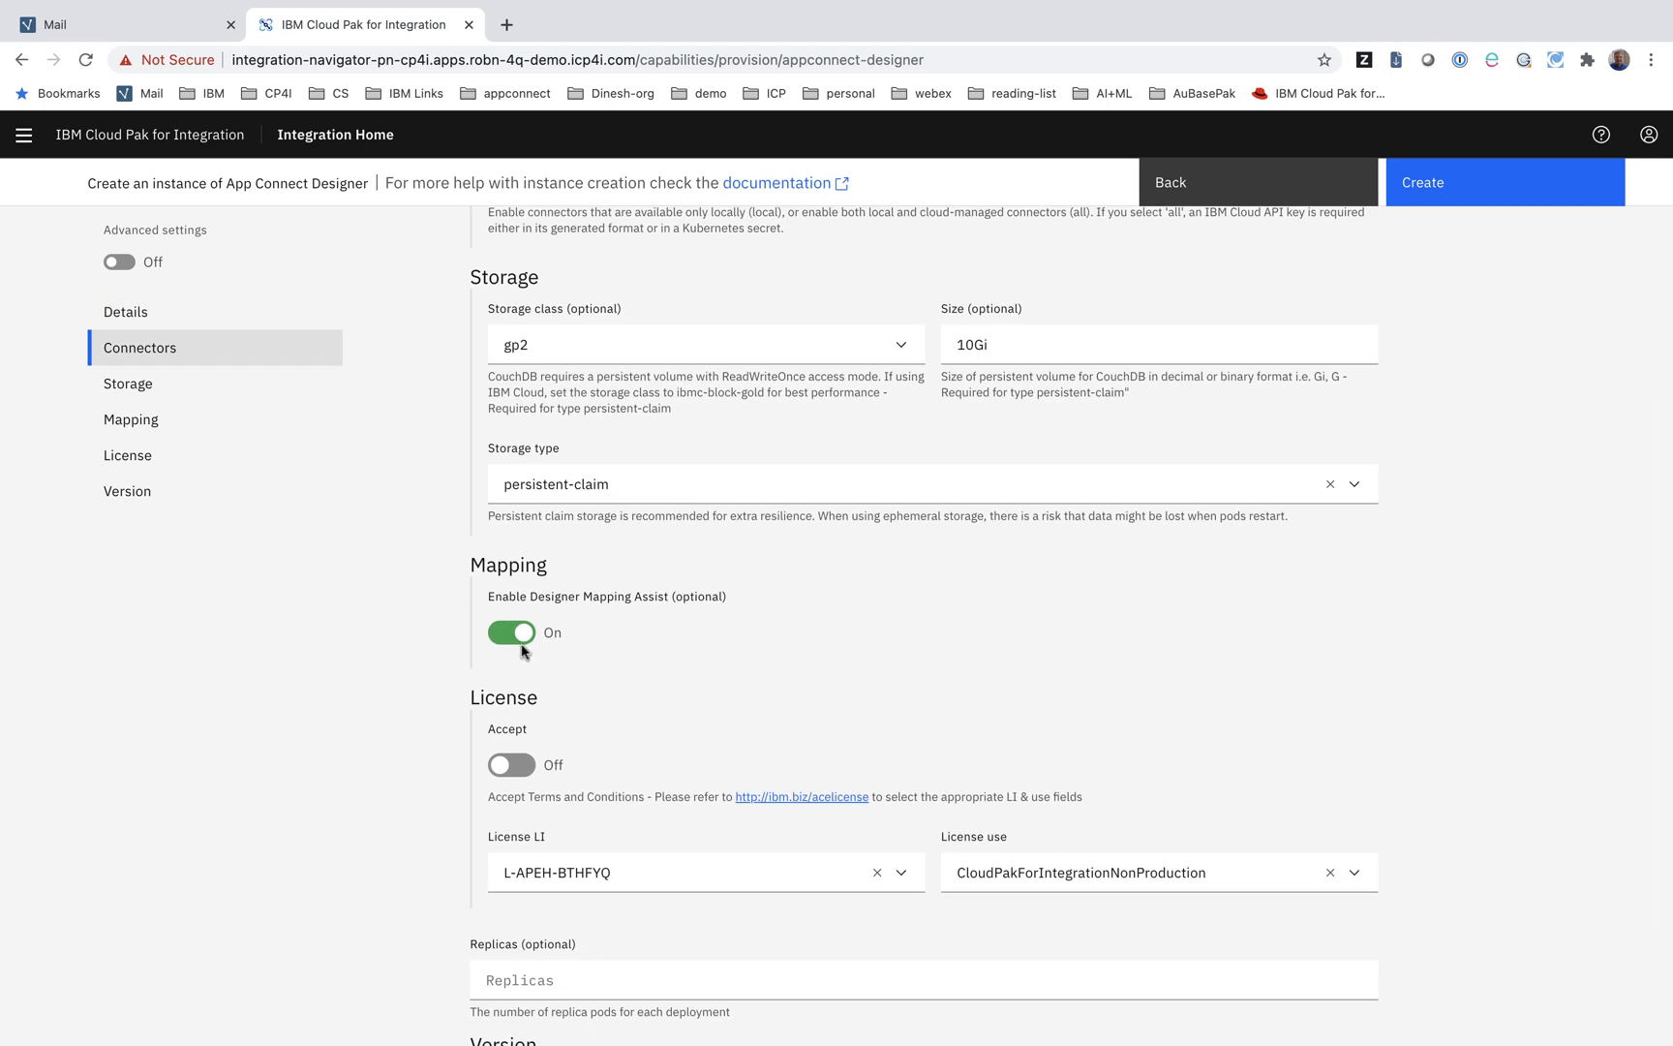
# - Accept the license terms and scroll down to check the Version channel
pyautogui.click(513, 765)
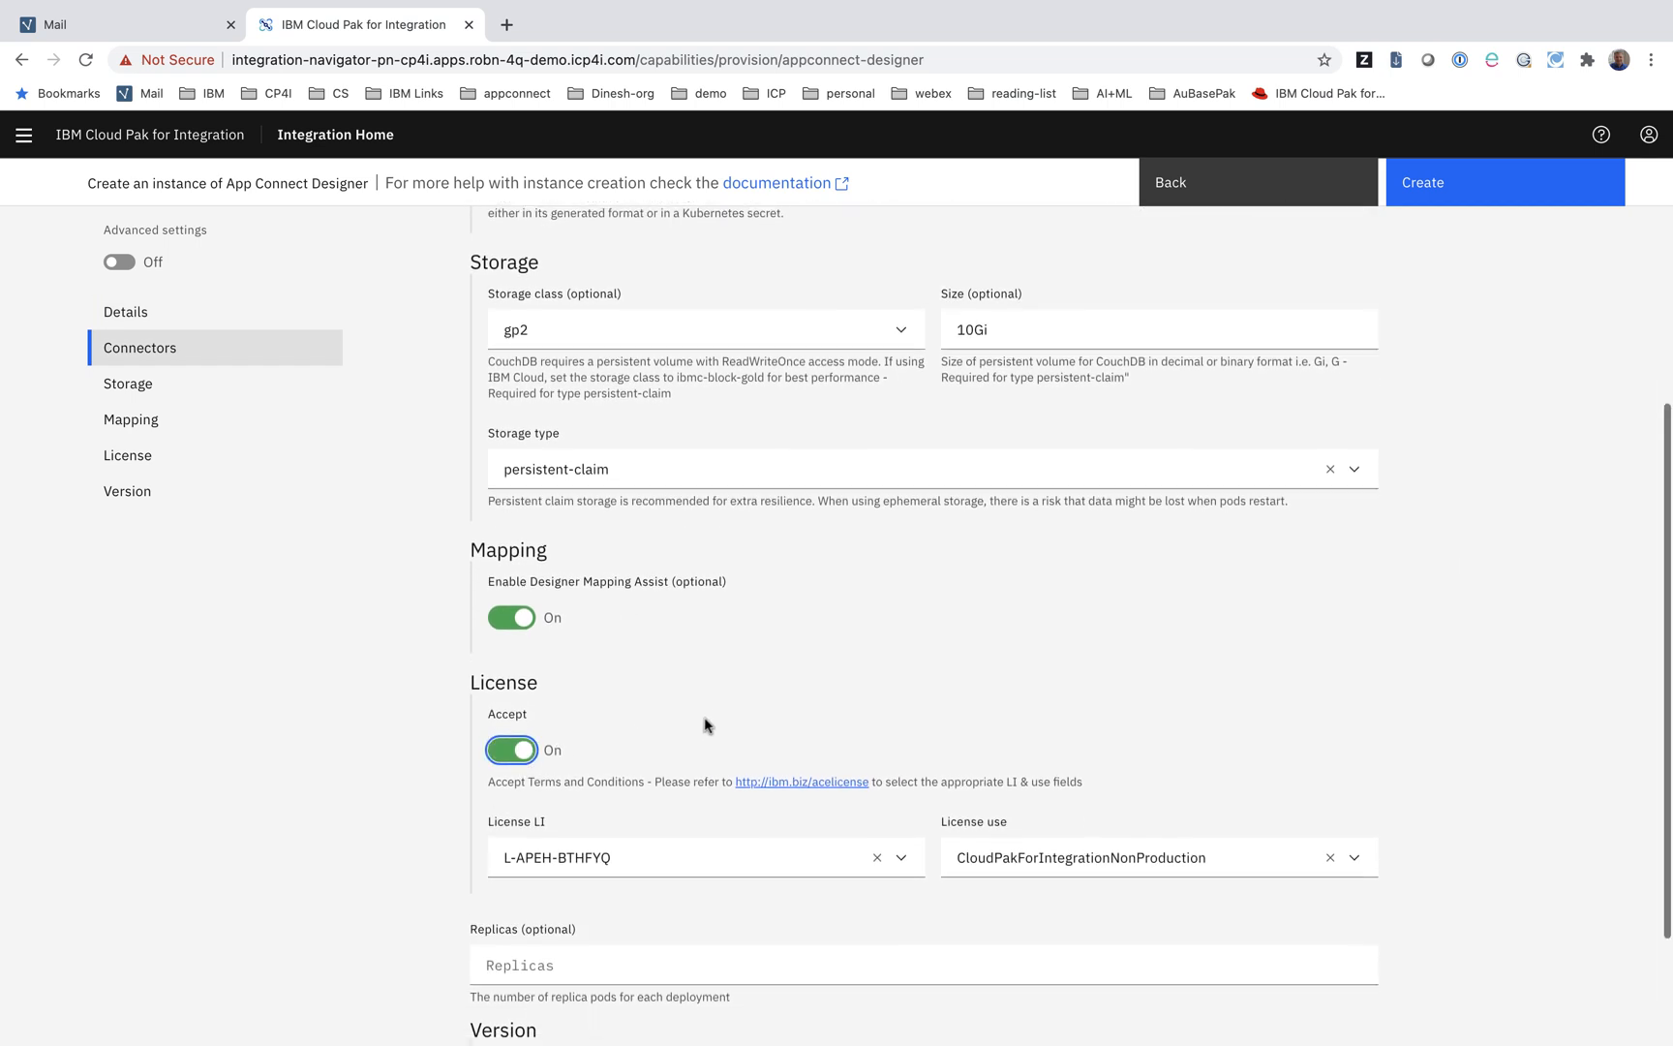
pyautogui.scroll(-3)
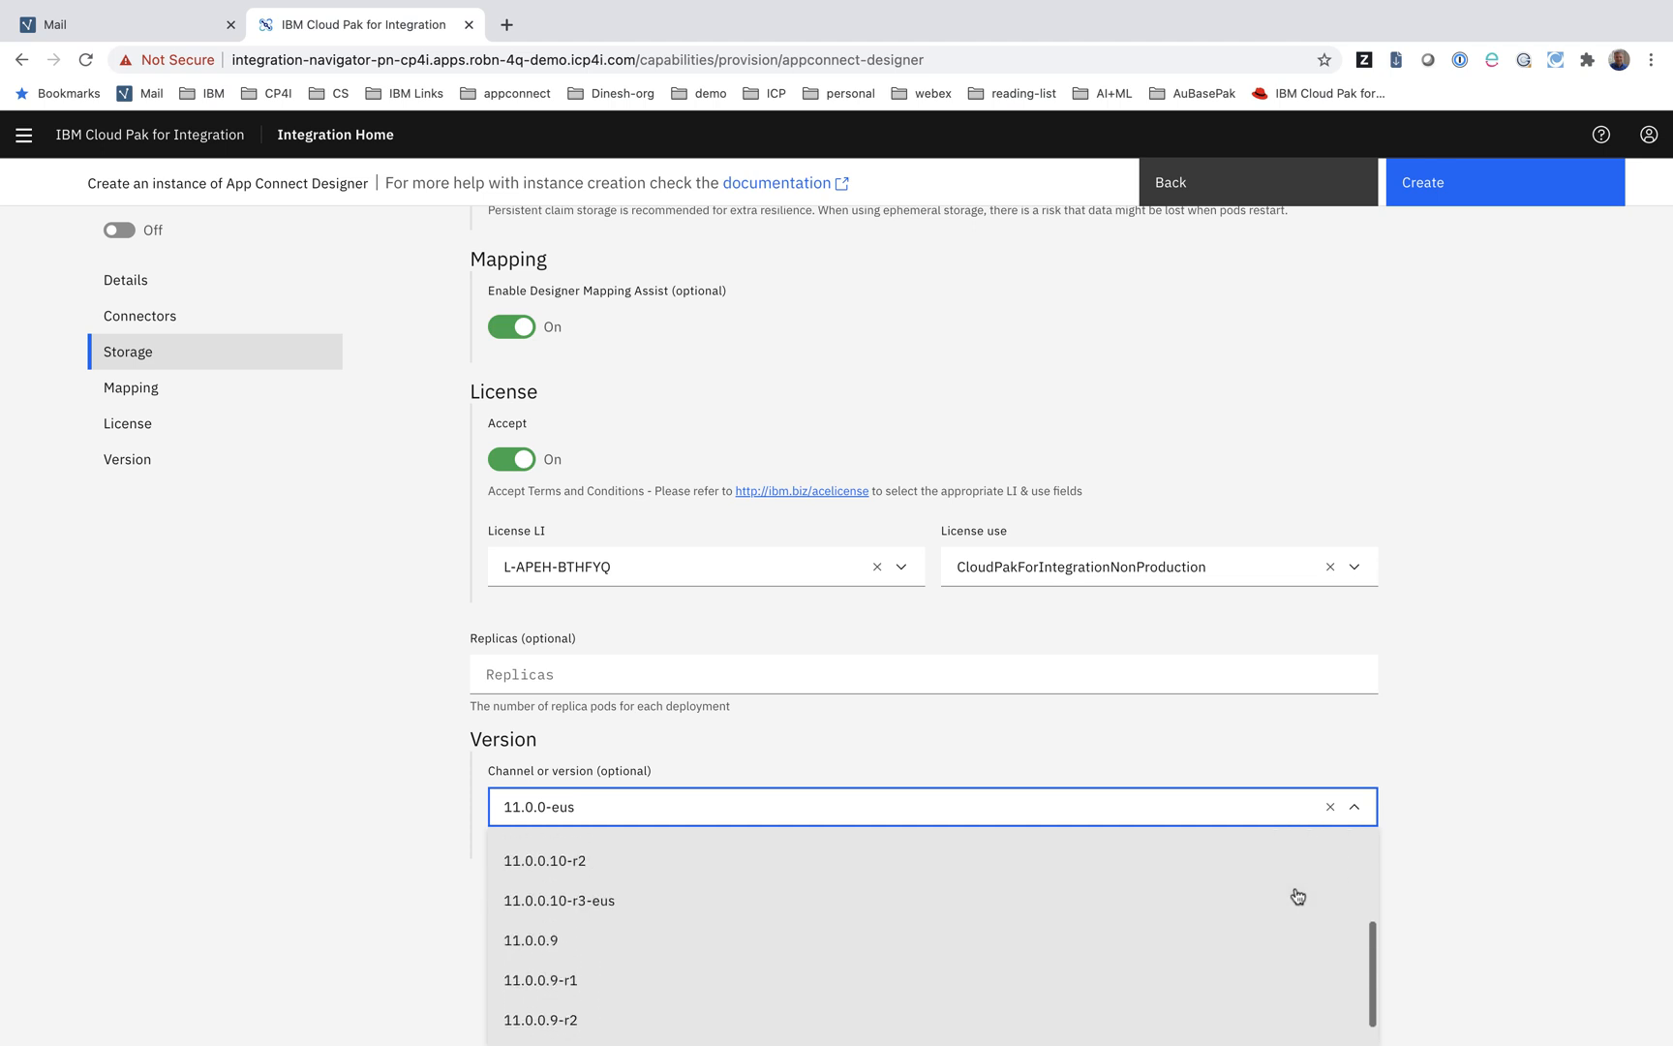
pyautogui.scroll(-3)
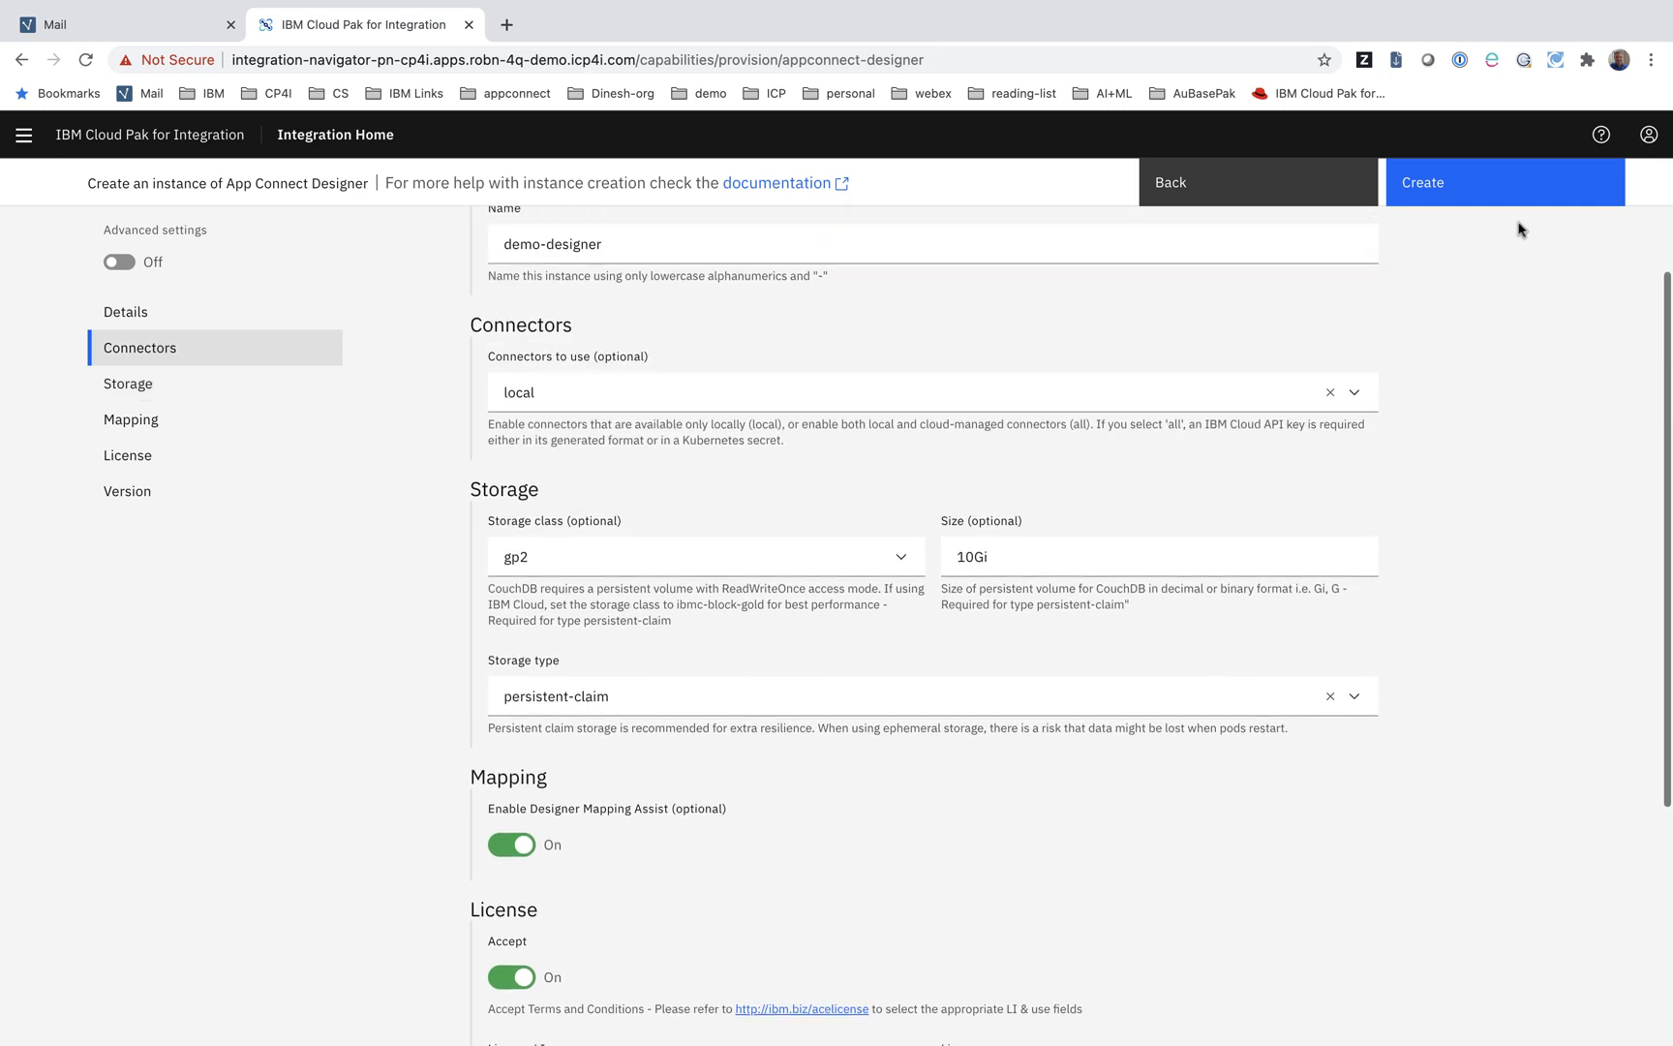
pyautogui.moveTo(445, 290)
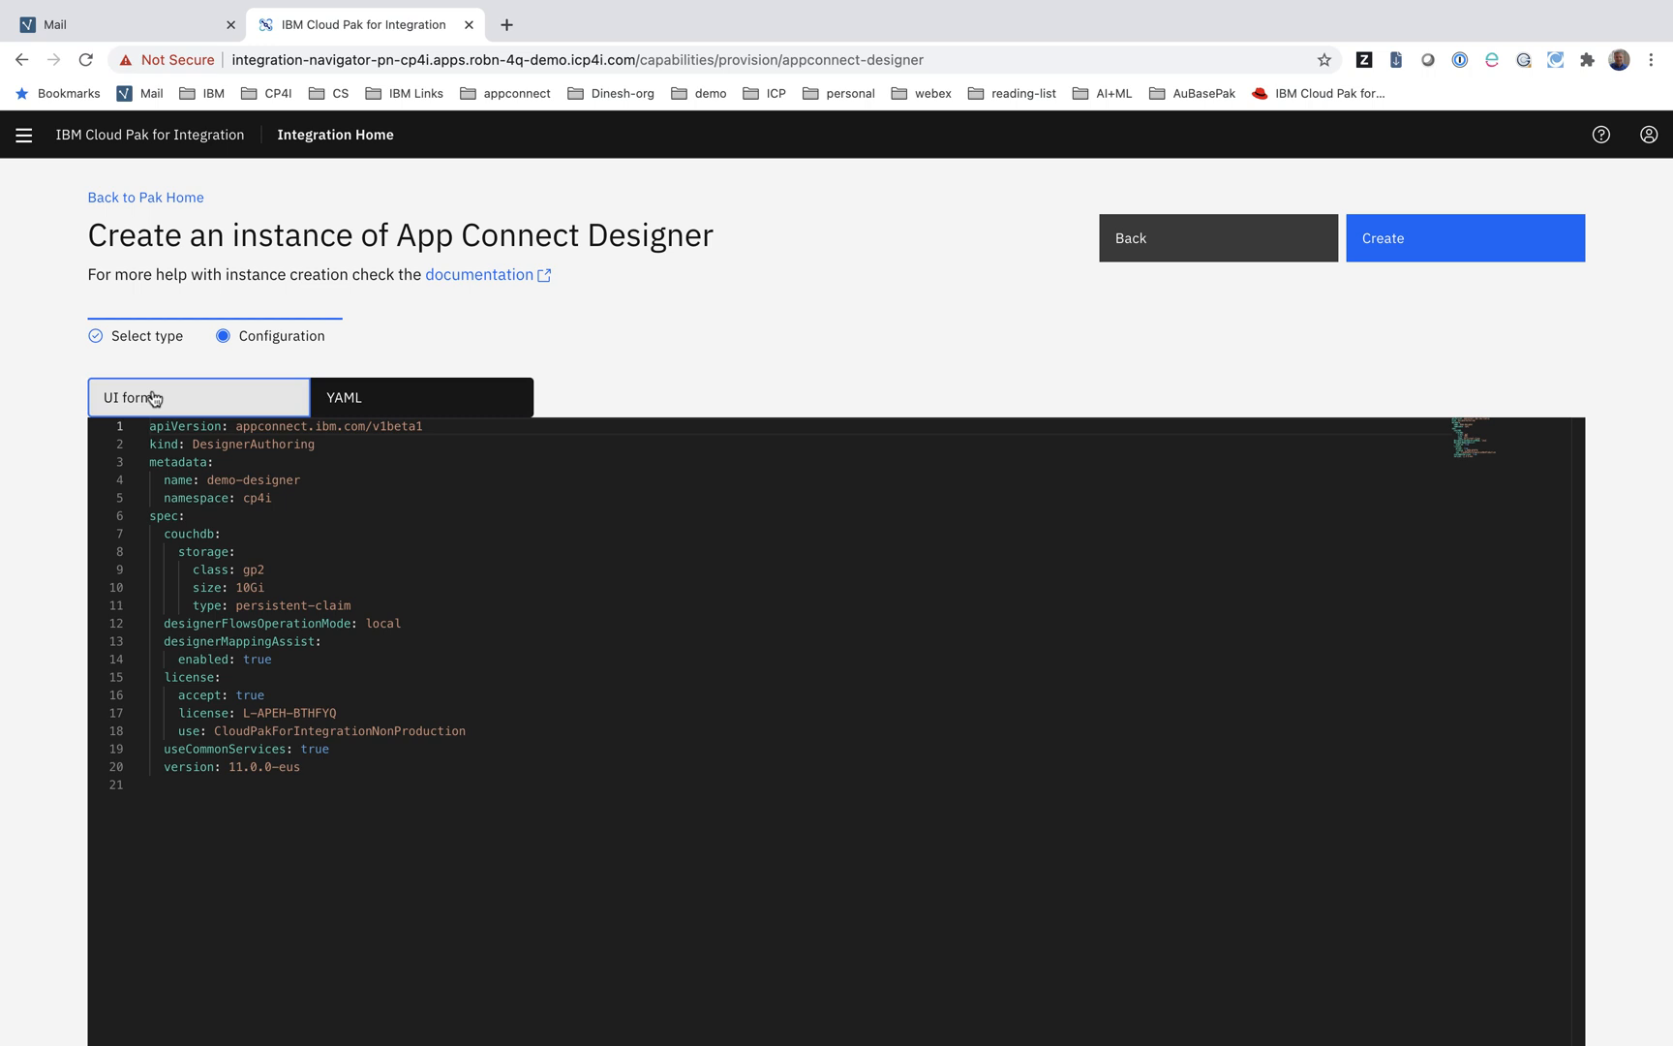
# - Return to the UI form and create the demo-designer instance
pyautogui.click(197, 397)
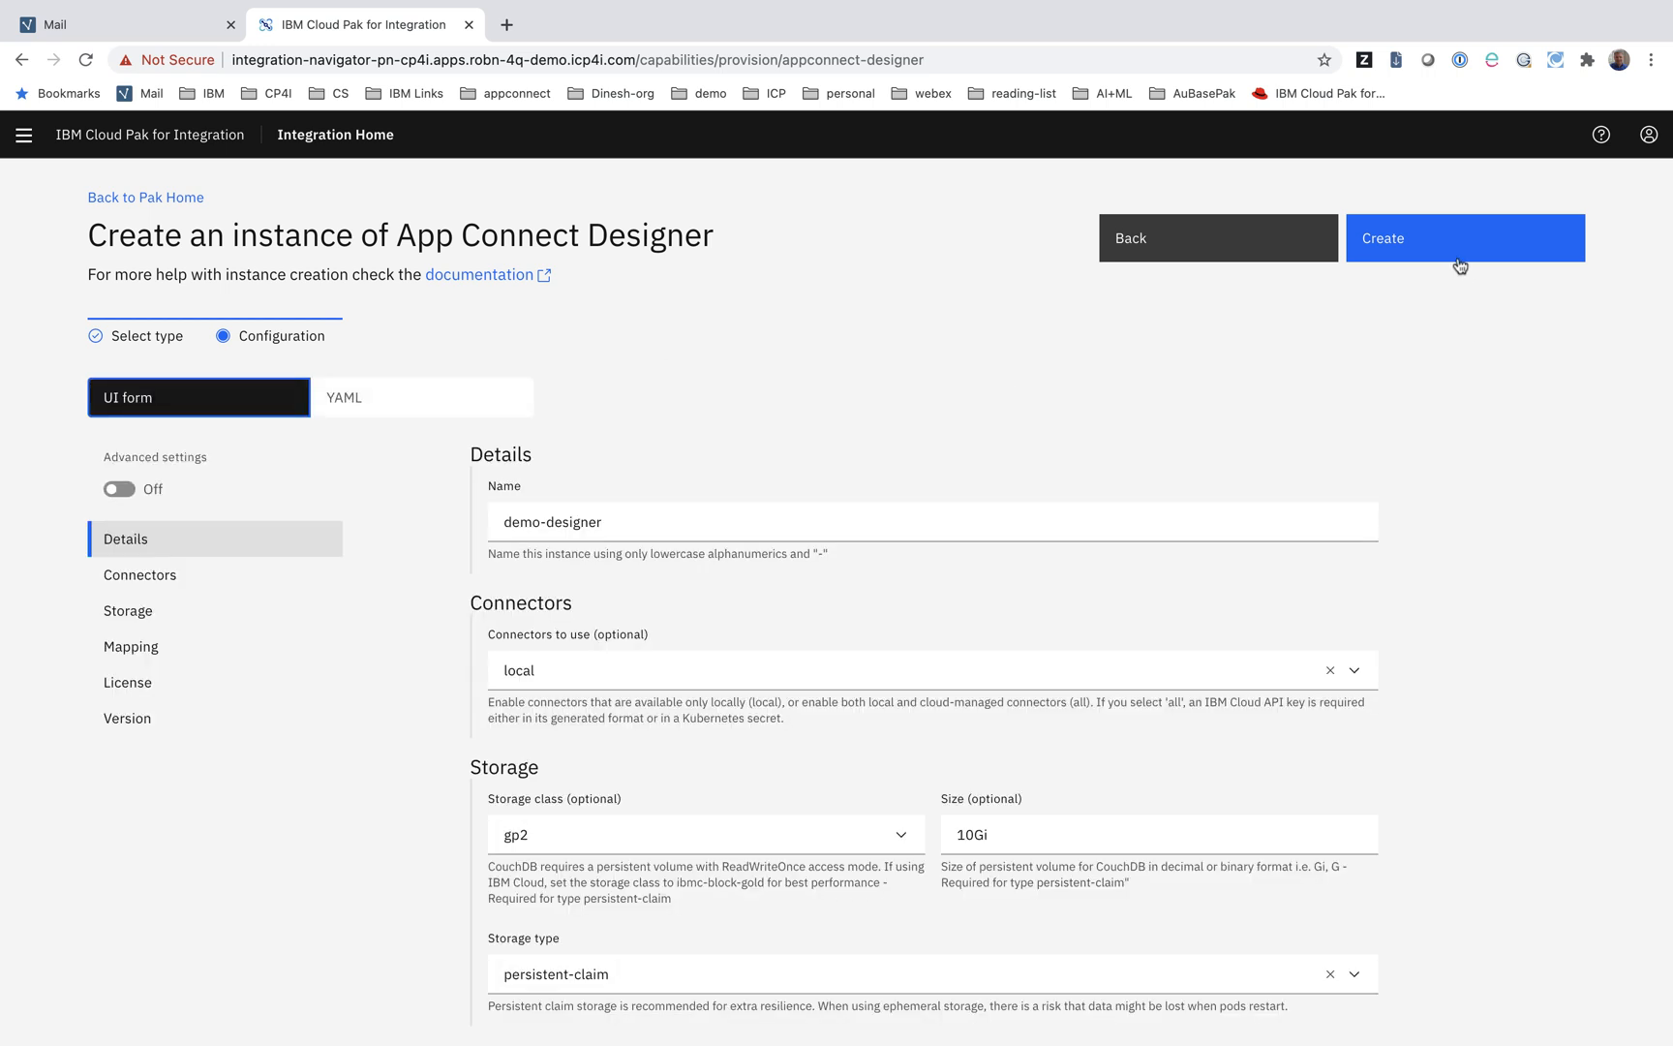
pyautogui.click(1465, 237)
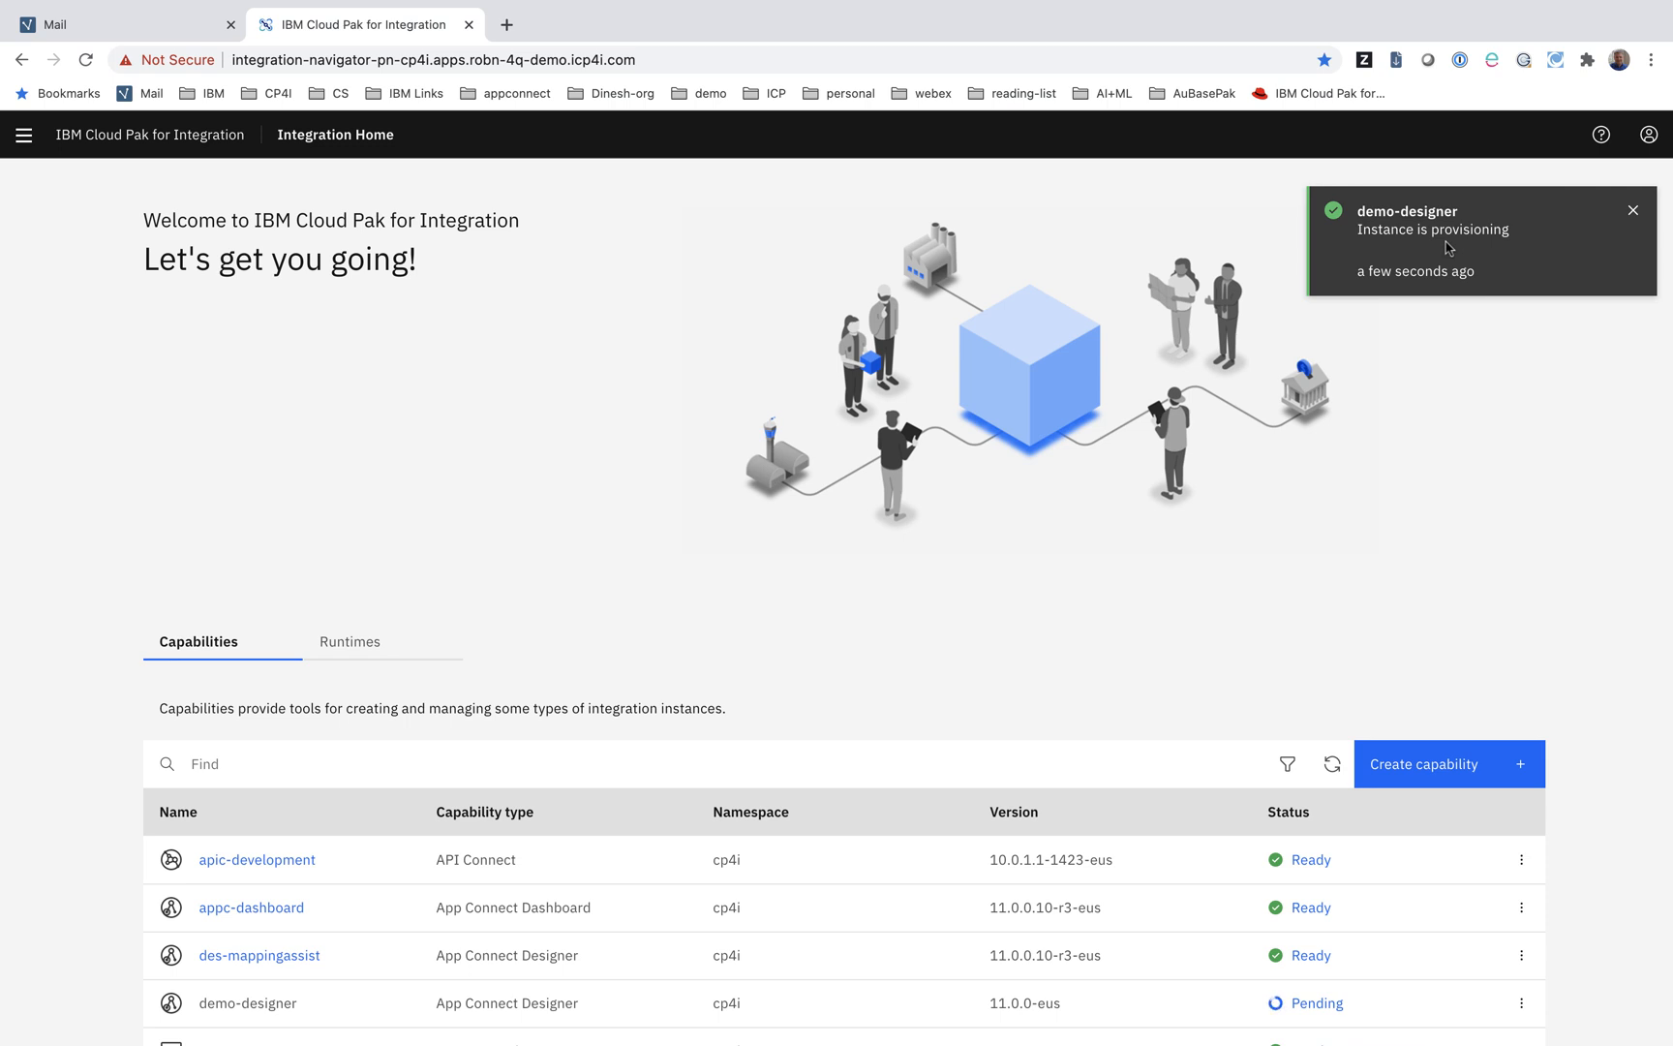
pyautogui.moveTo(1465, 617)
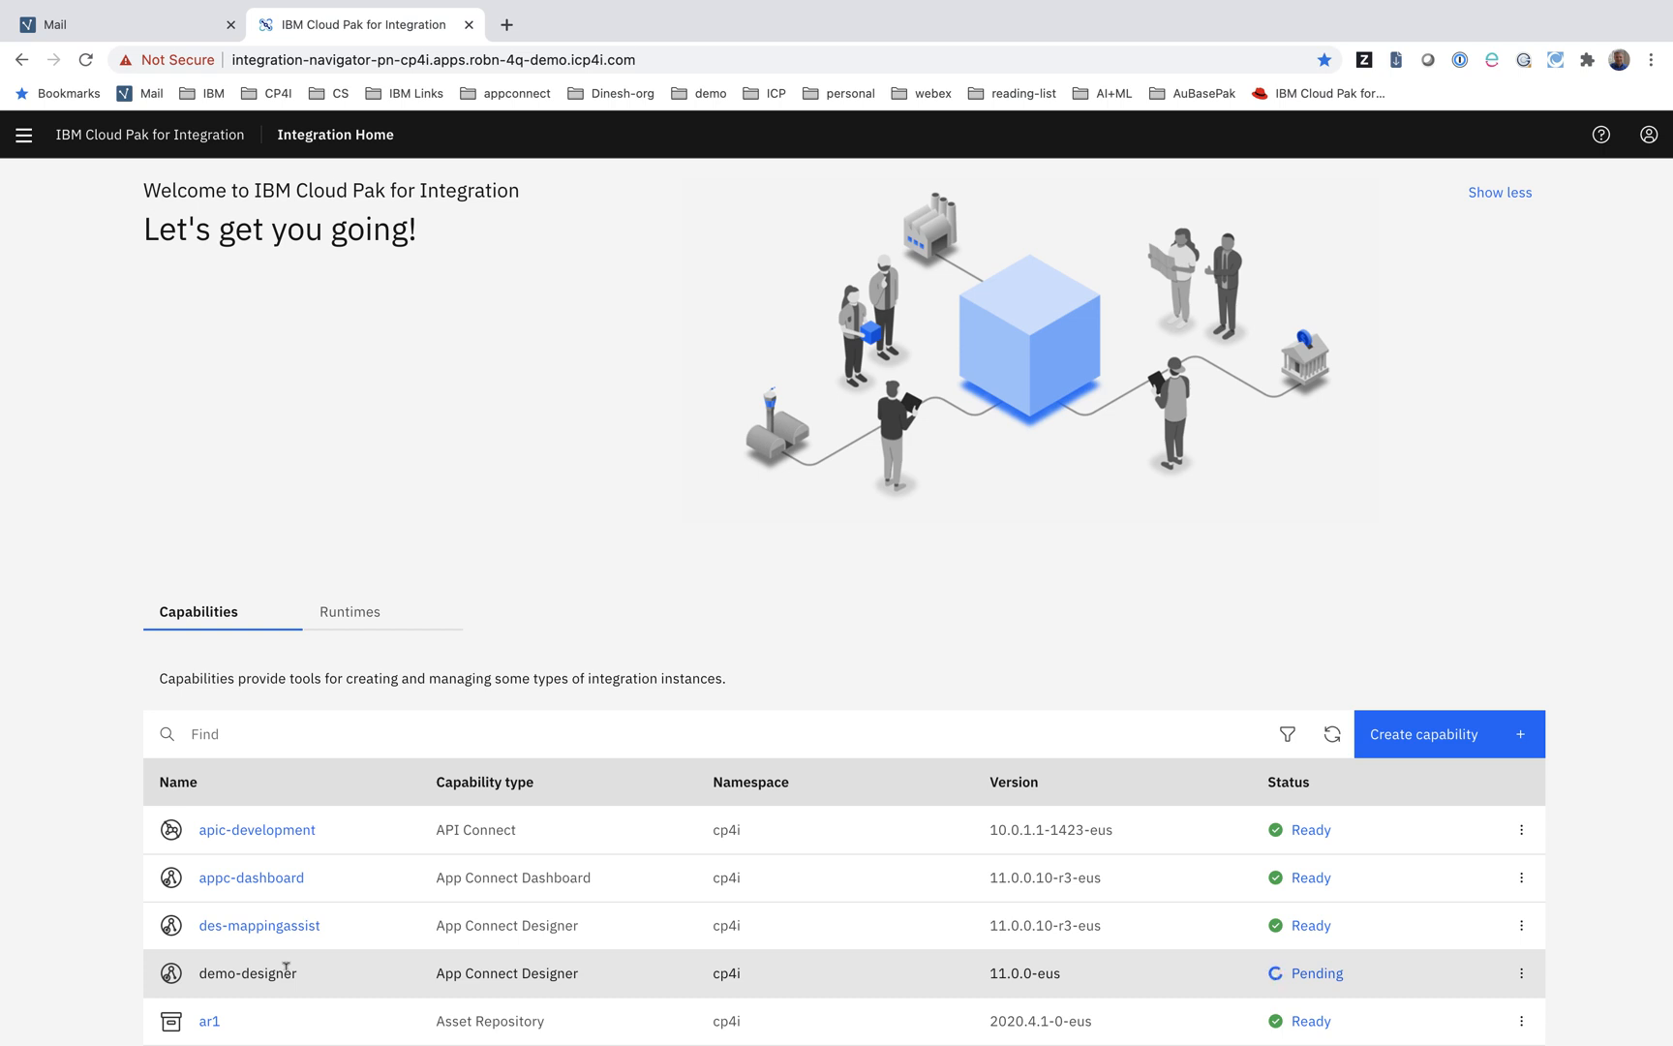
# - Create an App Connect Dashboard instance with the license accepted and aws-efs storage
pyautogui.click(1448, 734)
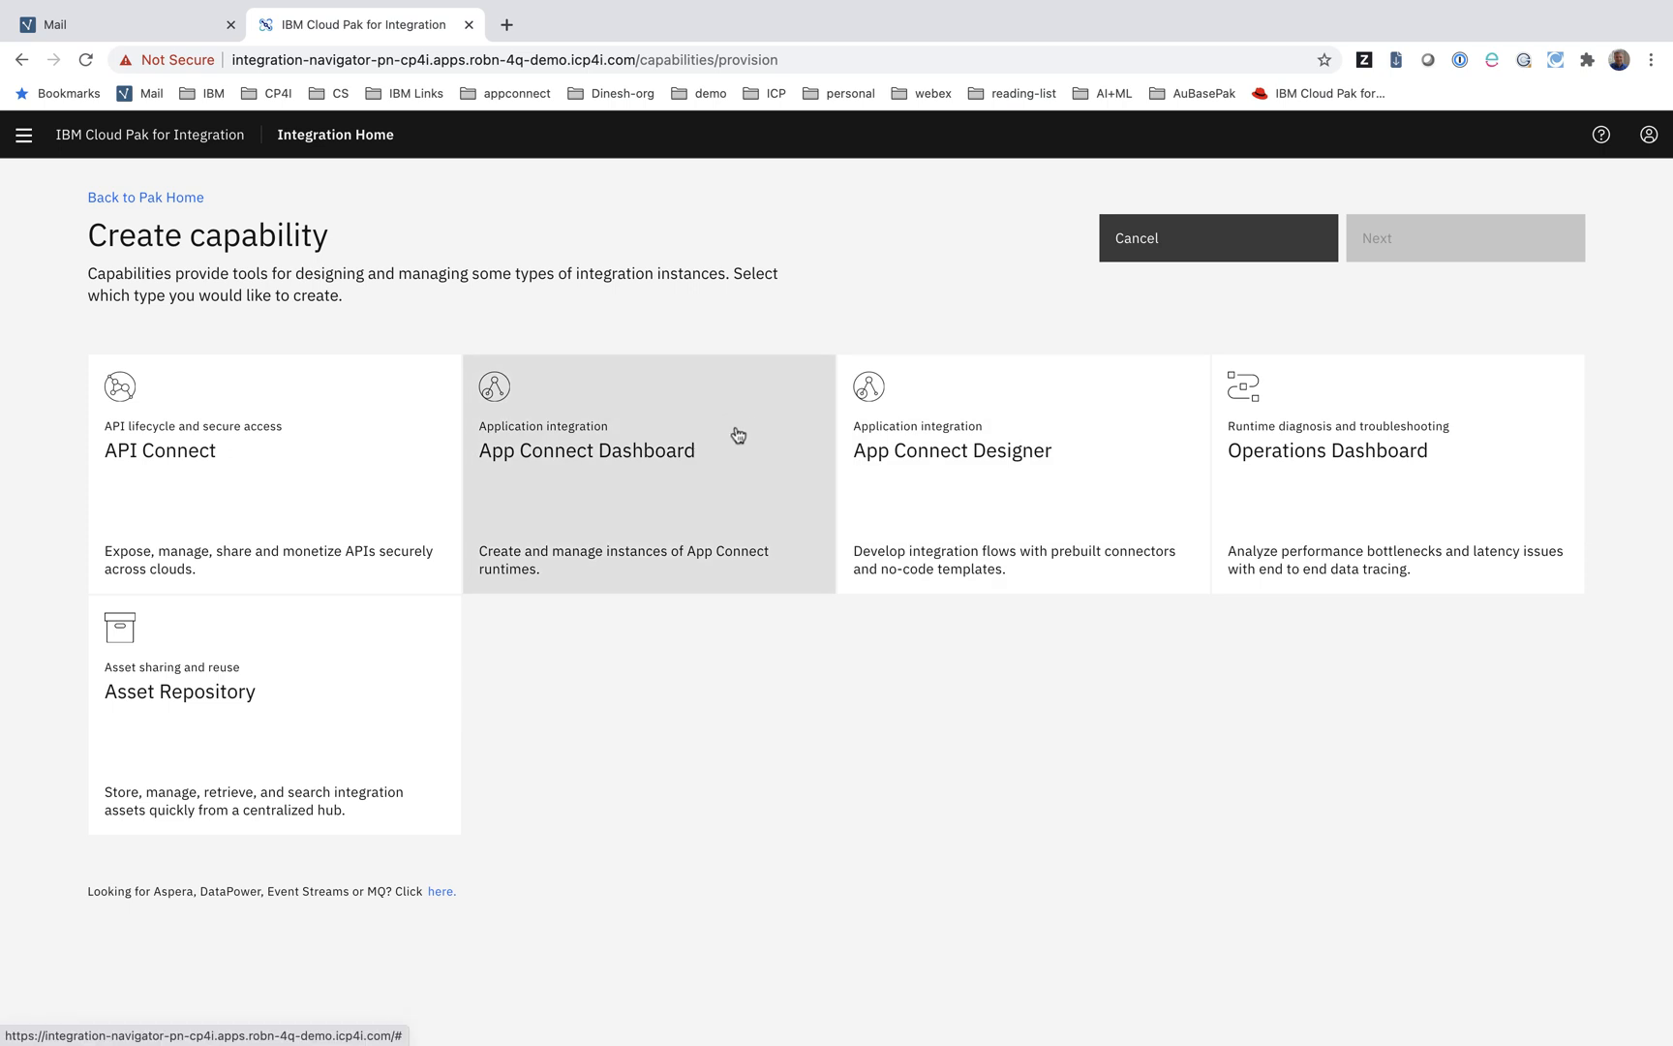
pyautogui.click(648, 437)
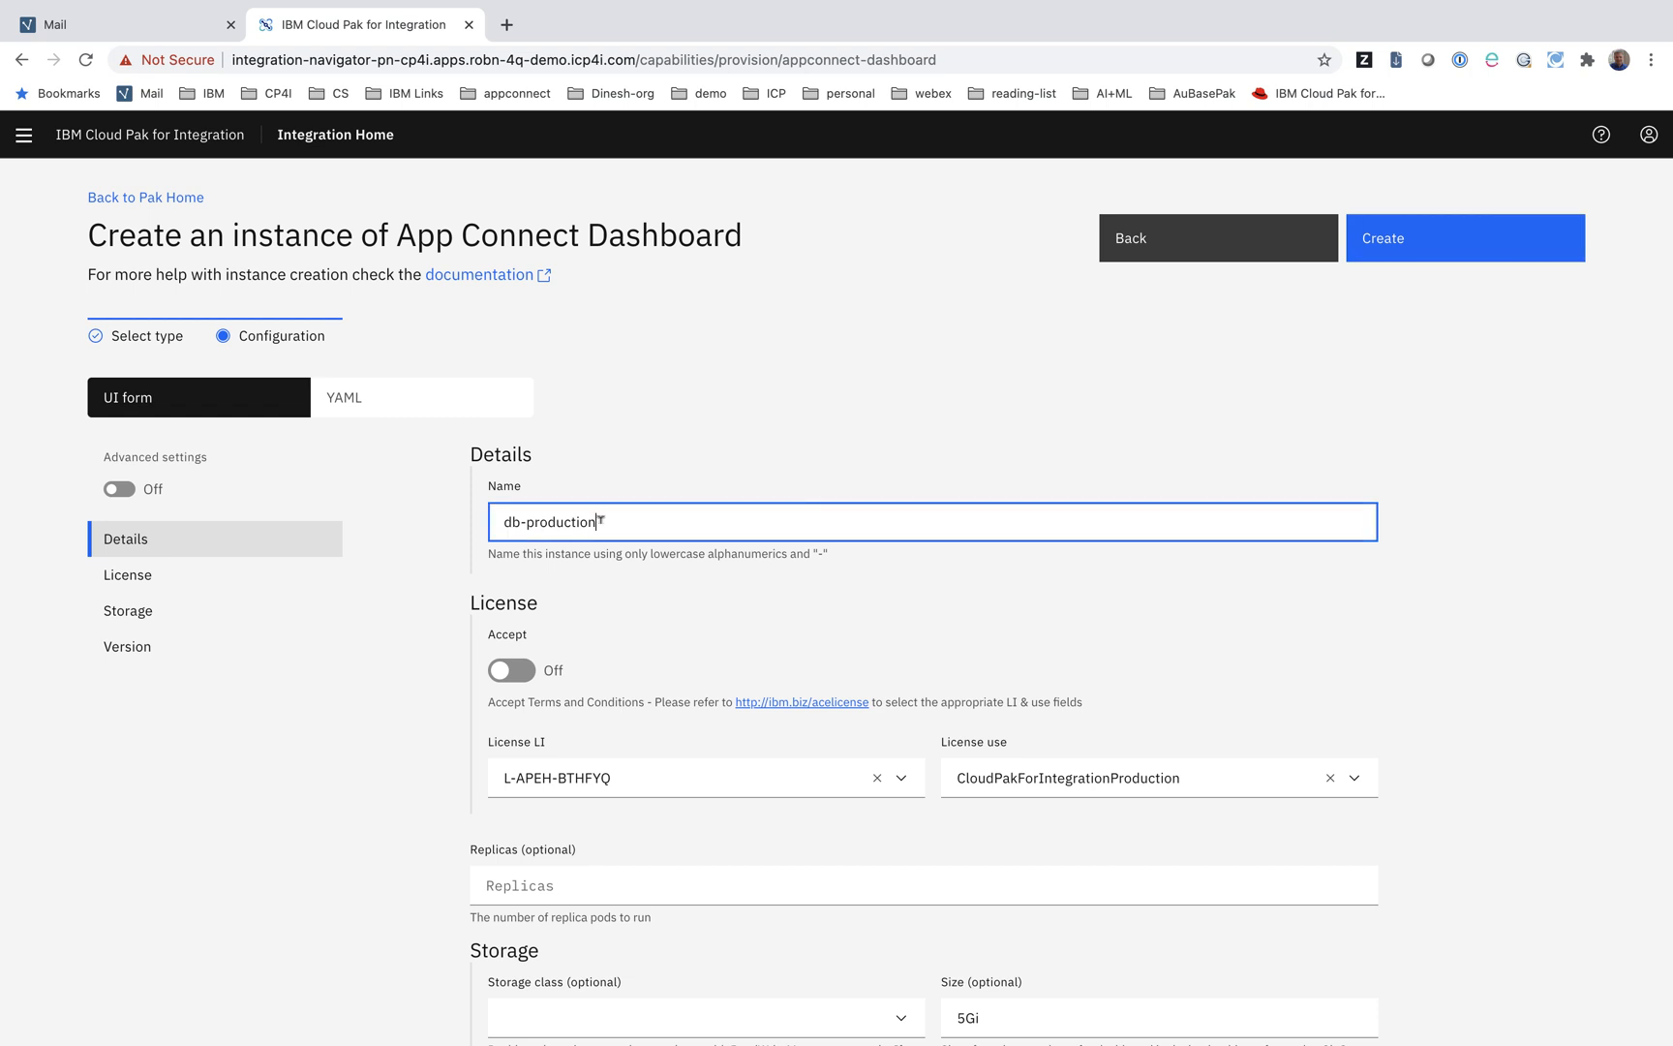
pyautogui.click(511, 670)
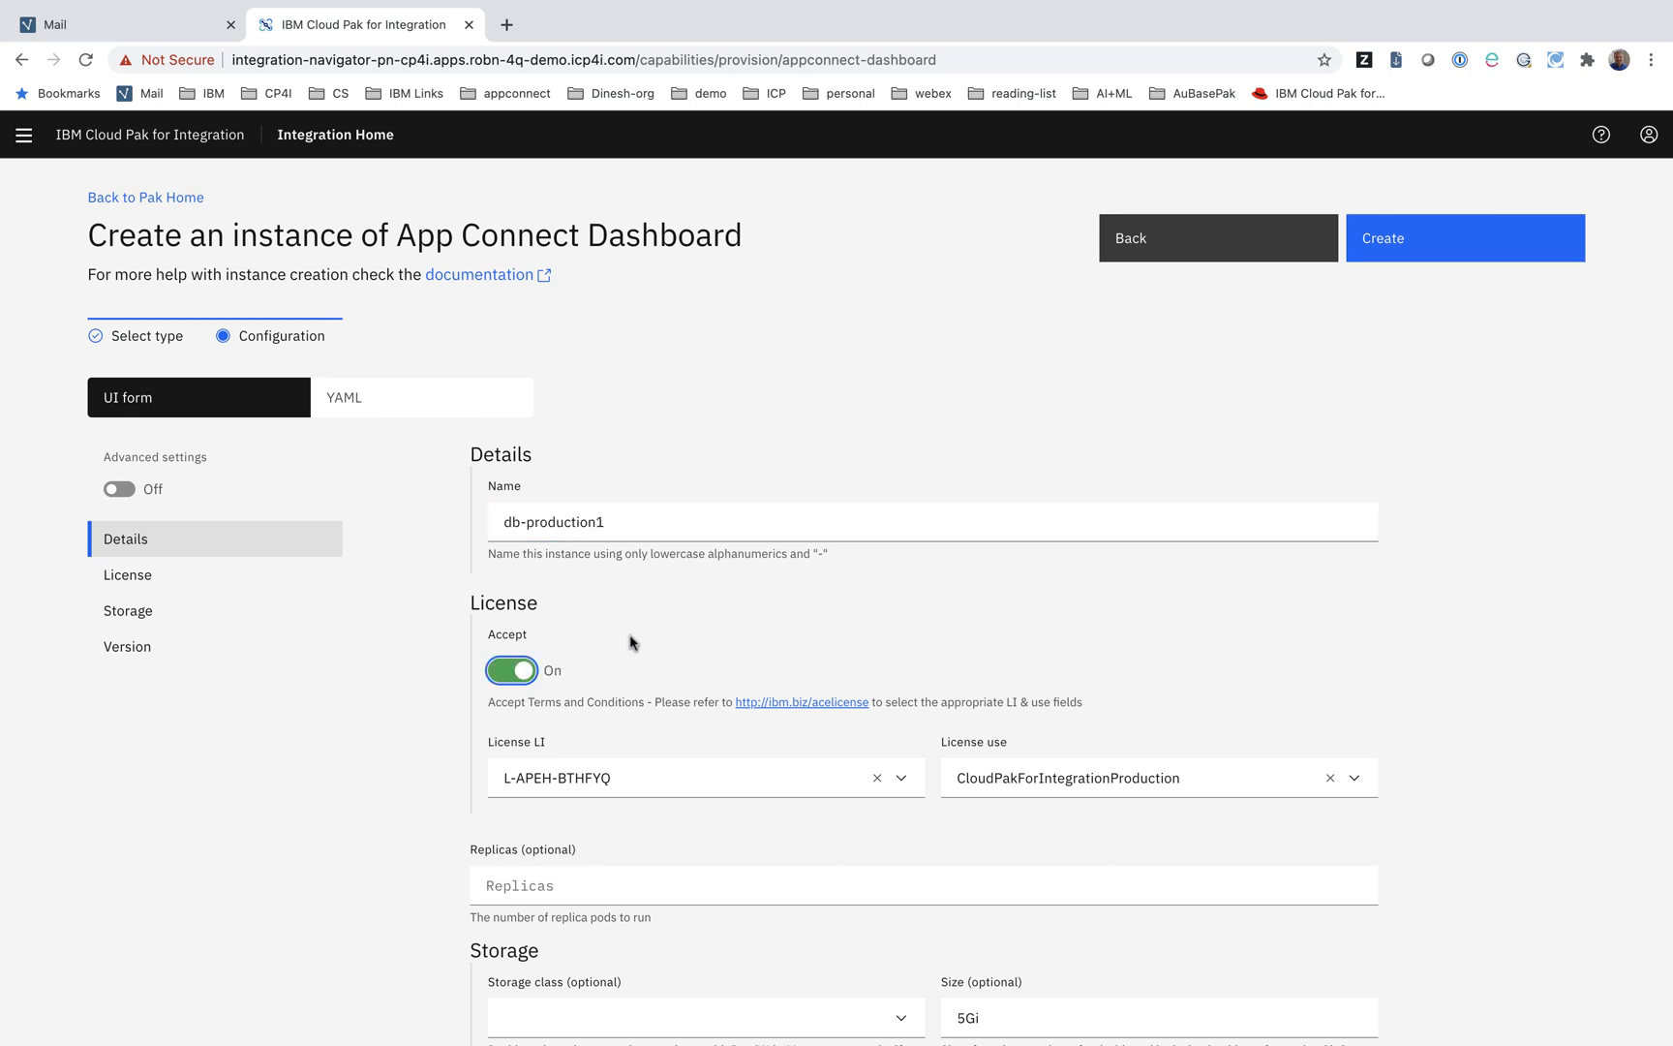
pyautogui.scroll(-3)
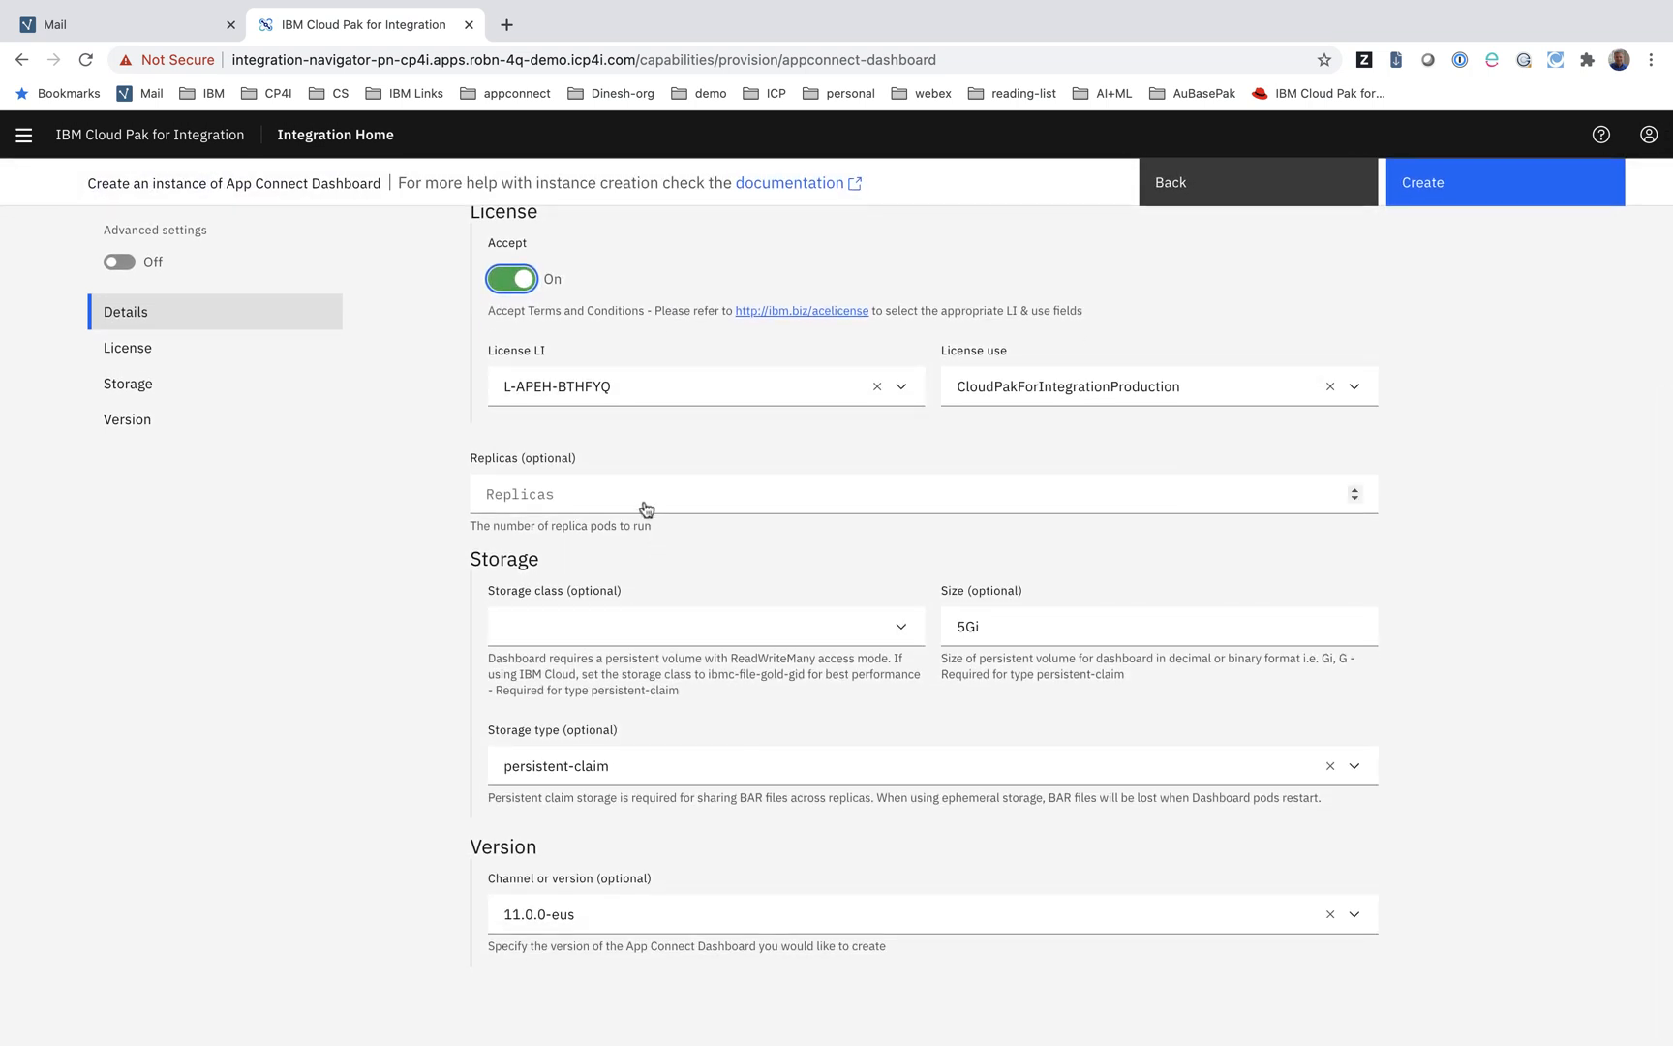
pyautogui.click(704, 626)
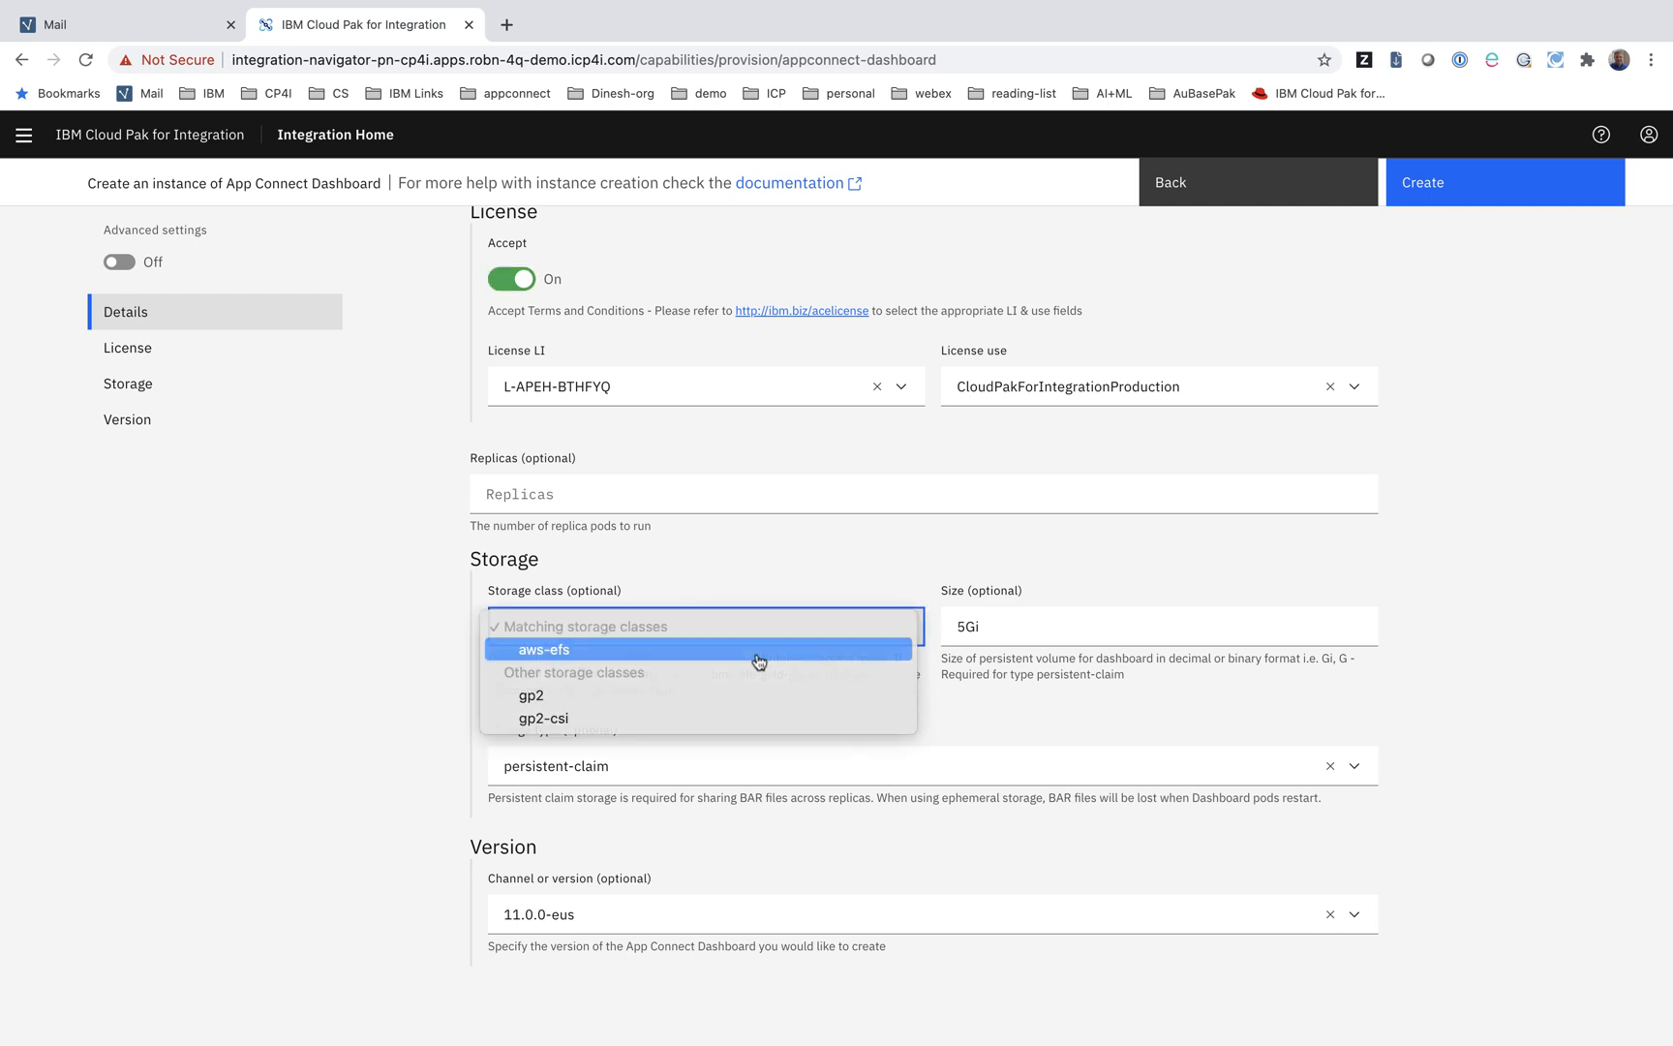
pyautogui.click(543, 649)
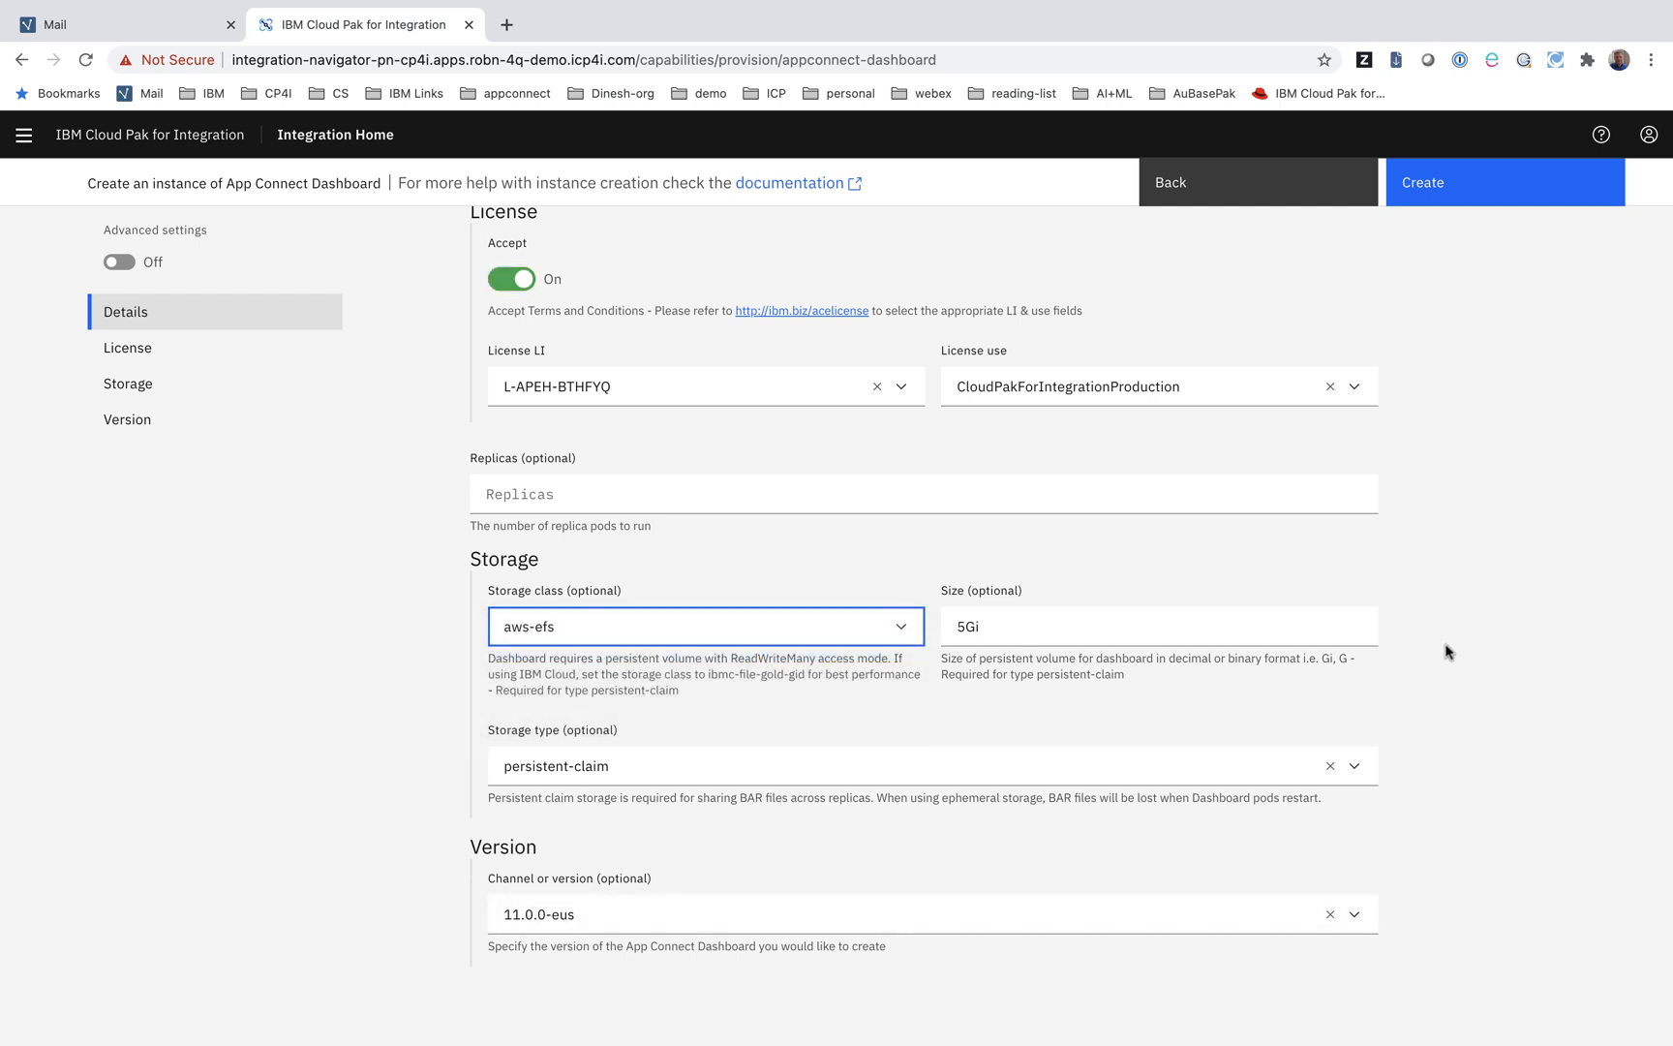
pyautogui.click(1503, 181)
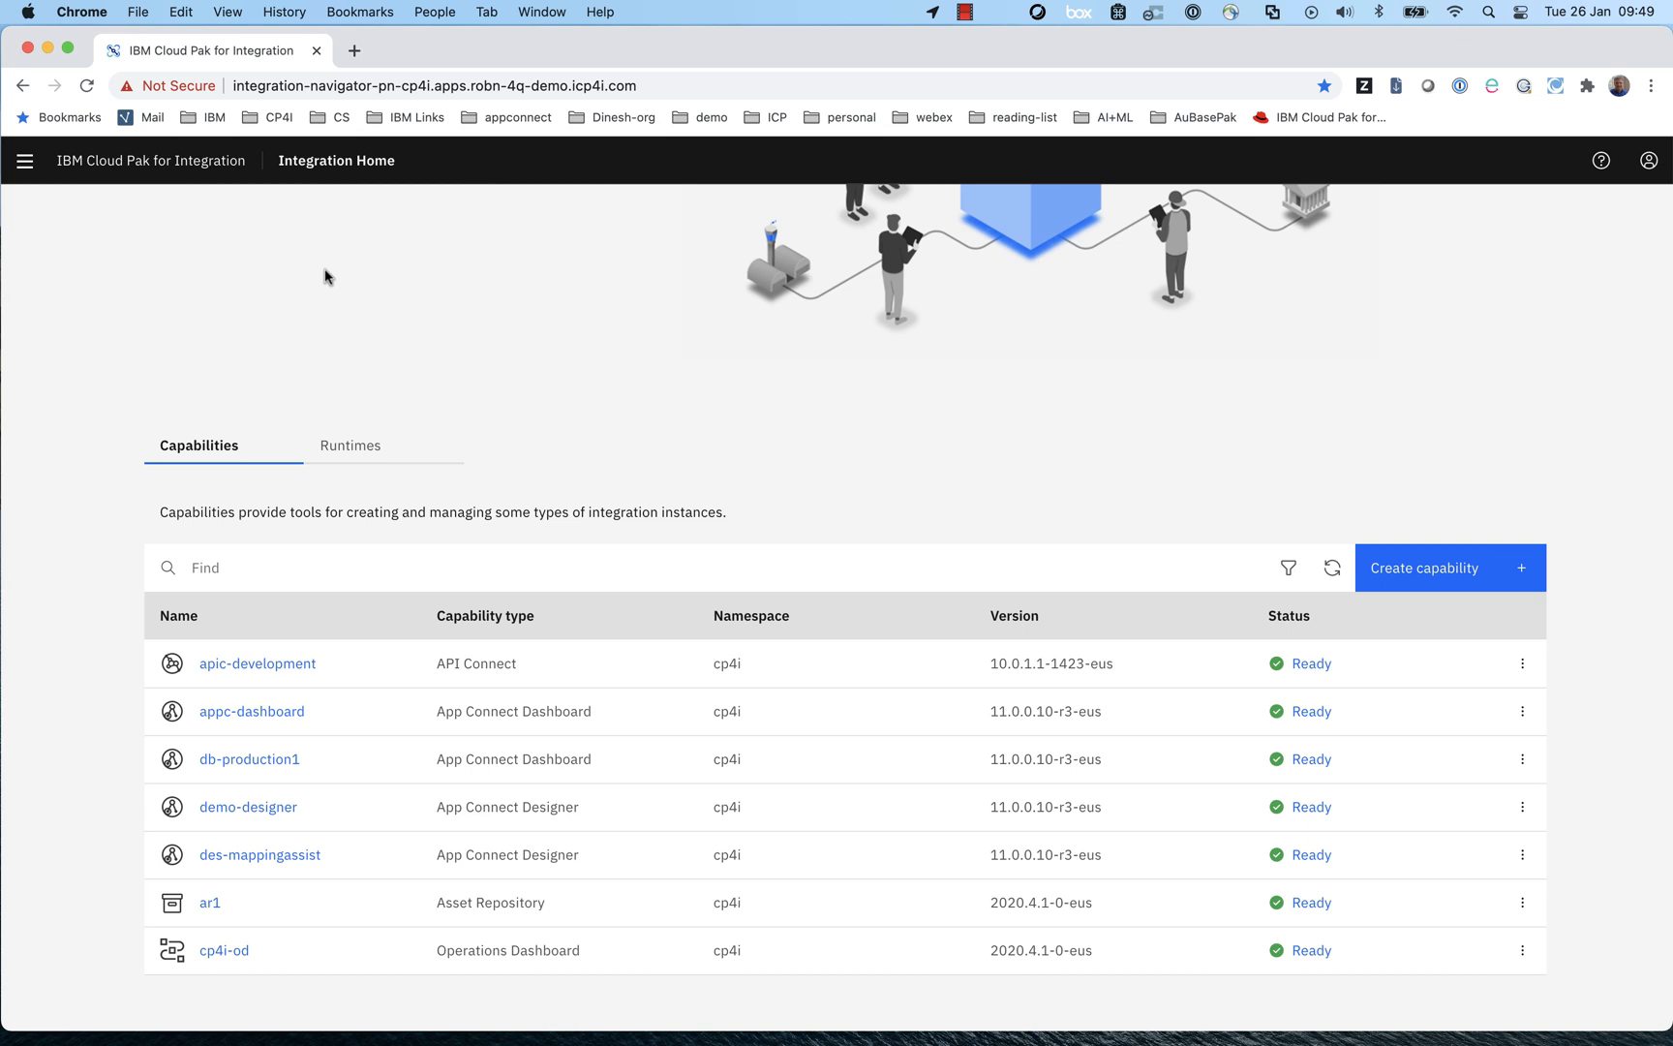
# - Open demo-designer from App Connect Designer in the navigation menu
pyautogui.click(24, 160)
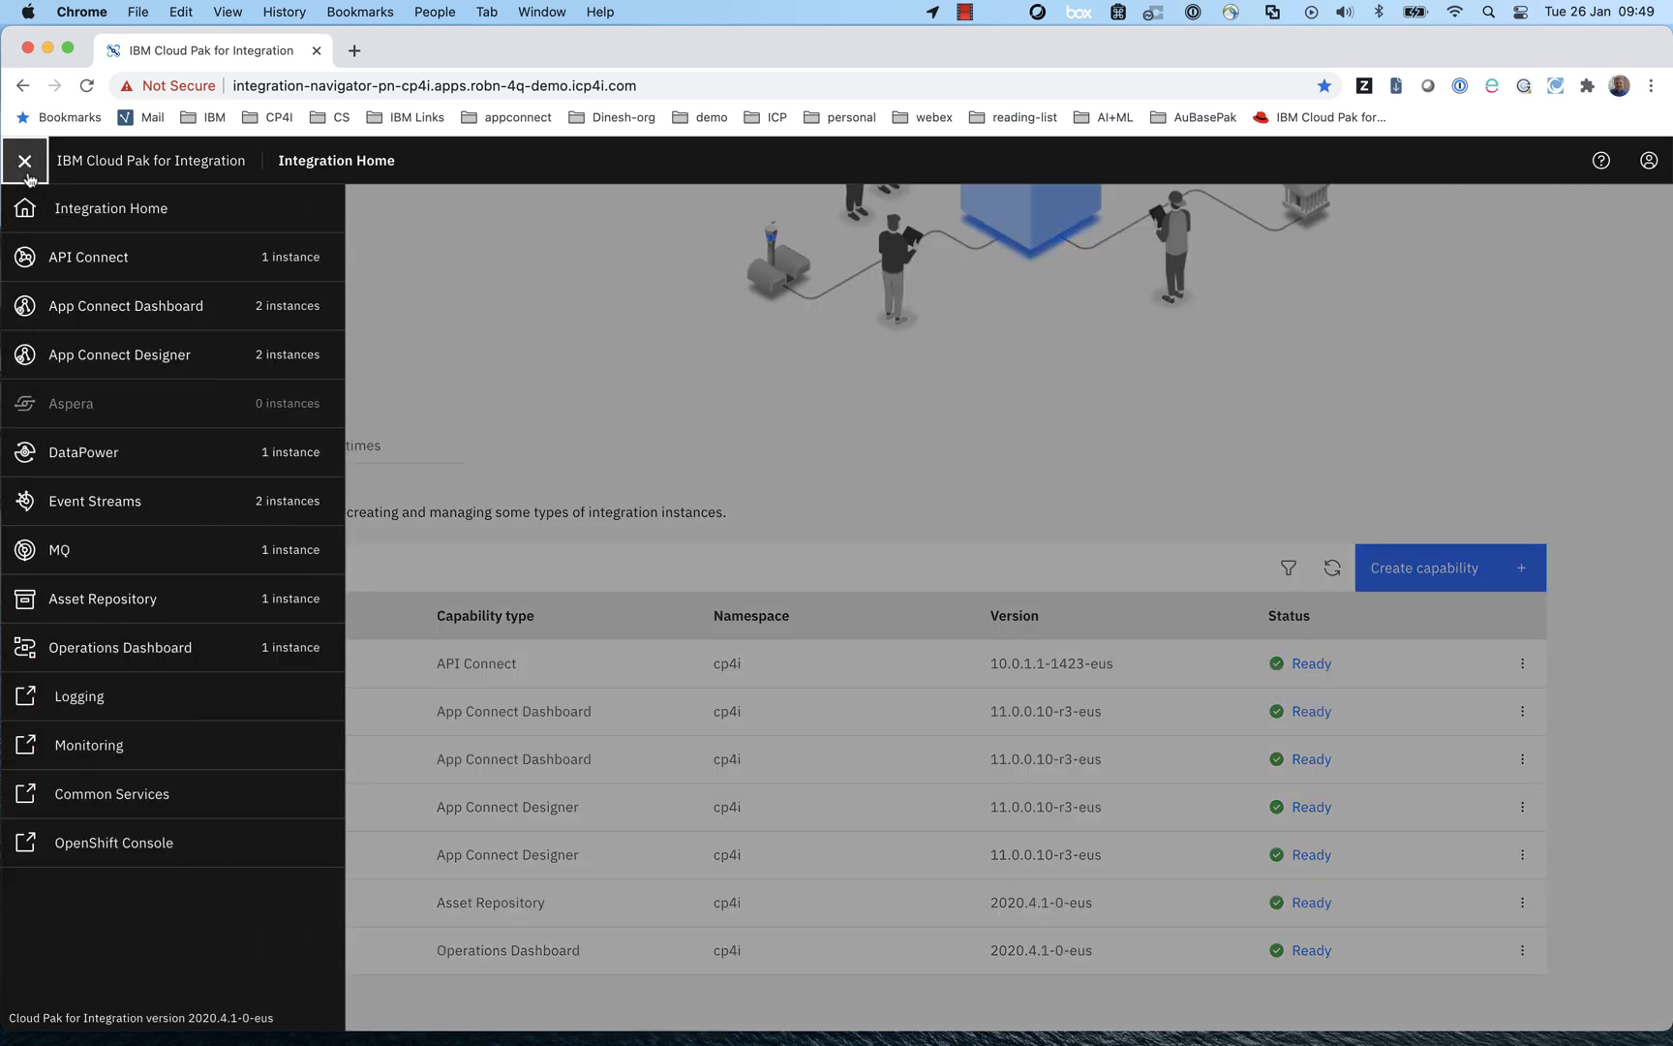
pyautogui.click(119, 354)
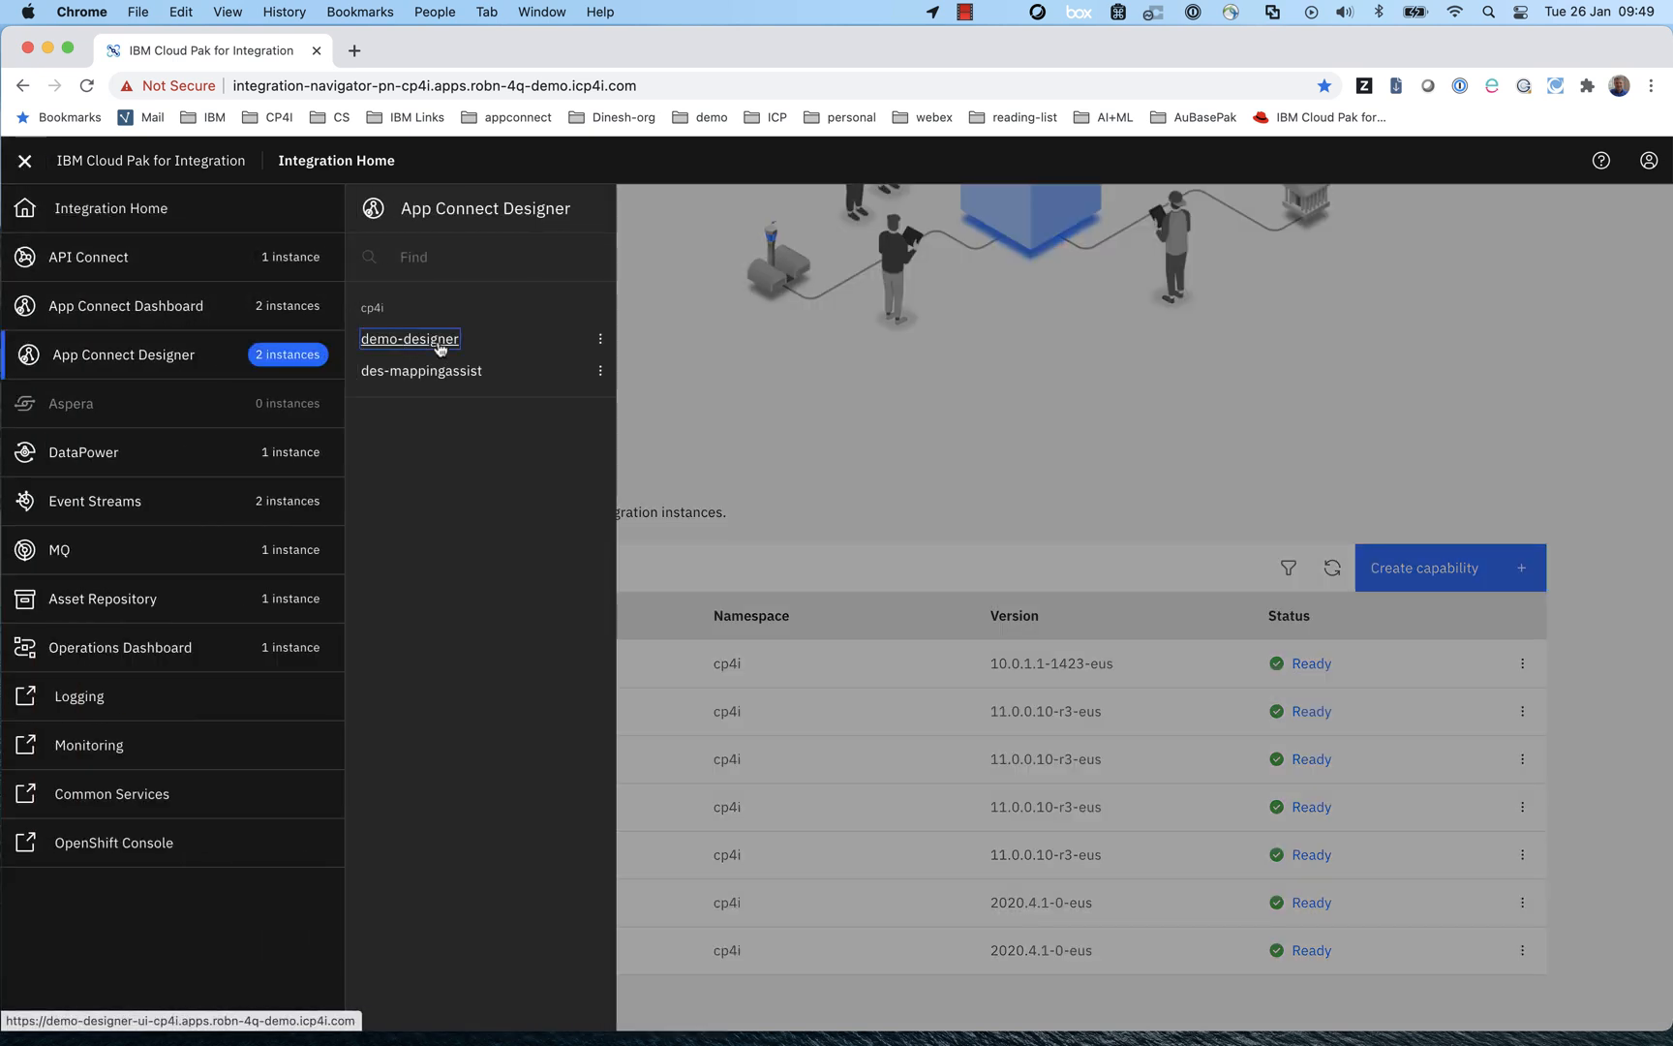
pyautogui.click(410, 338)
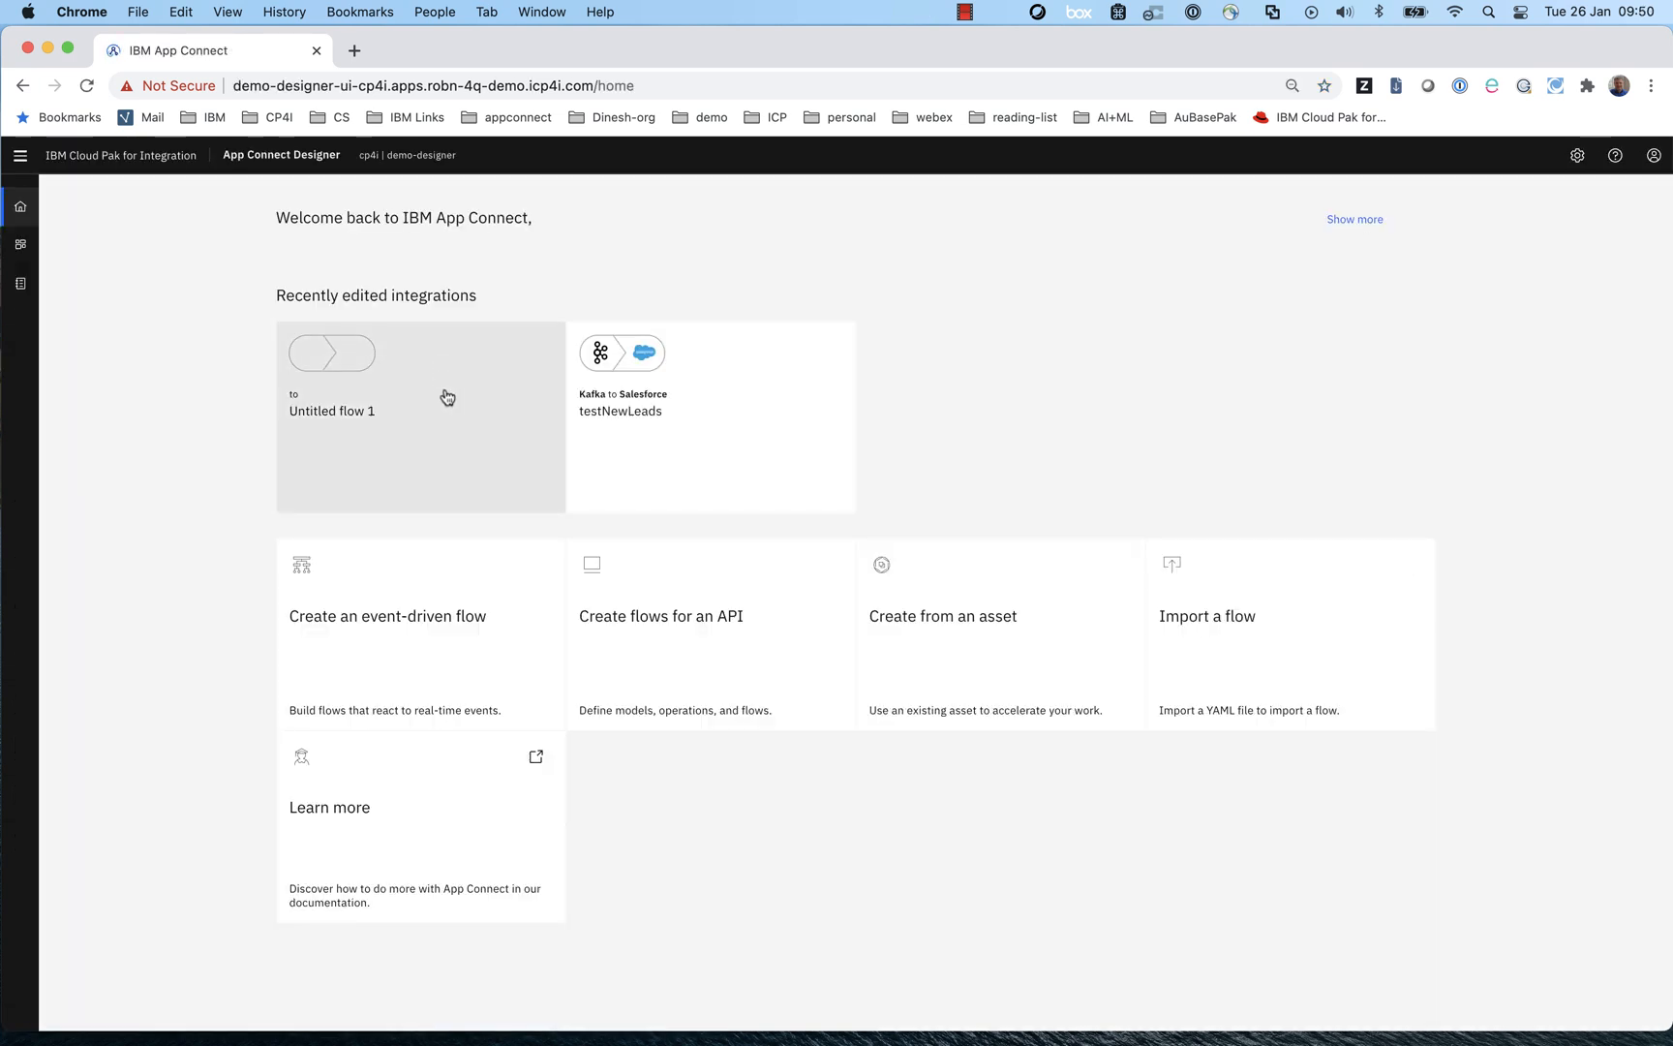
# - Create an event-driven flow on Kafka 'New message', topic leads, group ID cg1
pyautogui.click(387, 616)
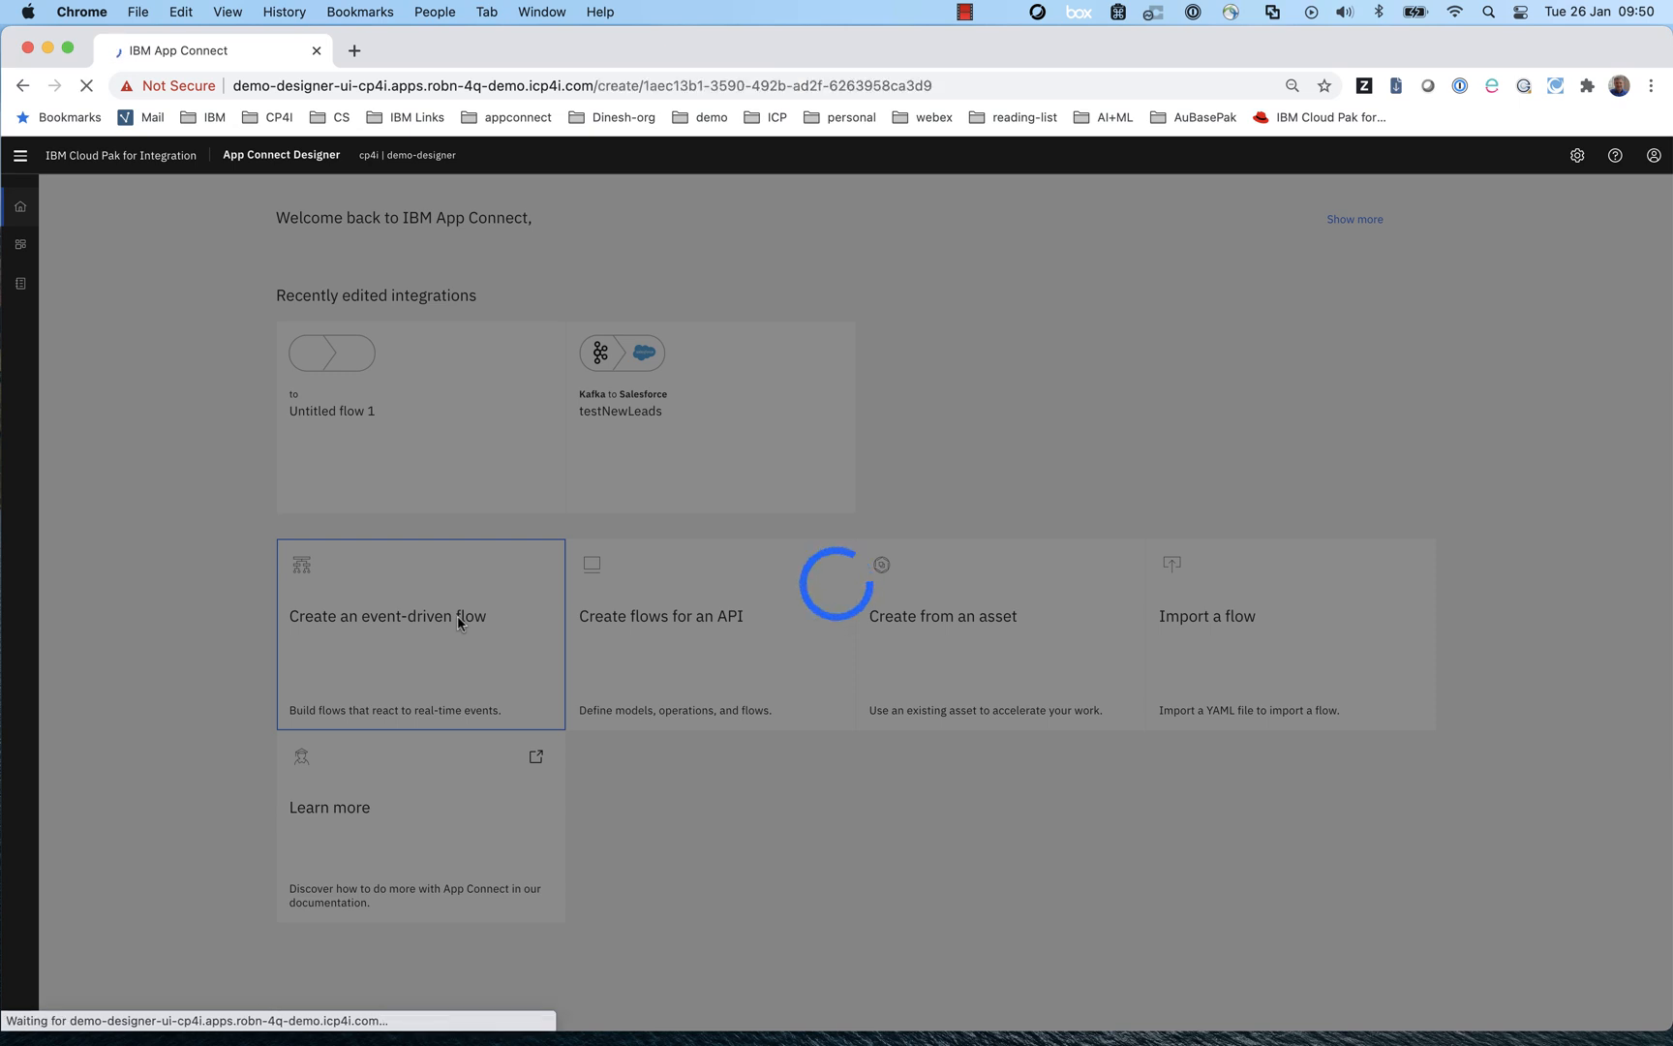
pyautogui.click(421, 615)
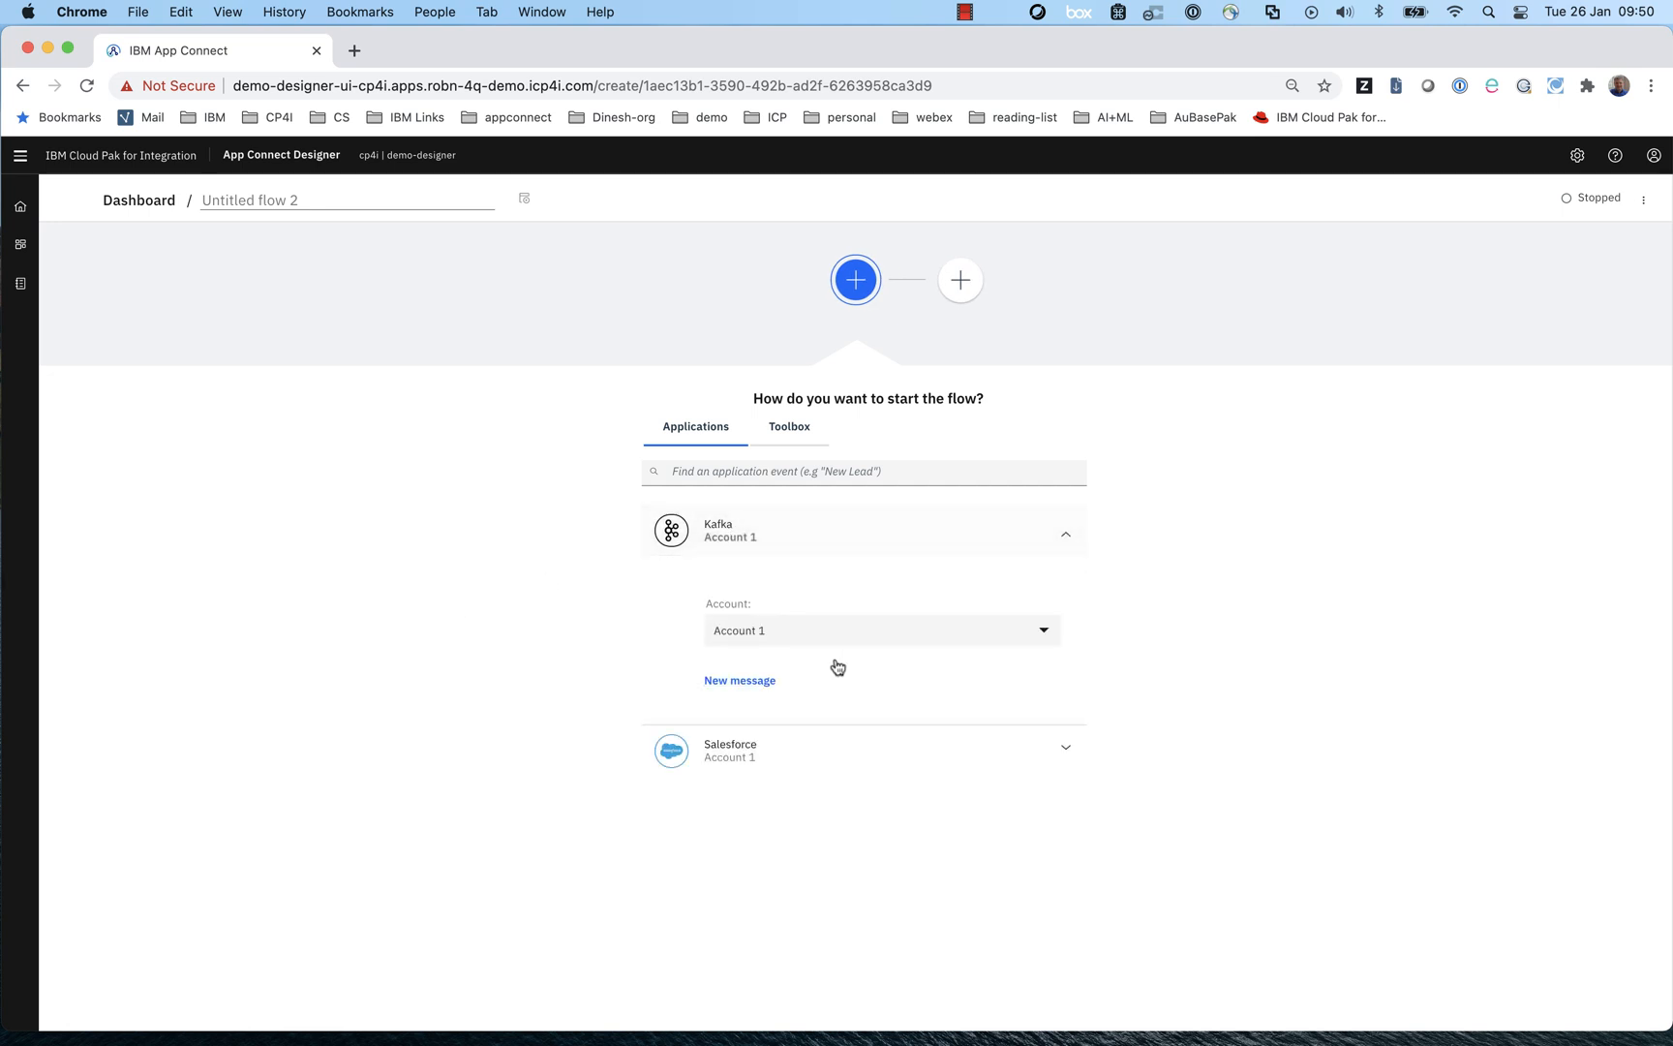
pyautogui.click(739, 680)
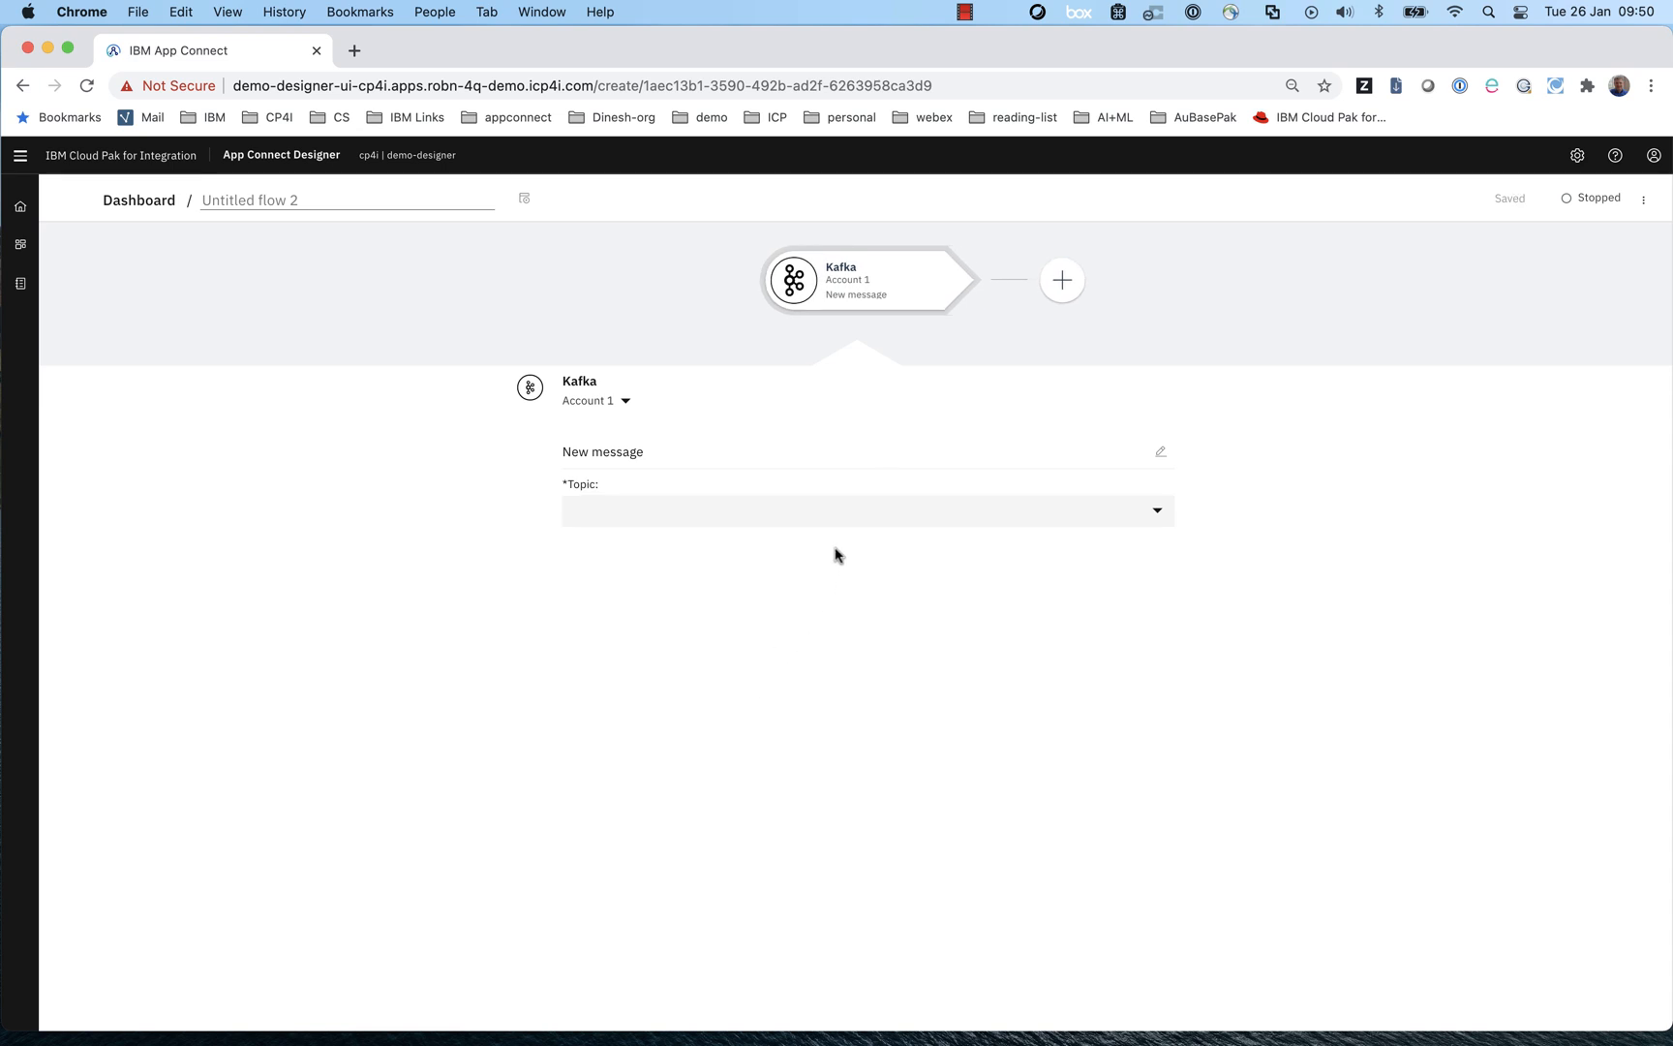
pyautogui.click(1157, 510)
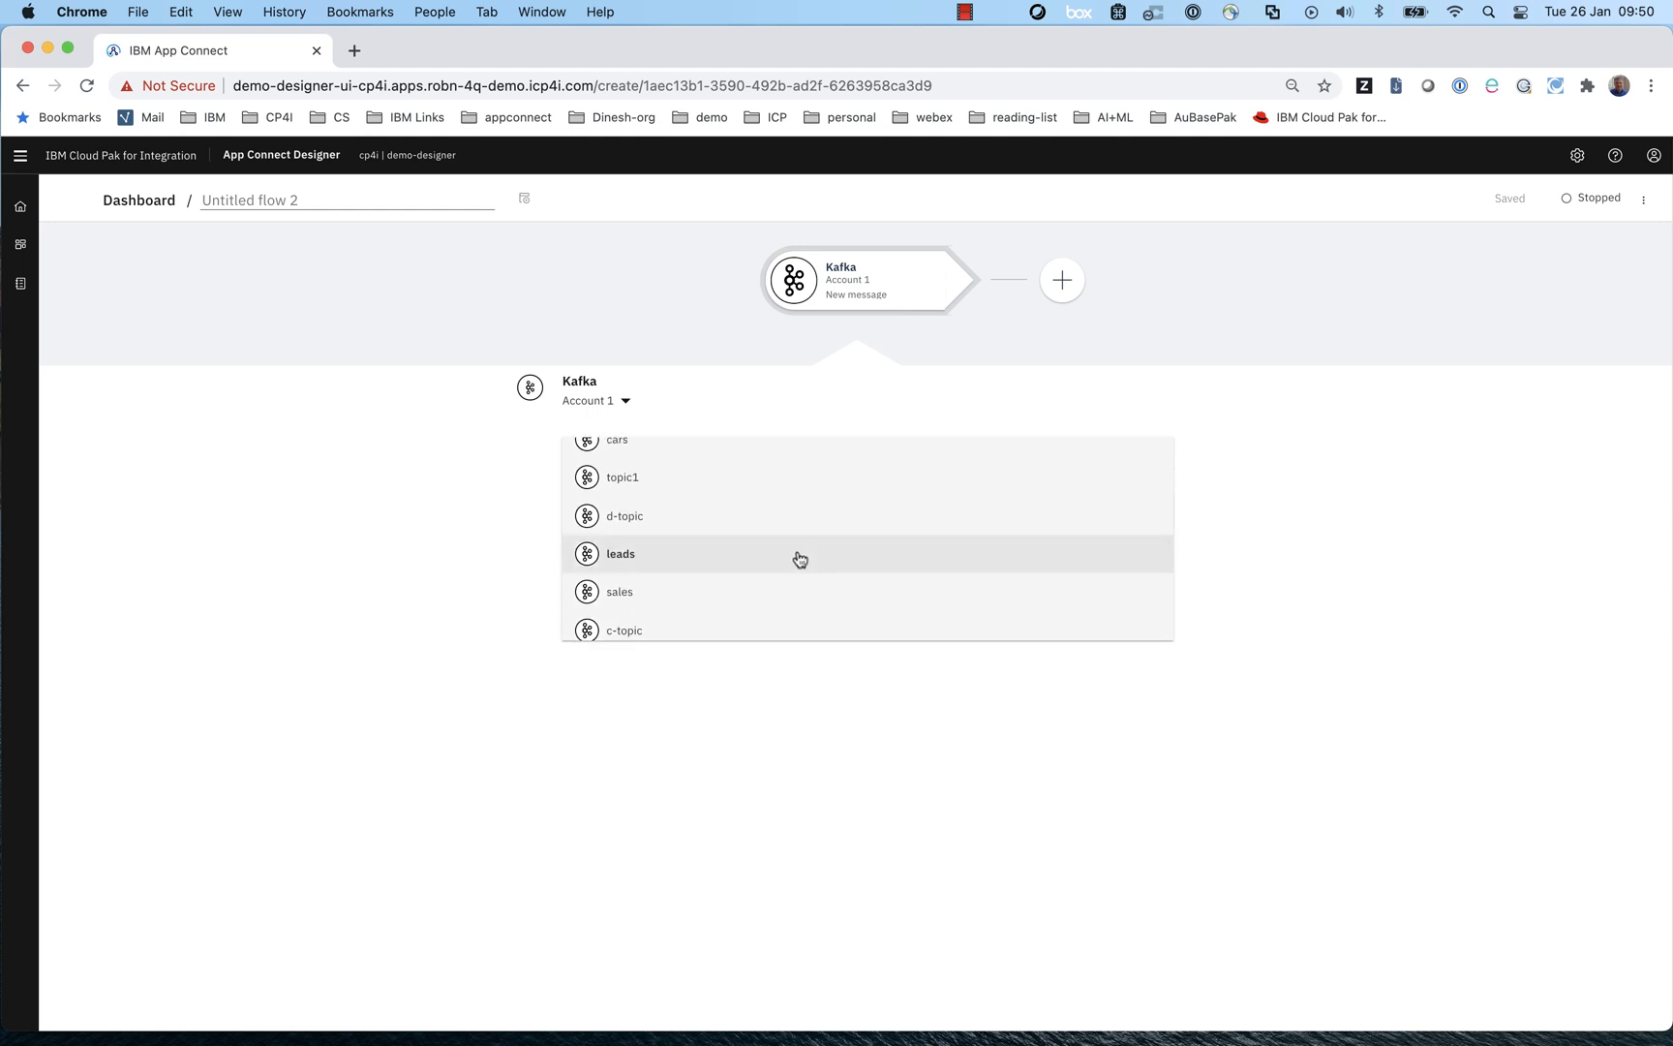
pyautogui.click(620, 553)
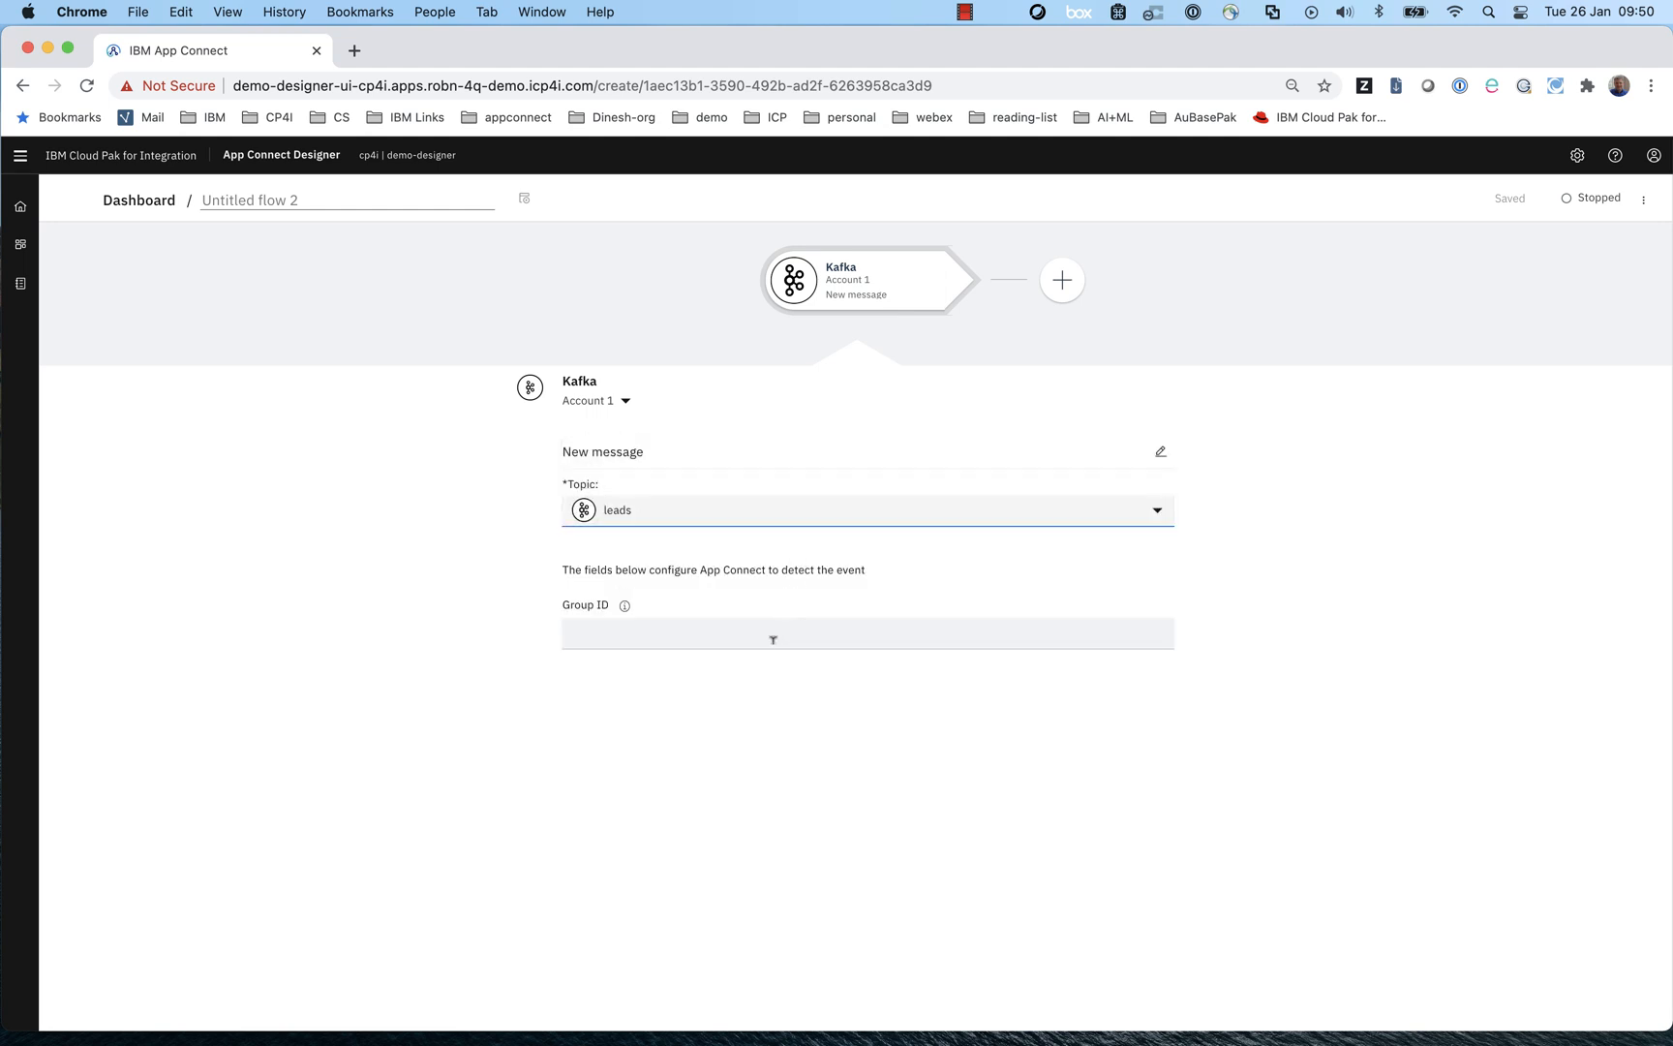
pyautogui.write('cg1')
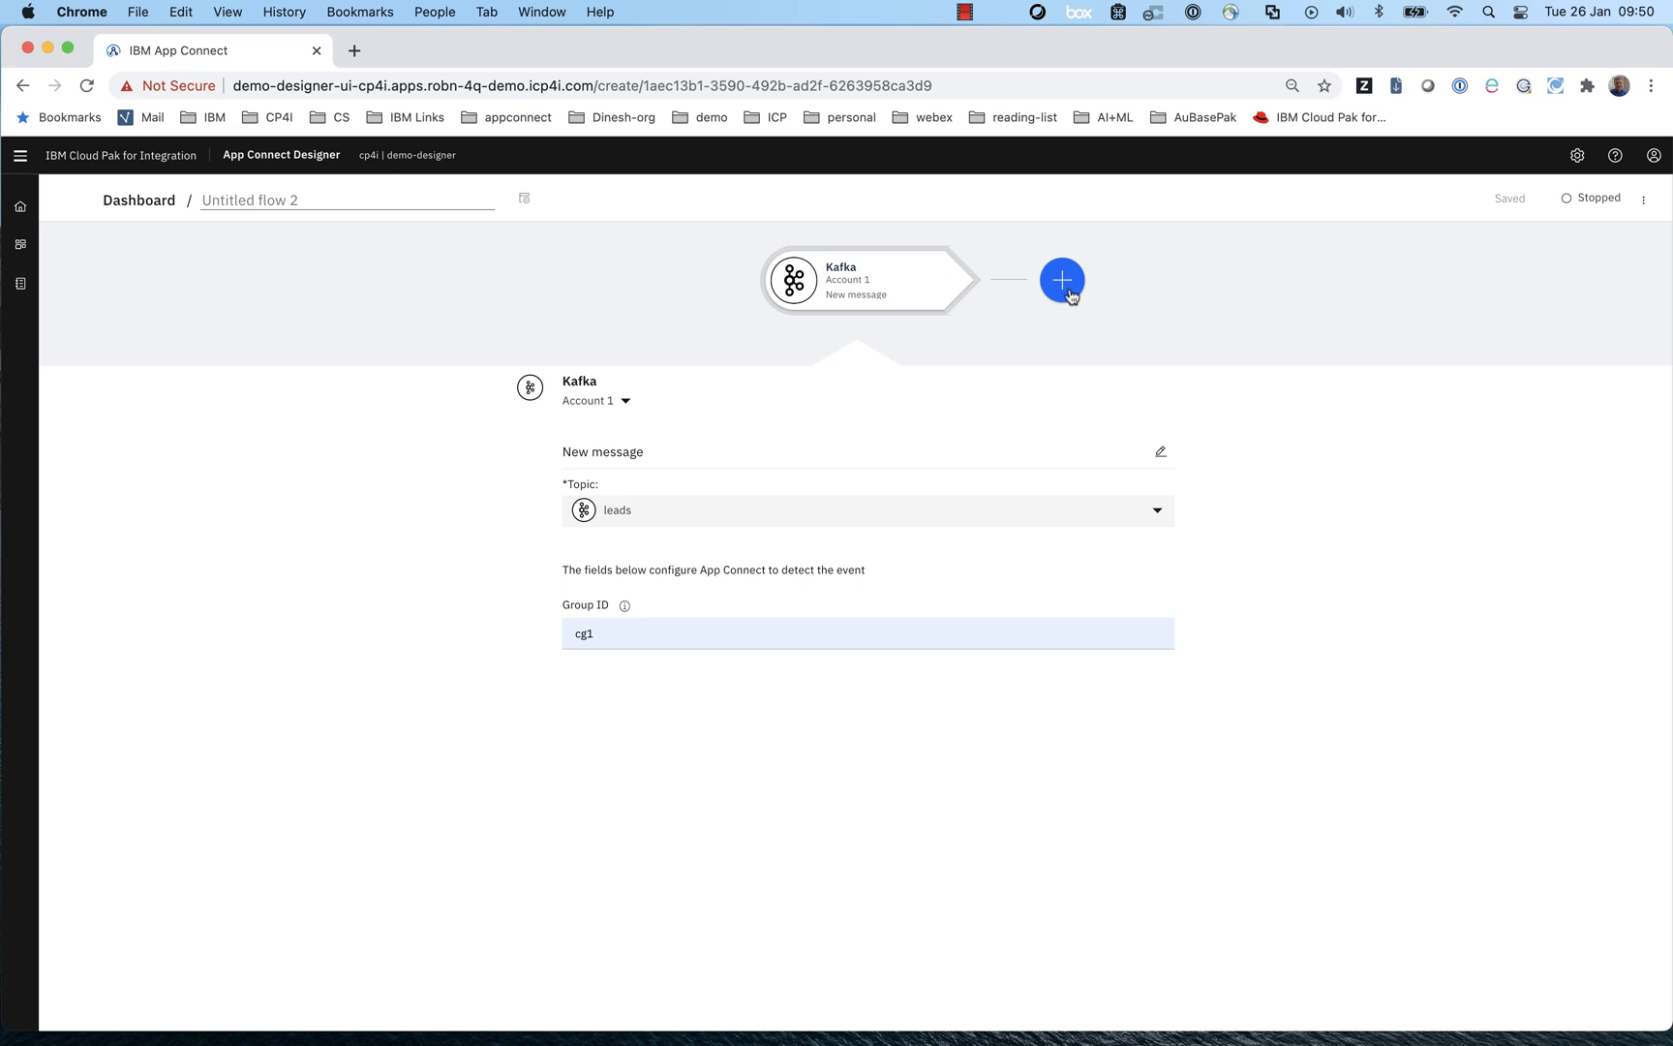
# - Add a Toolbox JSON parser step after the Kafka trigger
pyautogui.click(1060, 279)
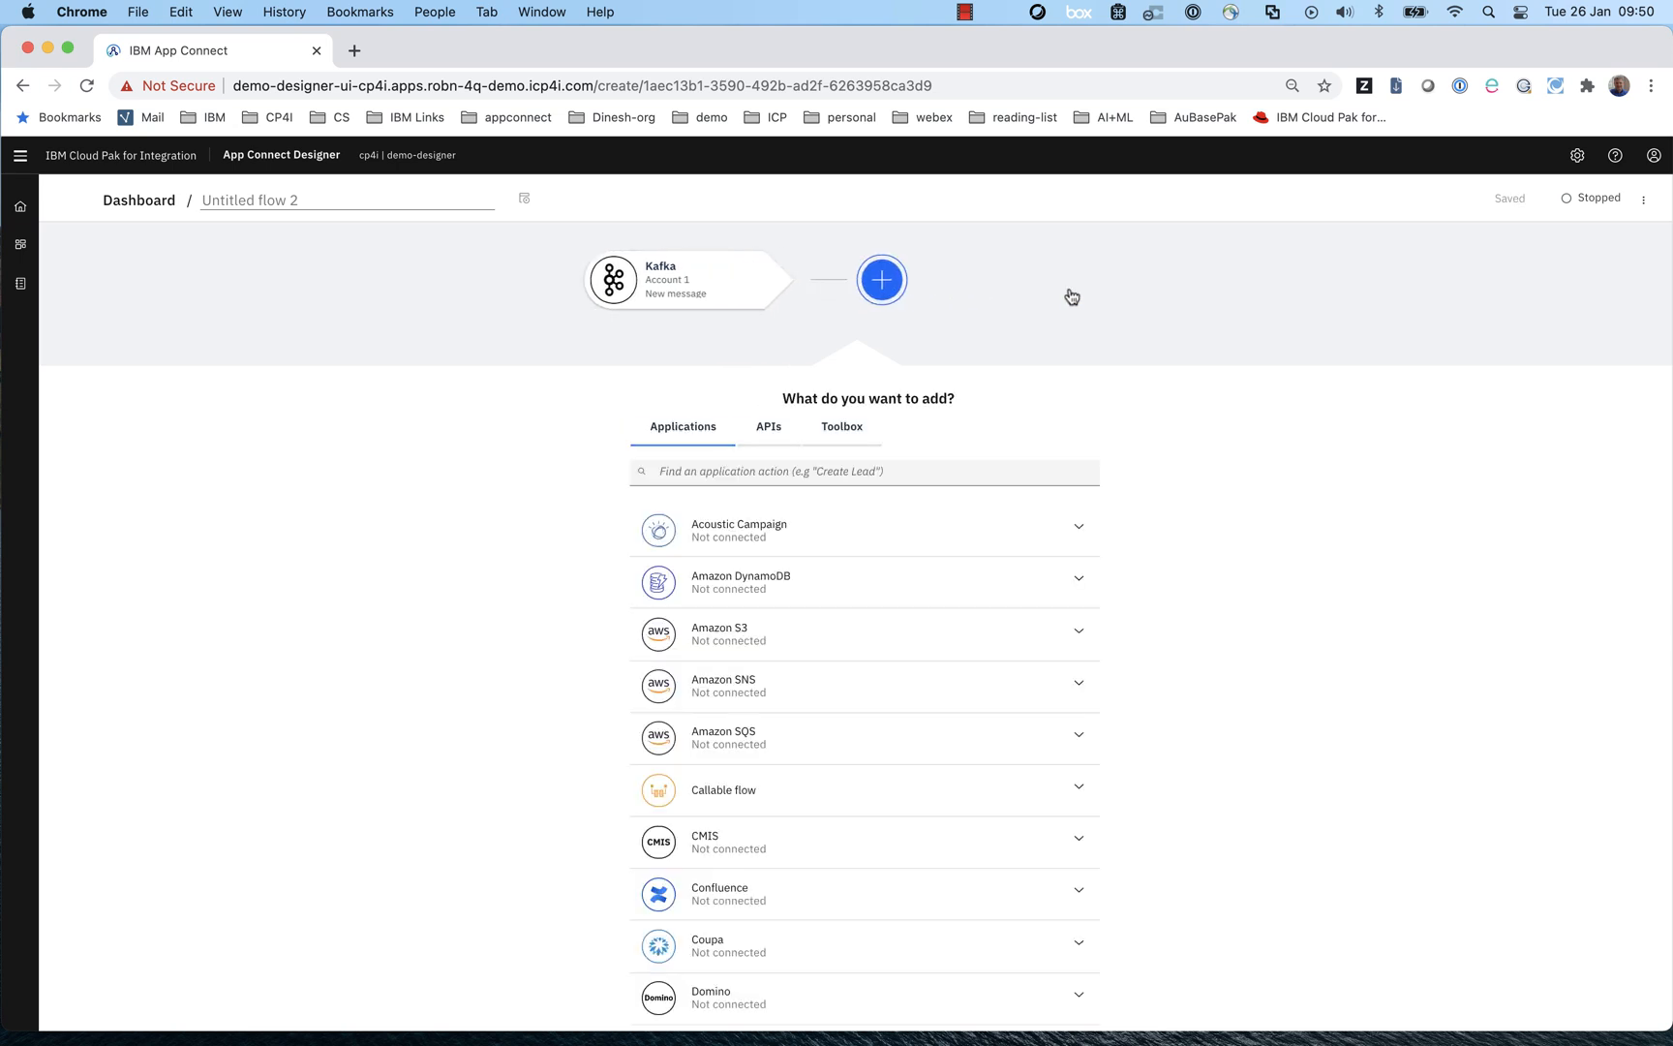
pyautogui.click(841, 426)
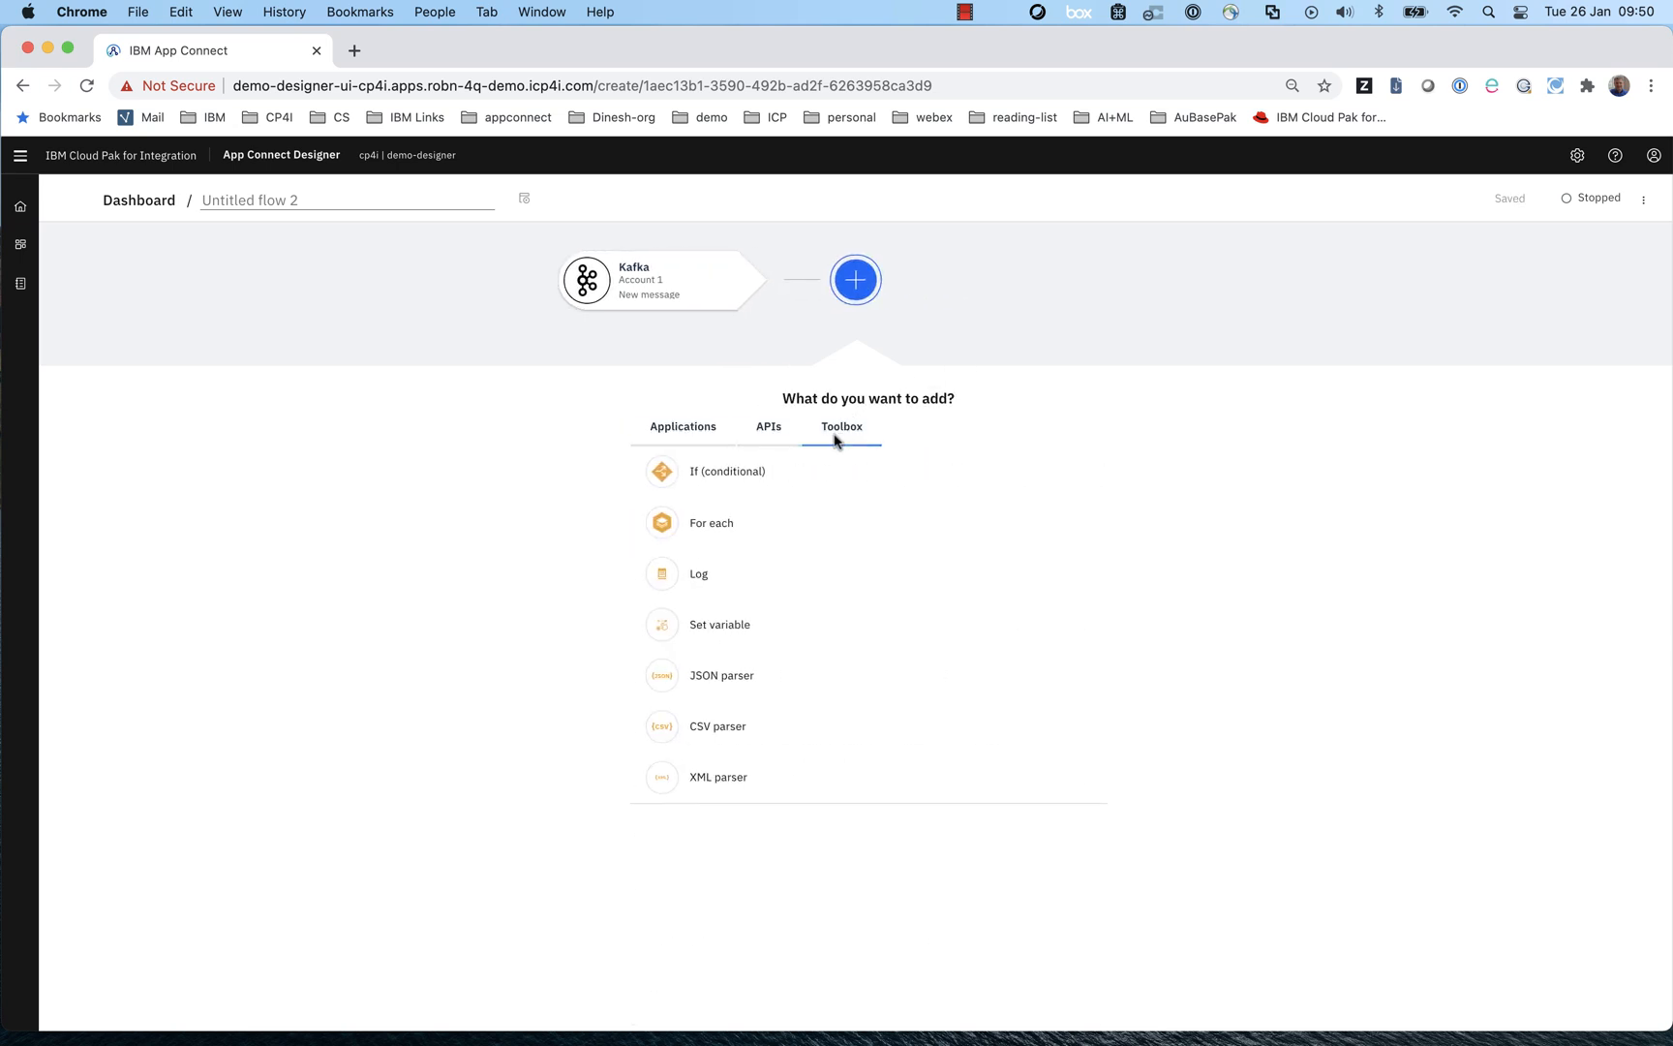
pyautogui.click(722, 674)
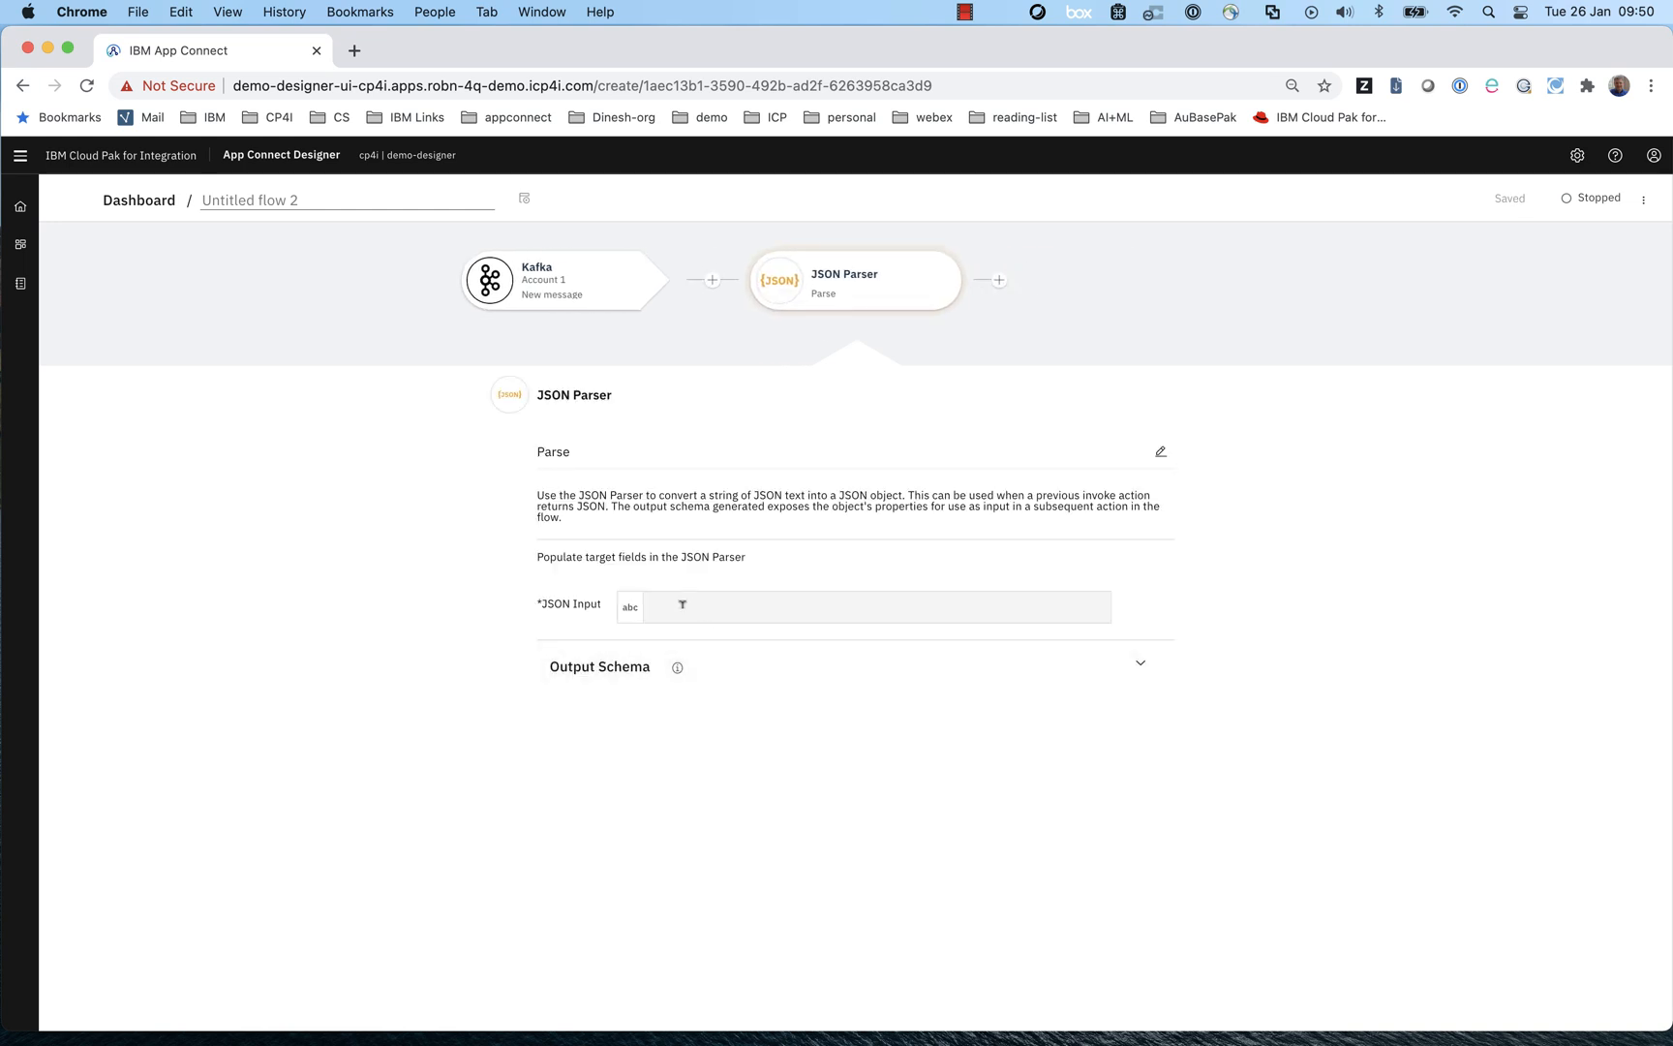
# - Generate the schema from example JSON and map the Kafka Payload into JSON Input
pyautogui.click(872, 606)
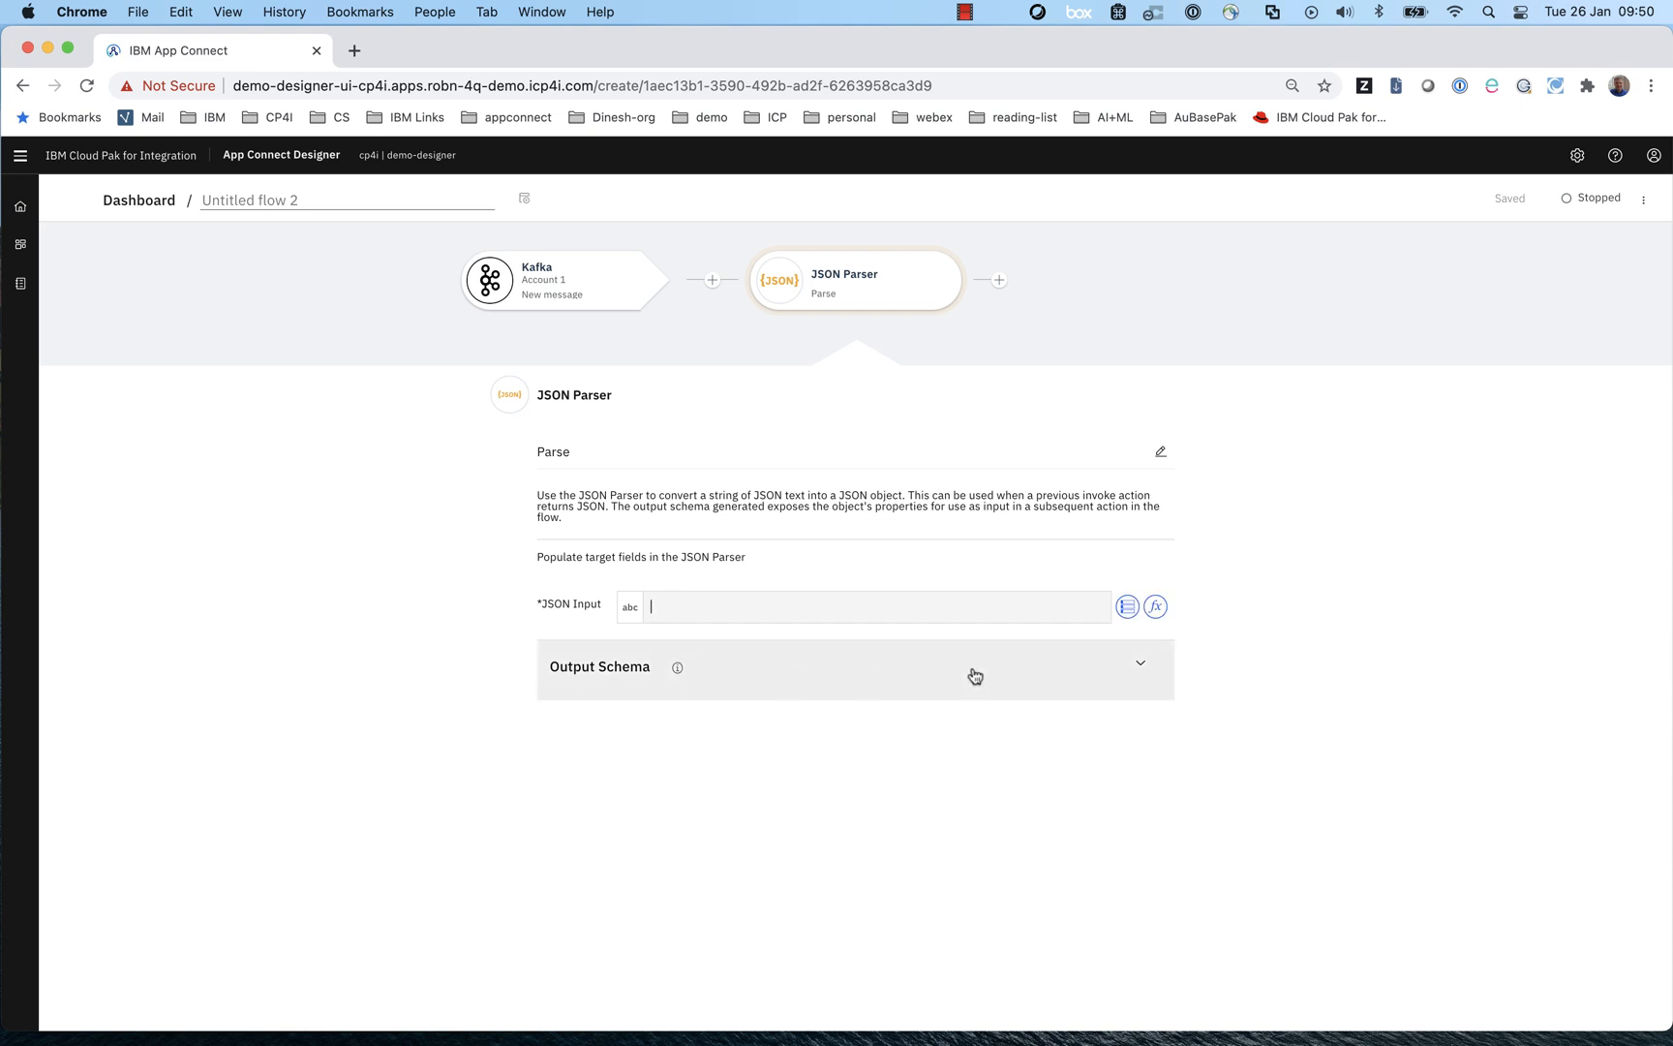
pyautogui.click(1140, 661)
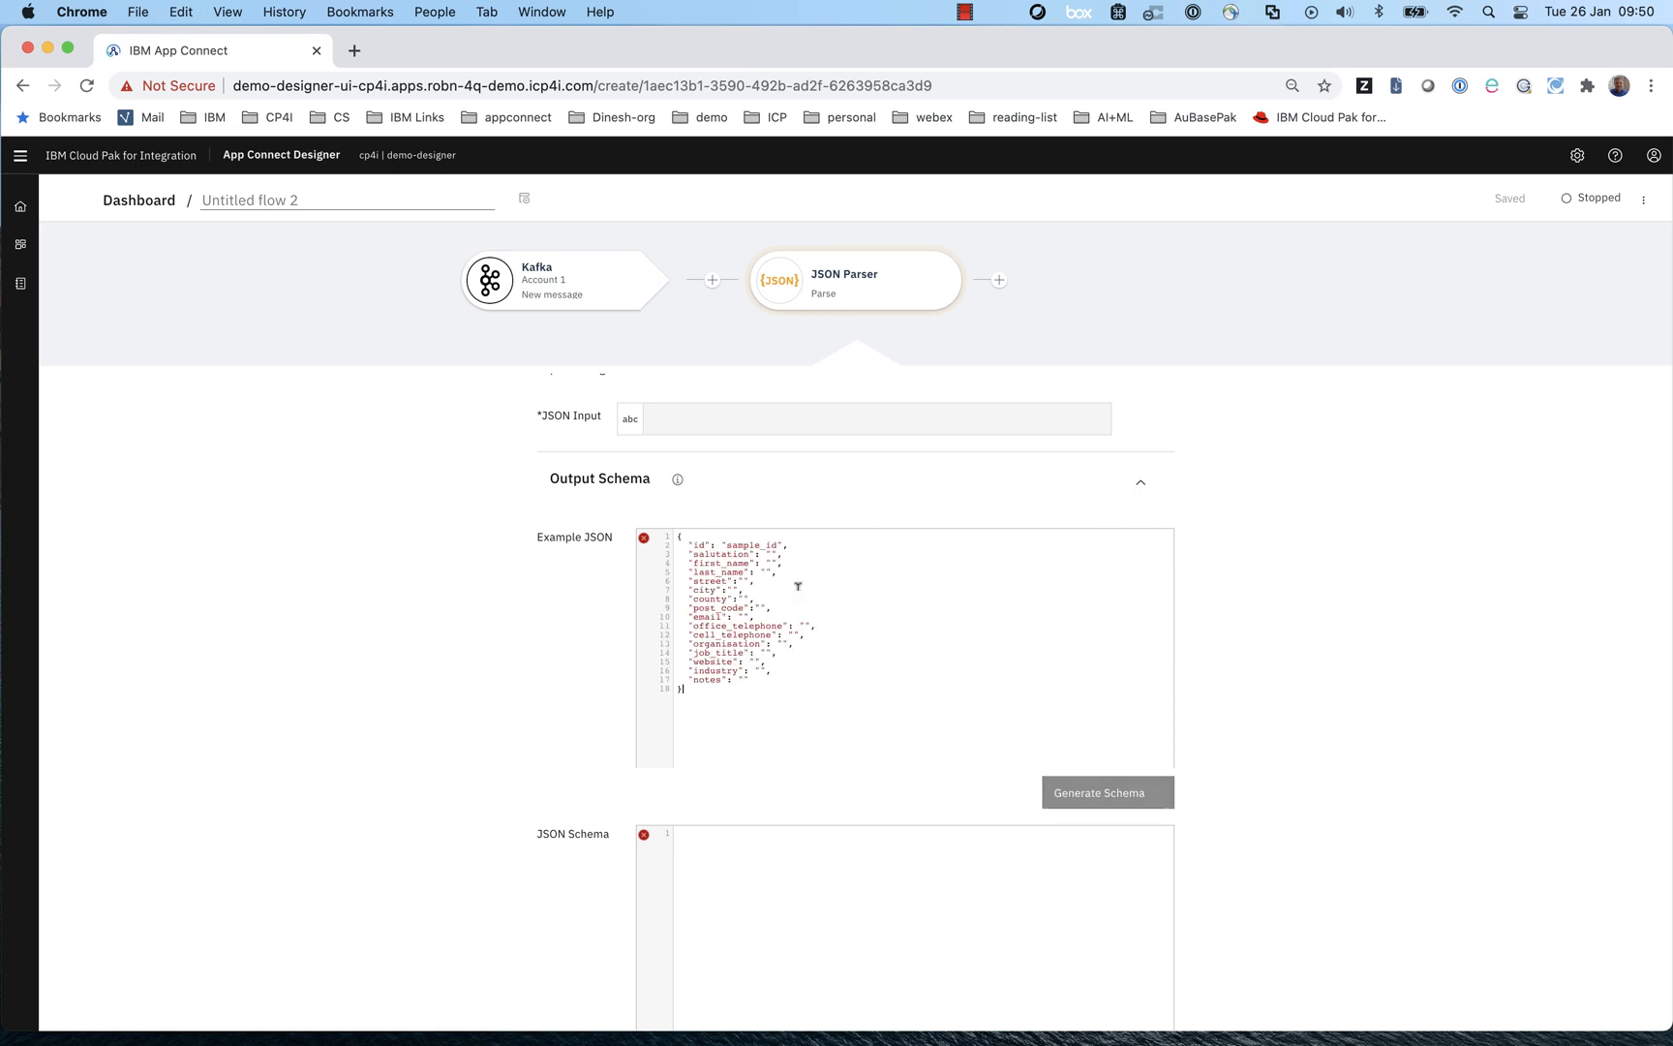
pyautogui.click(1106, 792)
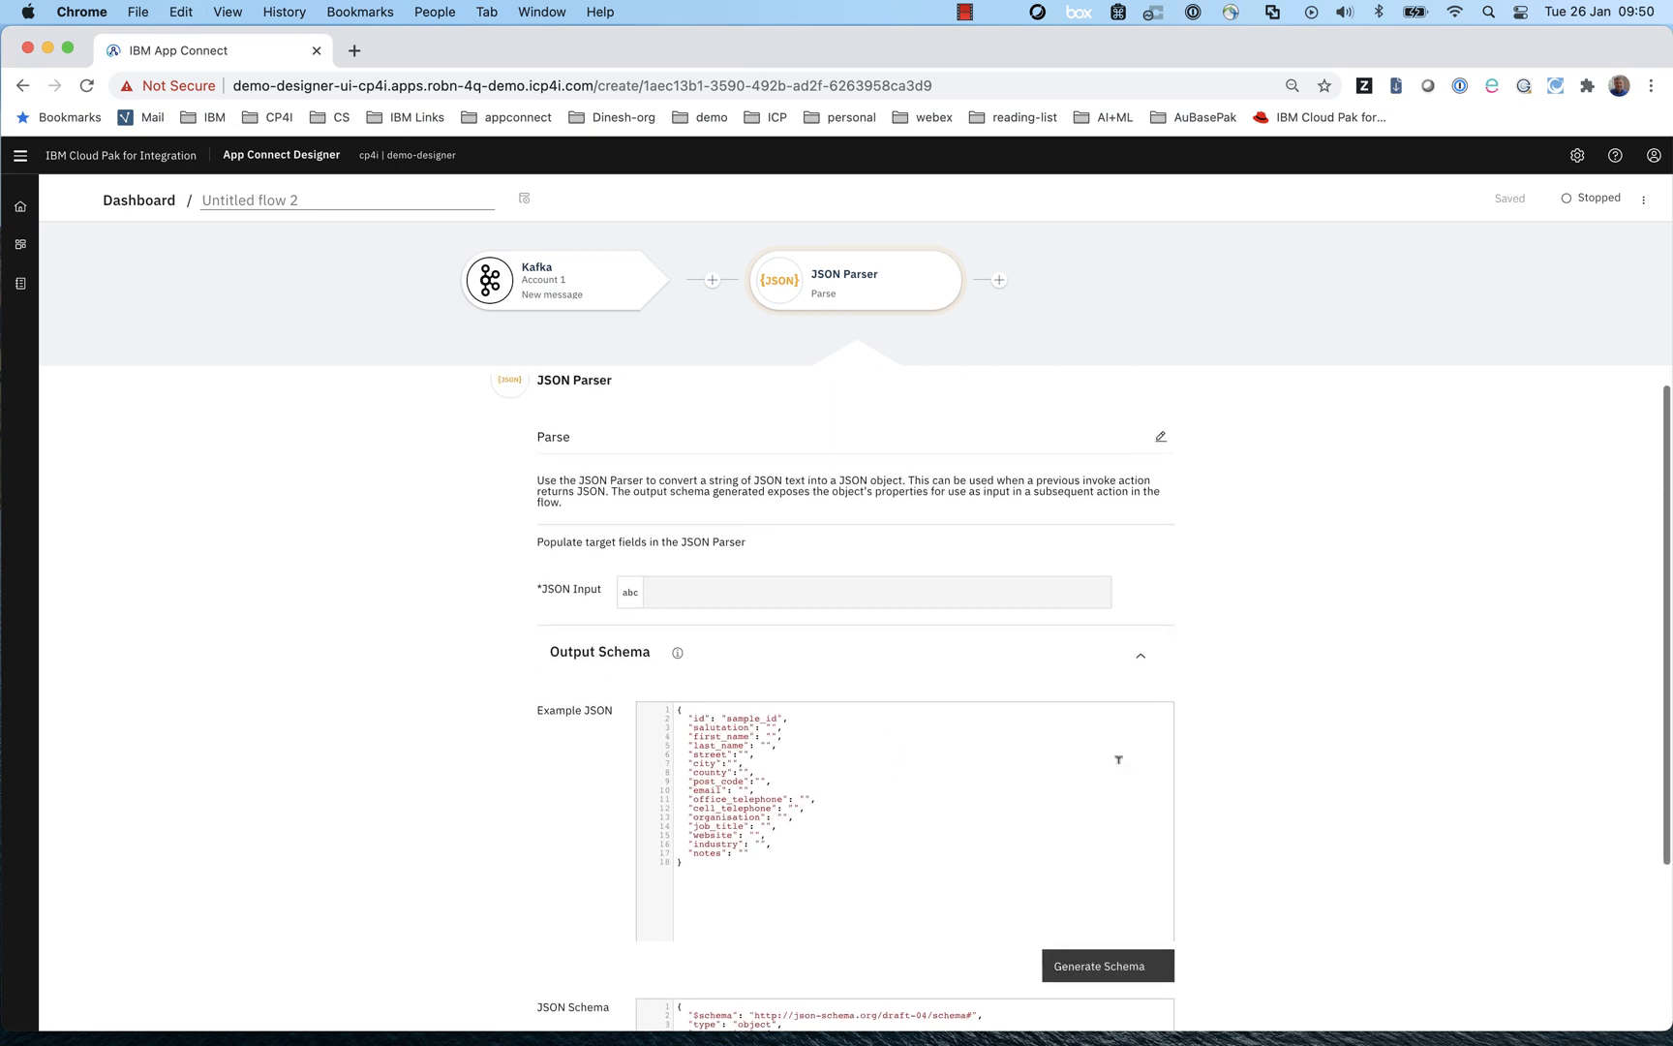
pyautogui.click(865, 607)
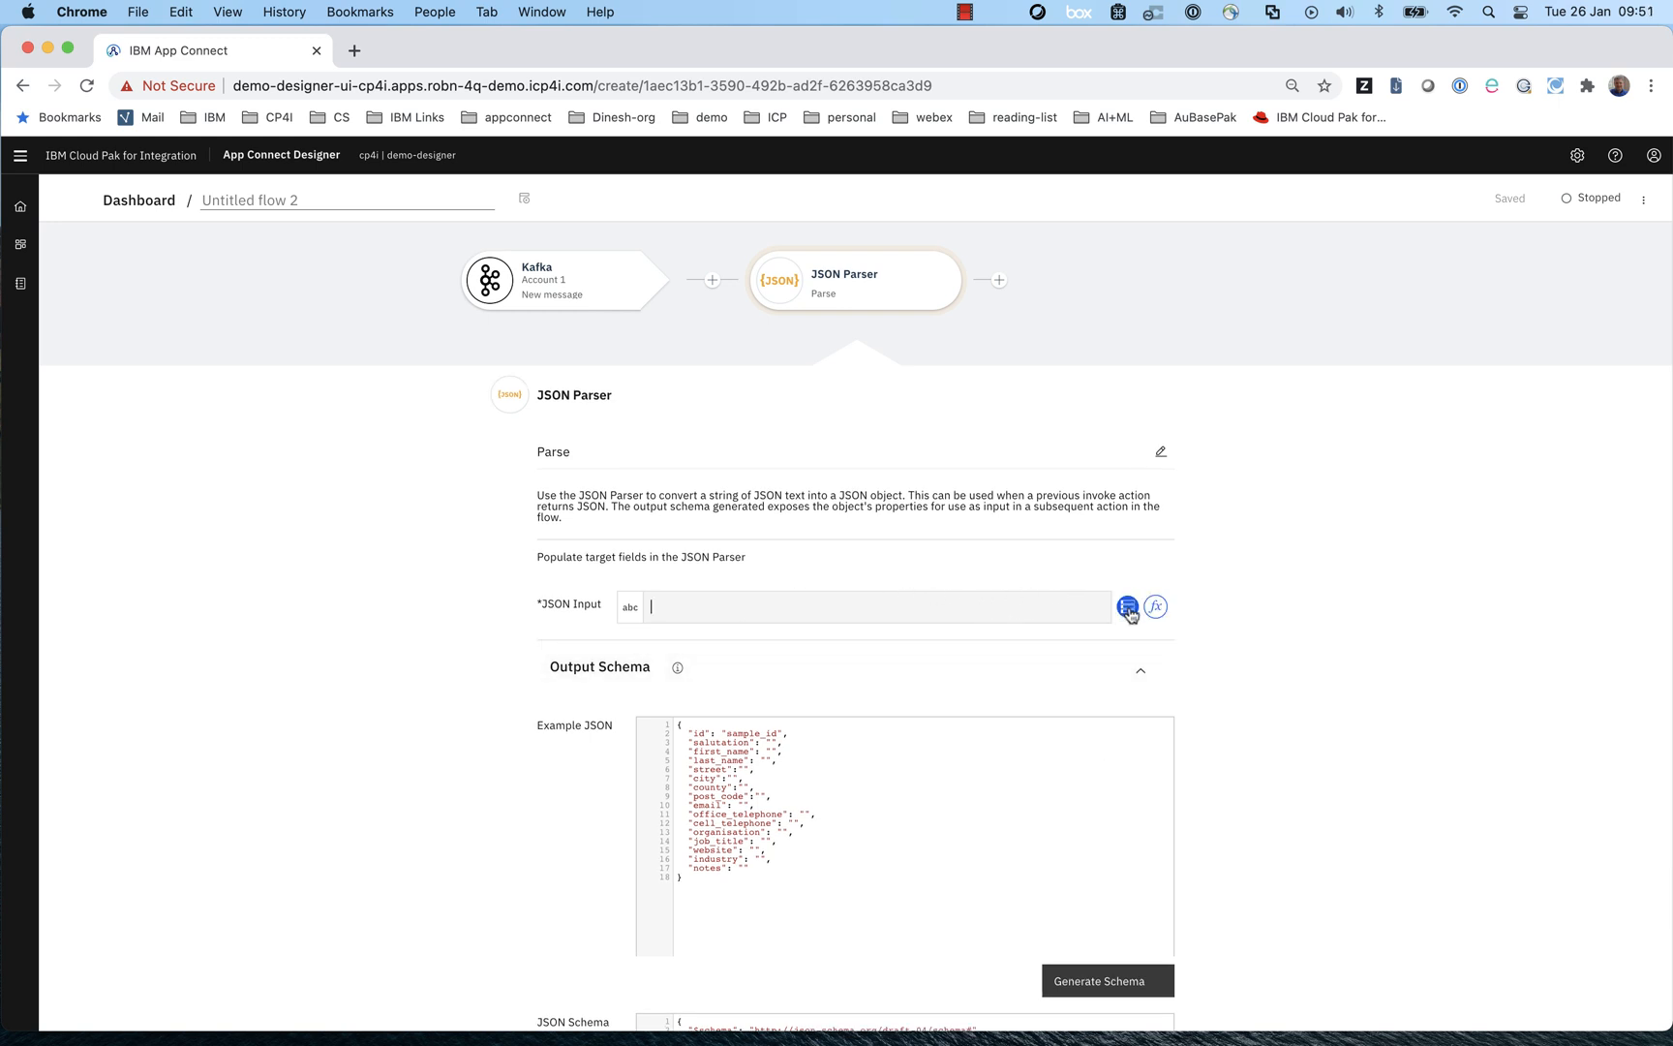
pyautogui.click(1128, 606)
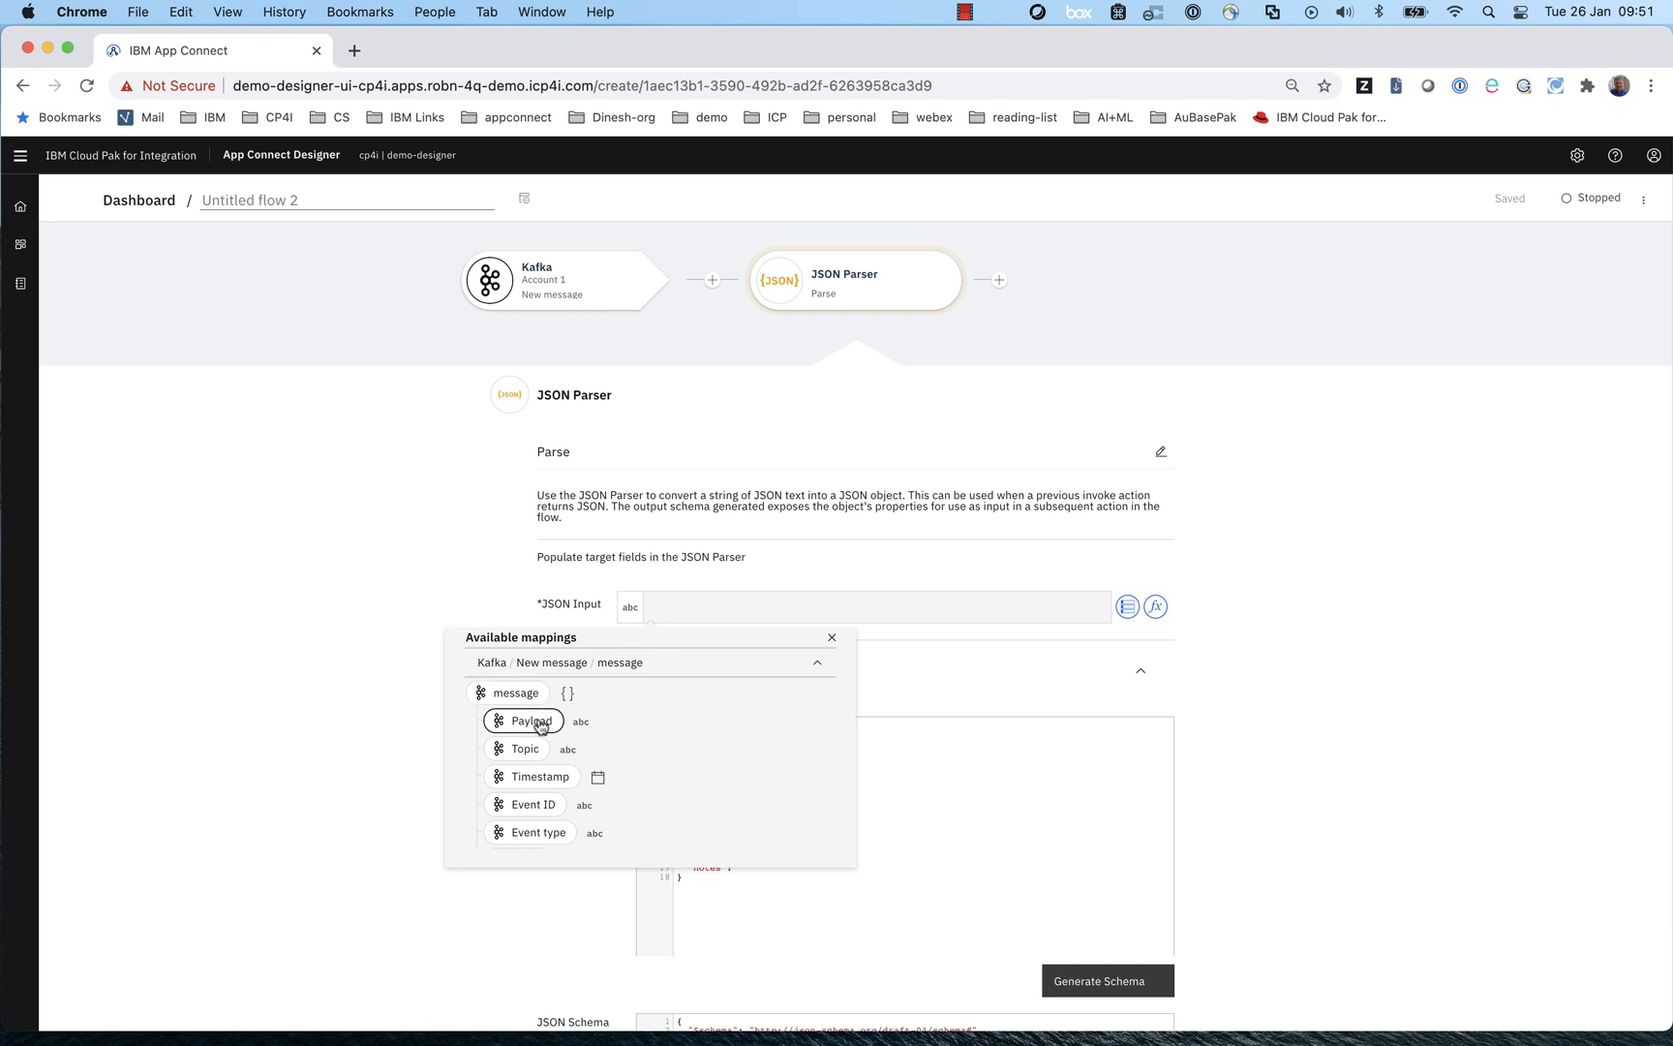
pyautogui.click(531, 721)
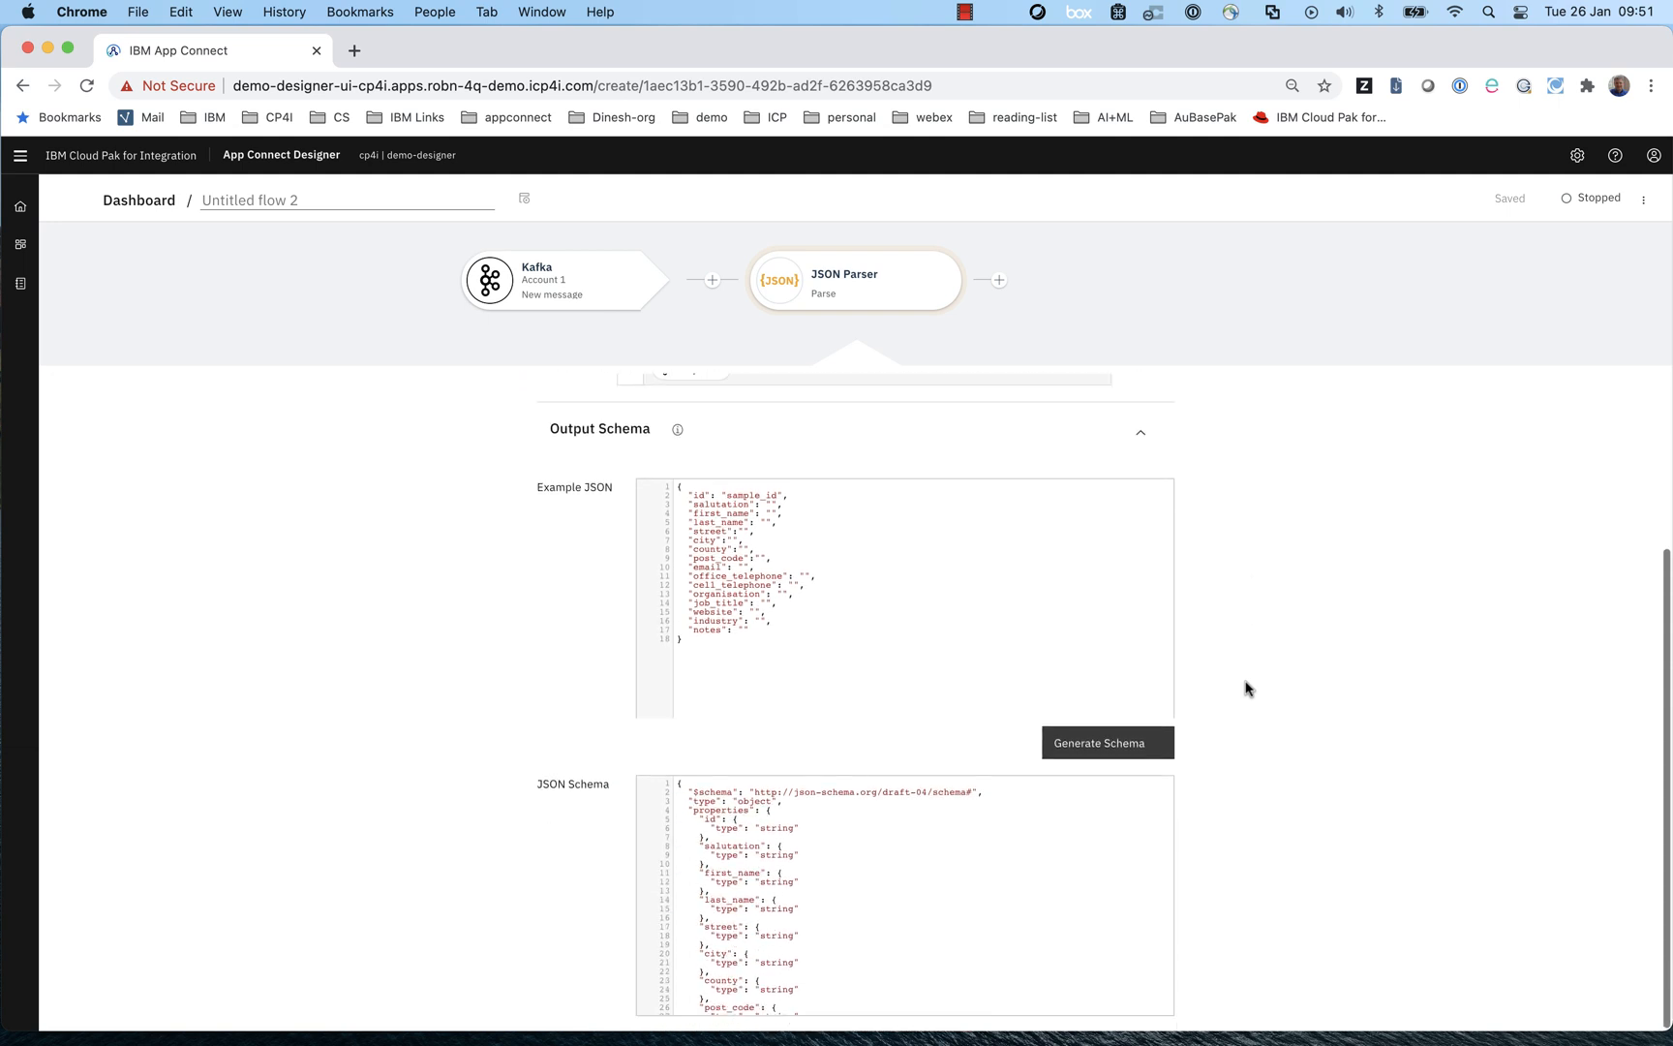
pyautogui.moveTo(996, 280)
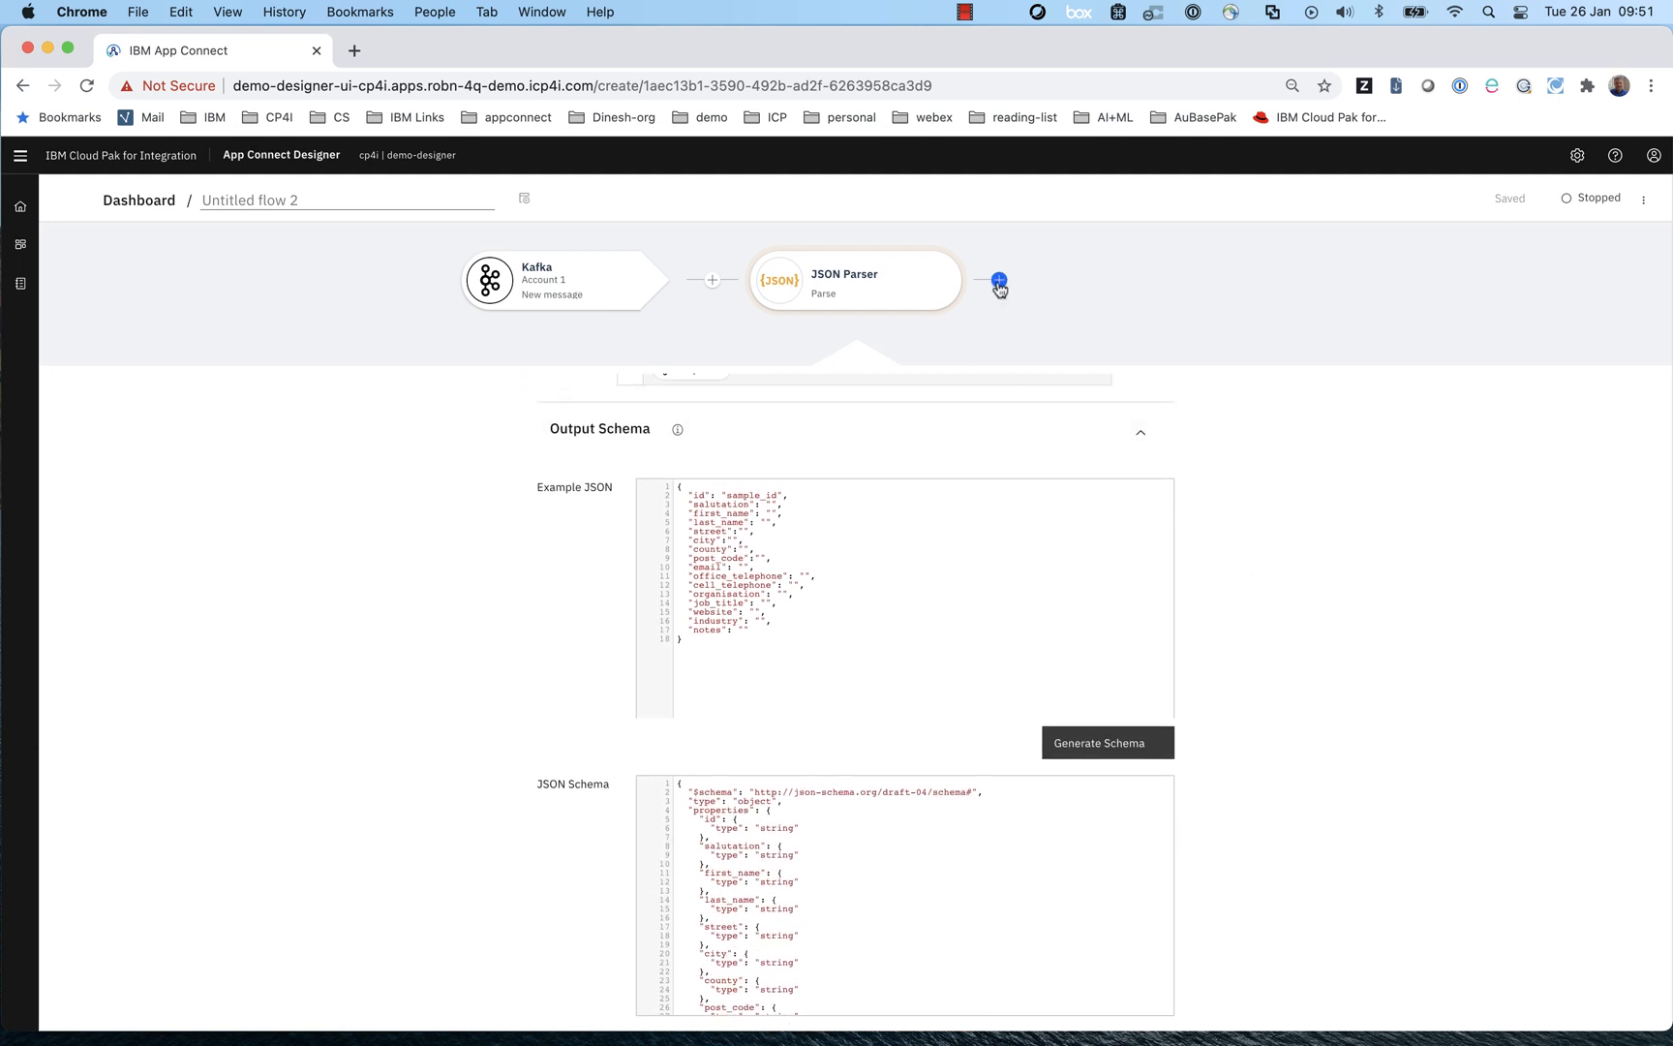
# - Search 'lead' and add Salesforce Create lead after the JSON Parser
pyautogui.click(997, 280)
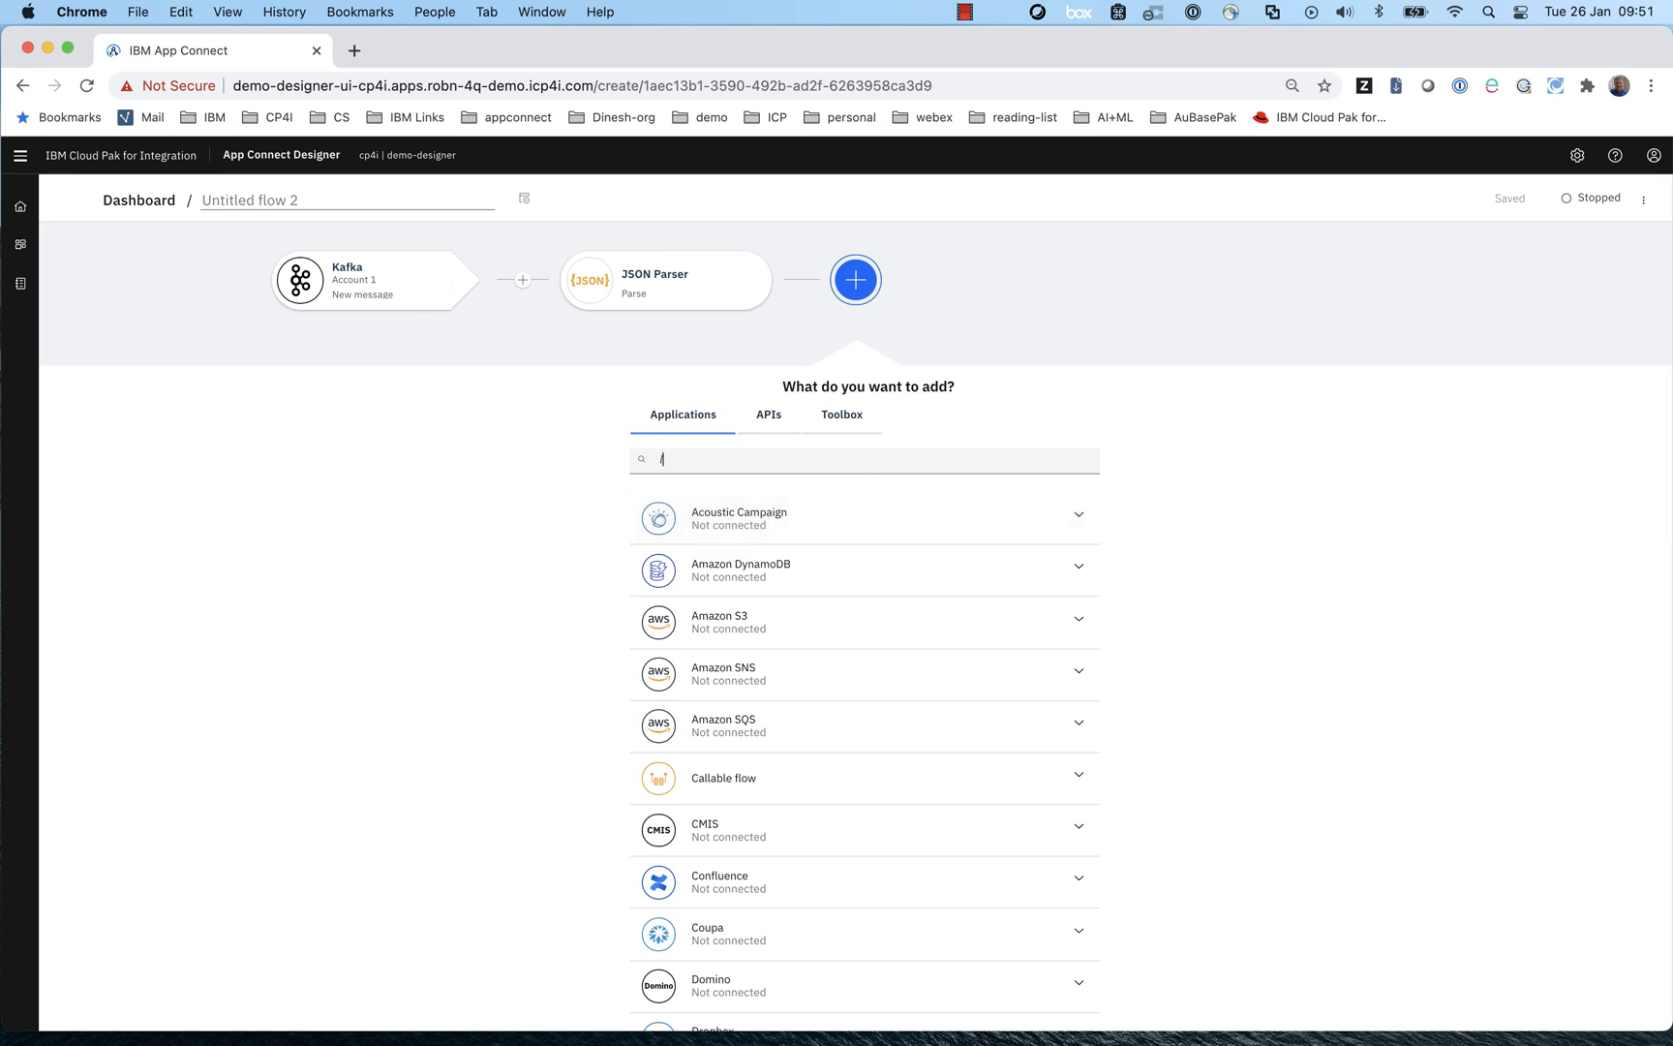
pyautogui.write('lead')
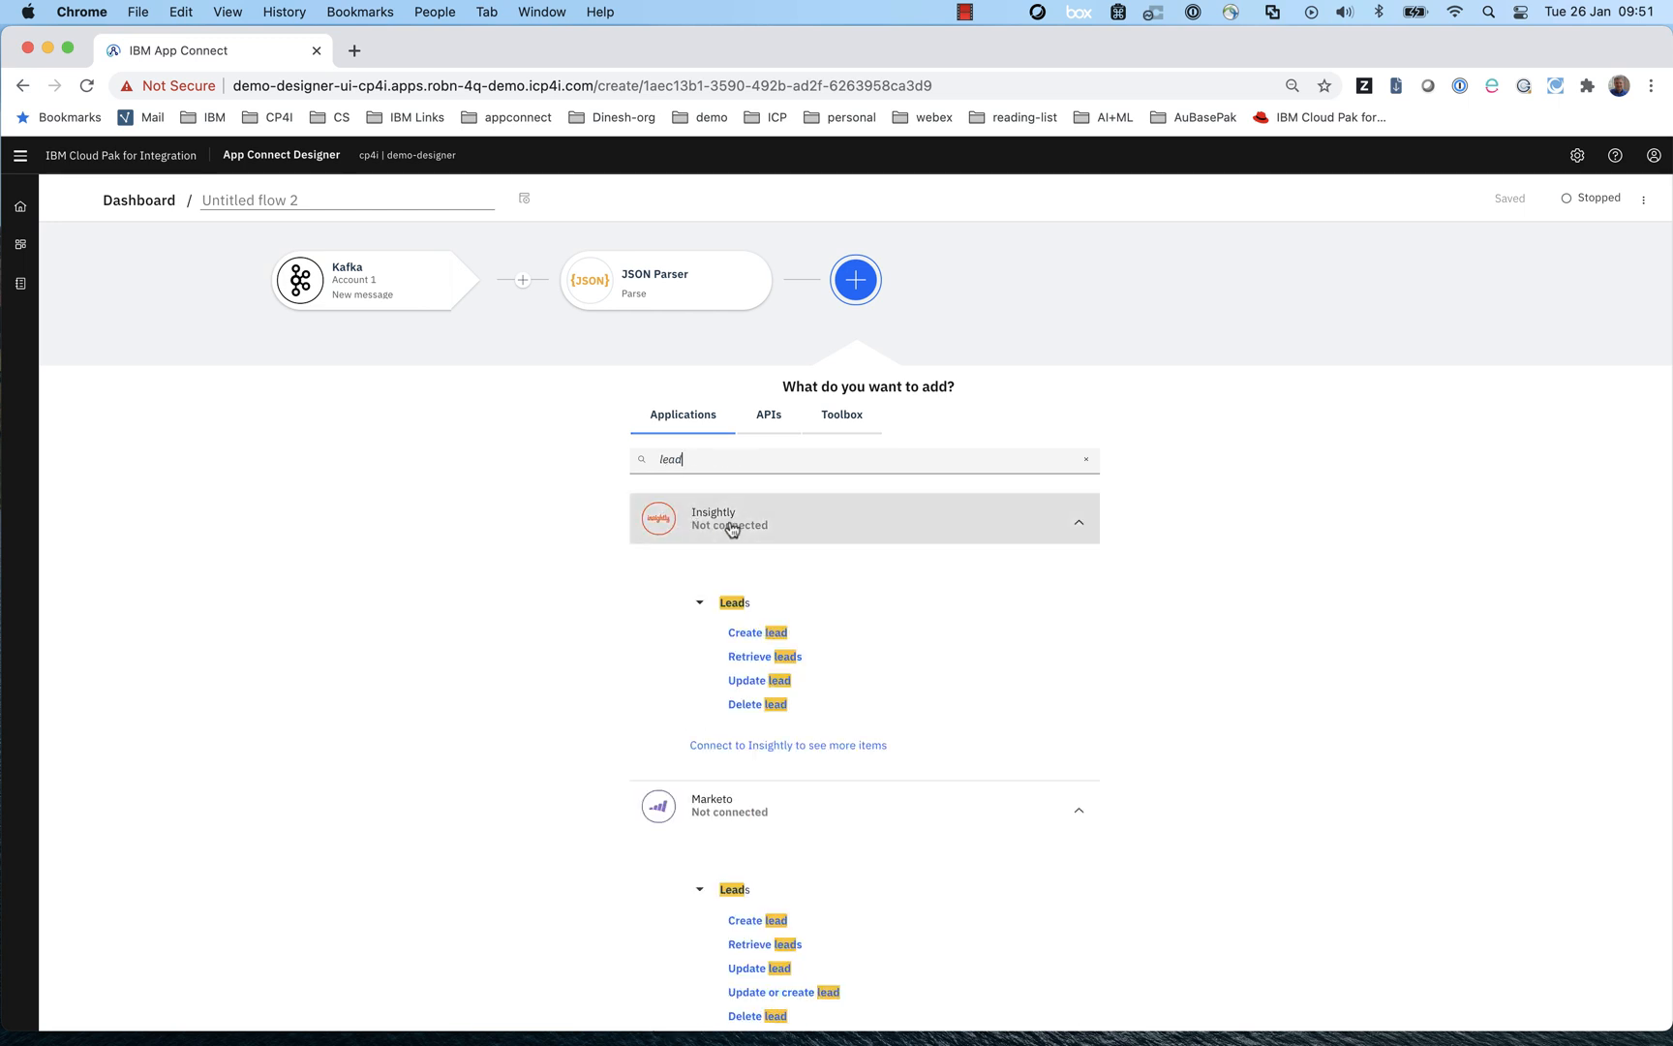
pyautogui.scroll(-3)
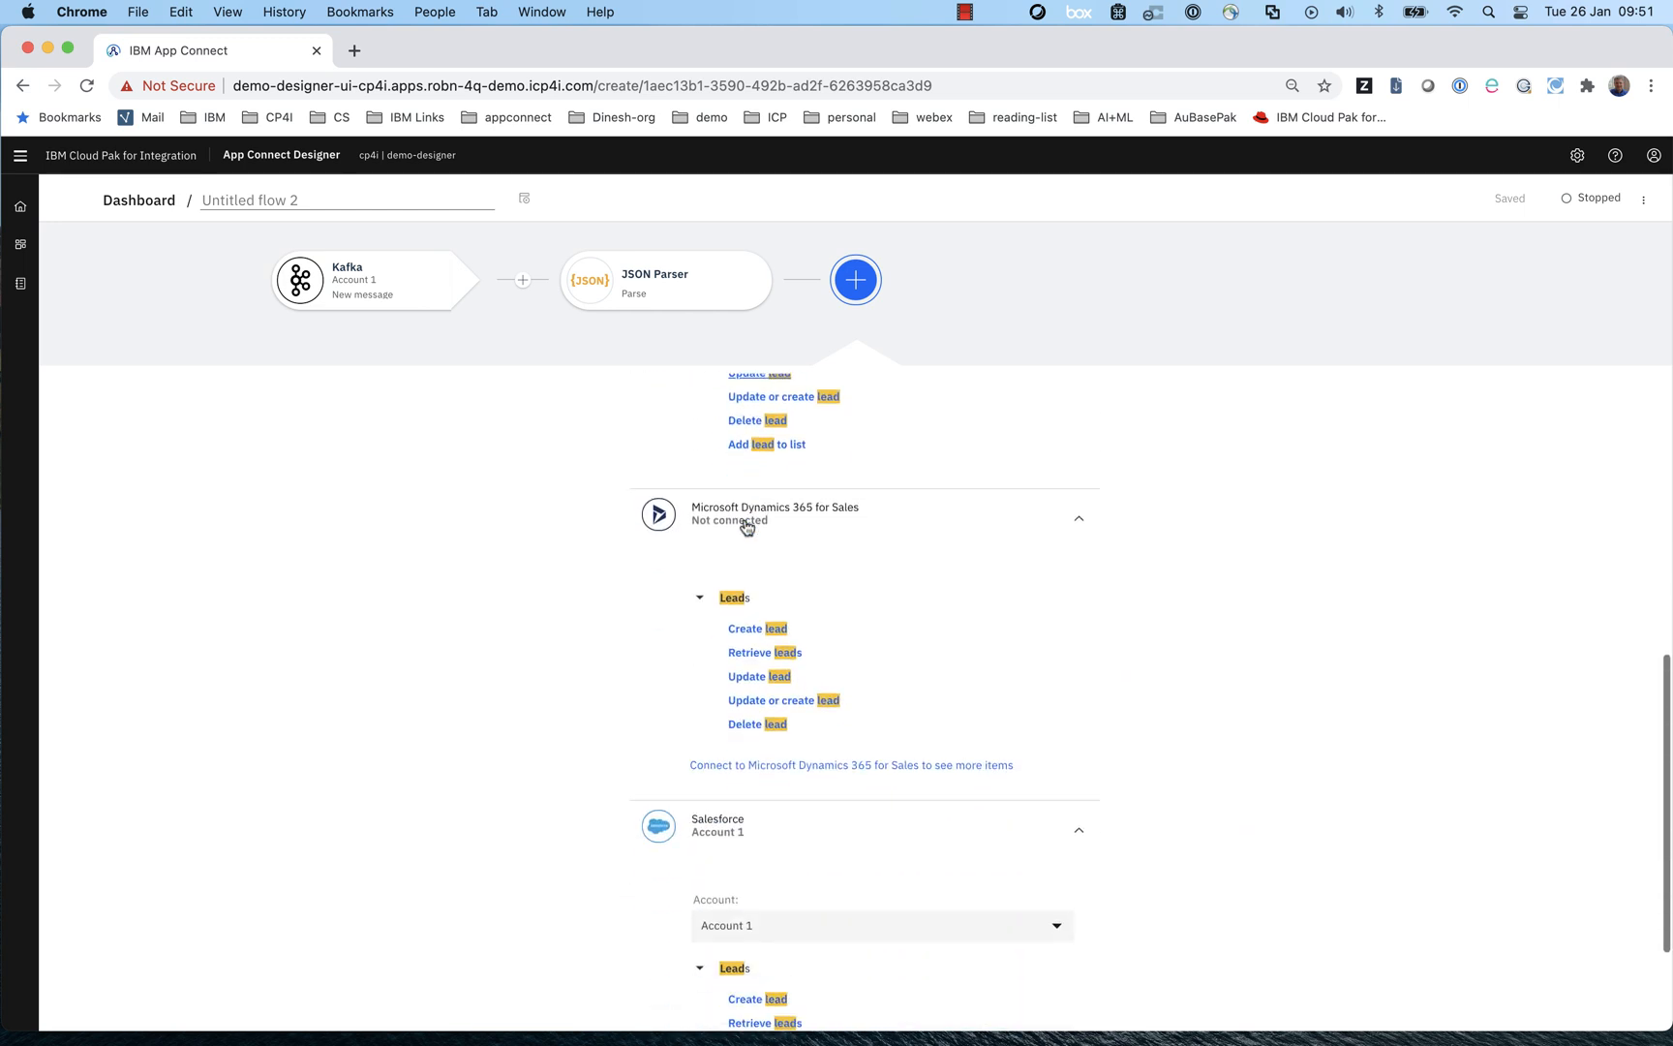
pyautogui.scroll(-3)
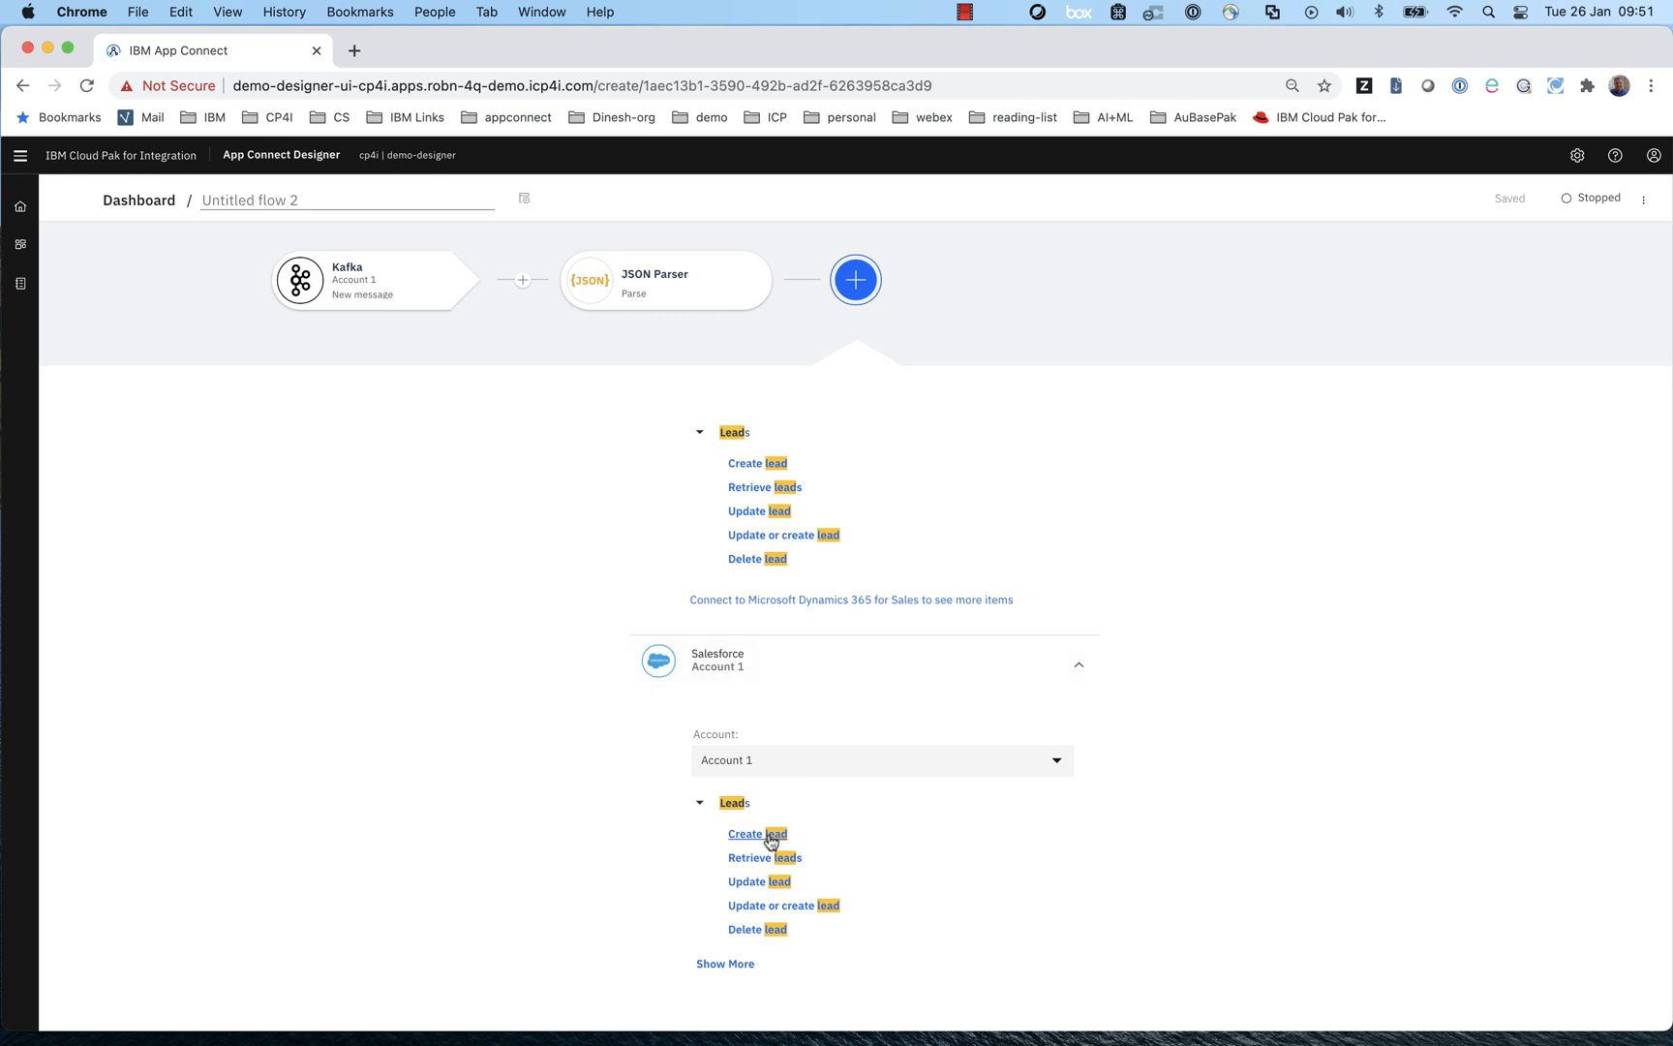
pyautogui.click(744, 834)
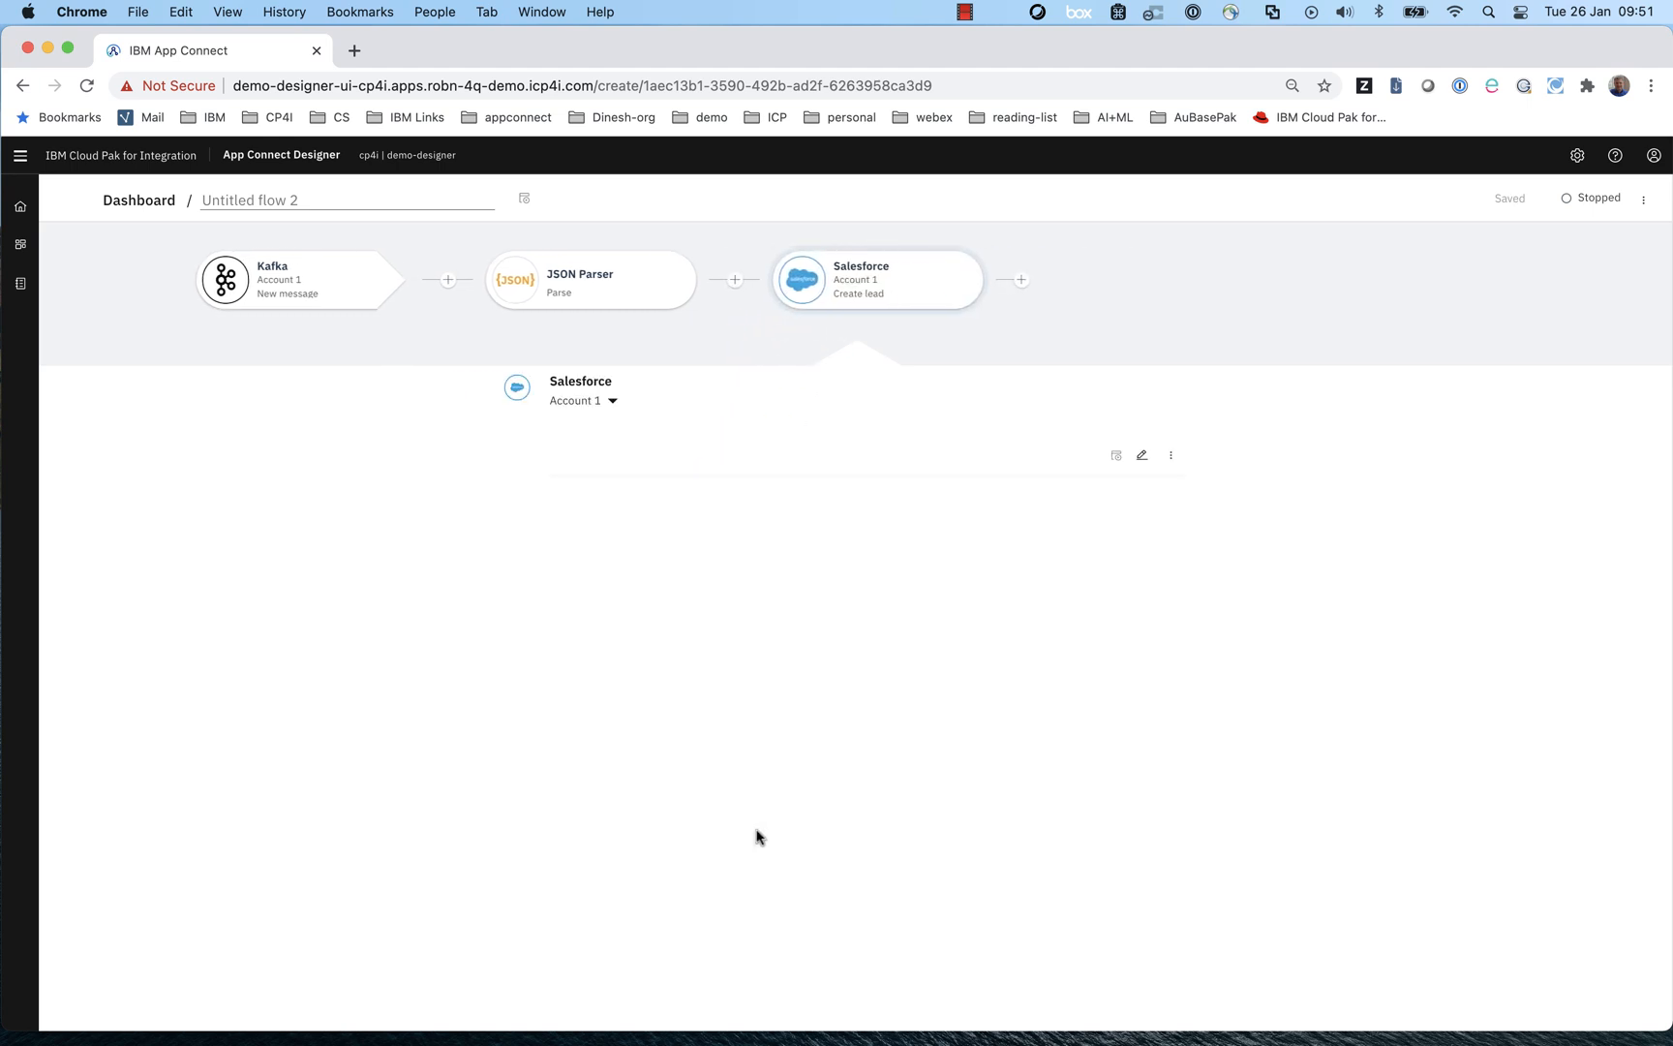
pyautogui.click(875, 280)
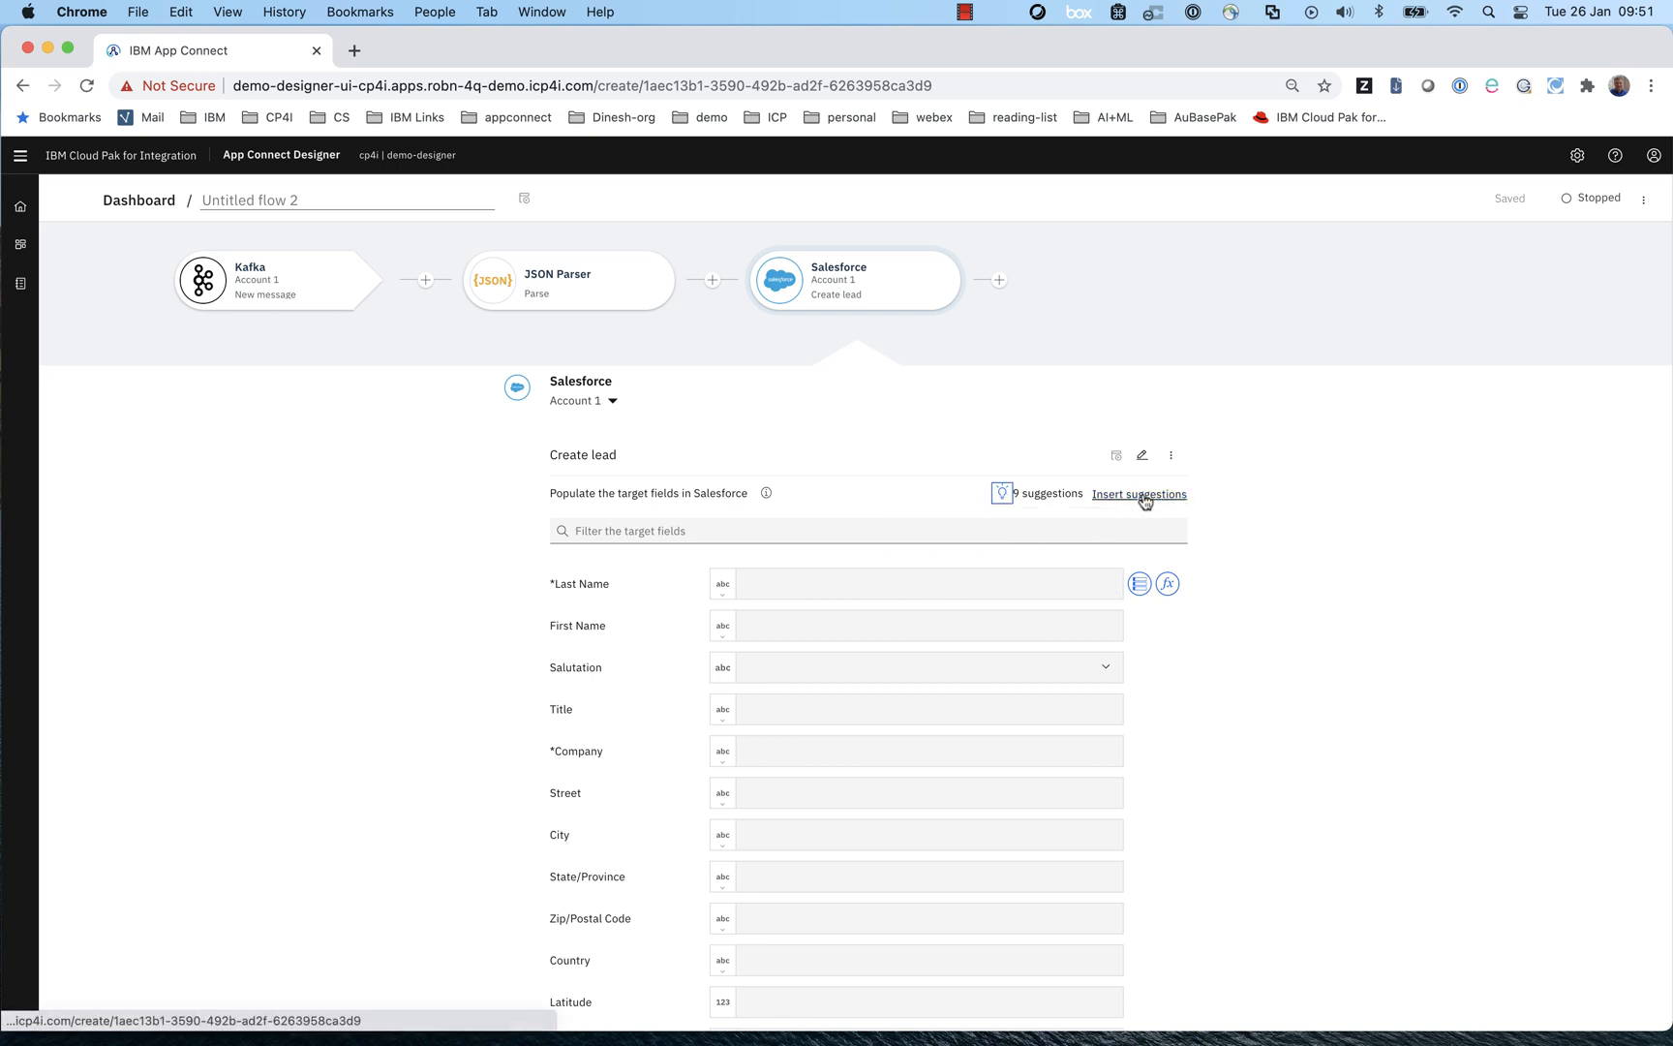
# - Insert suggested lead mappings, then map organisation into Company and cell_telephone into Phone
pyautogui.click(1139, 493)
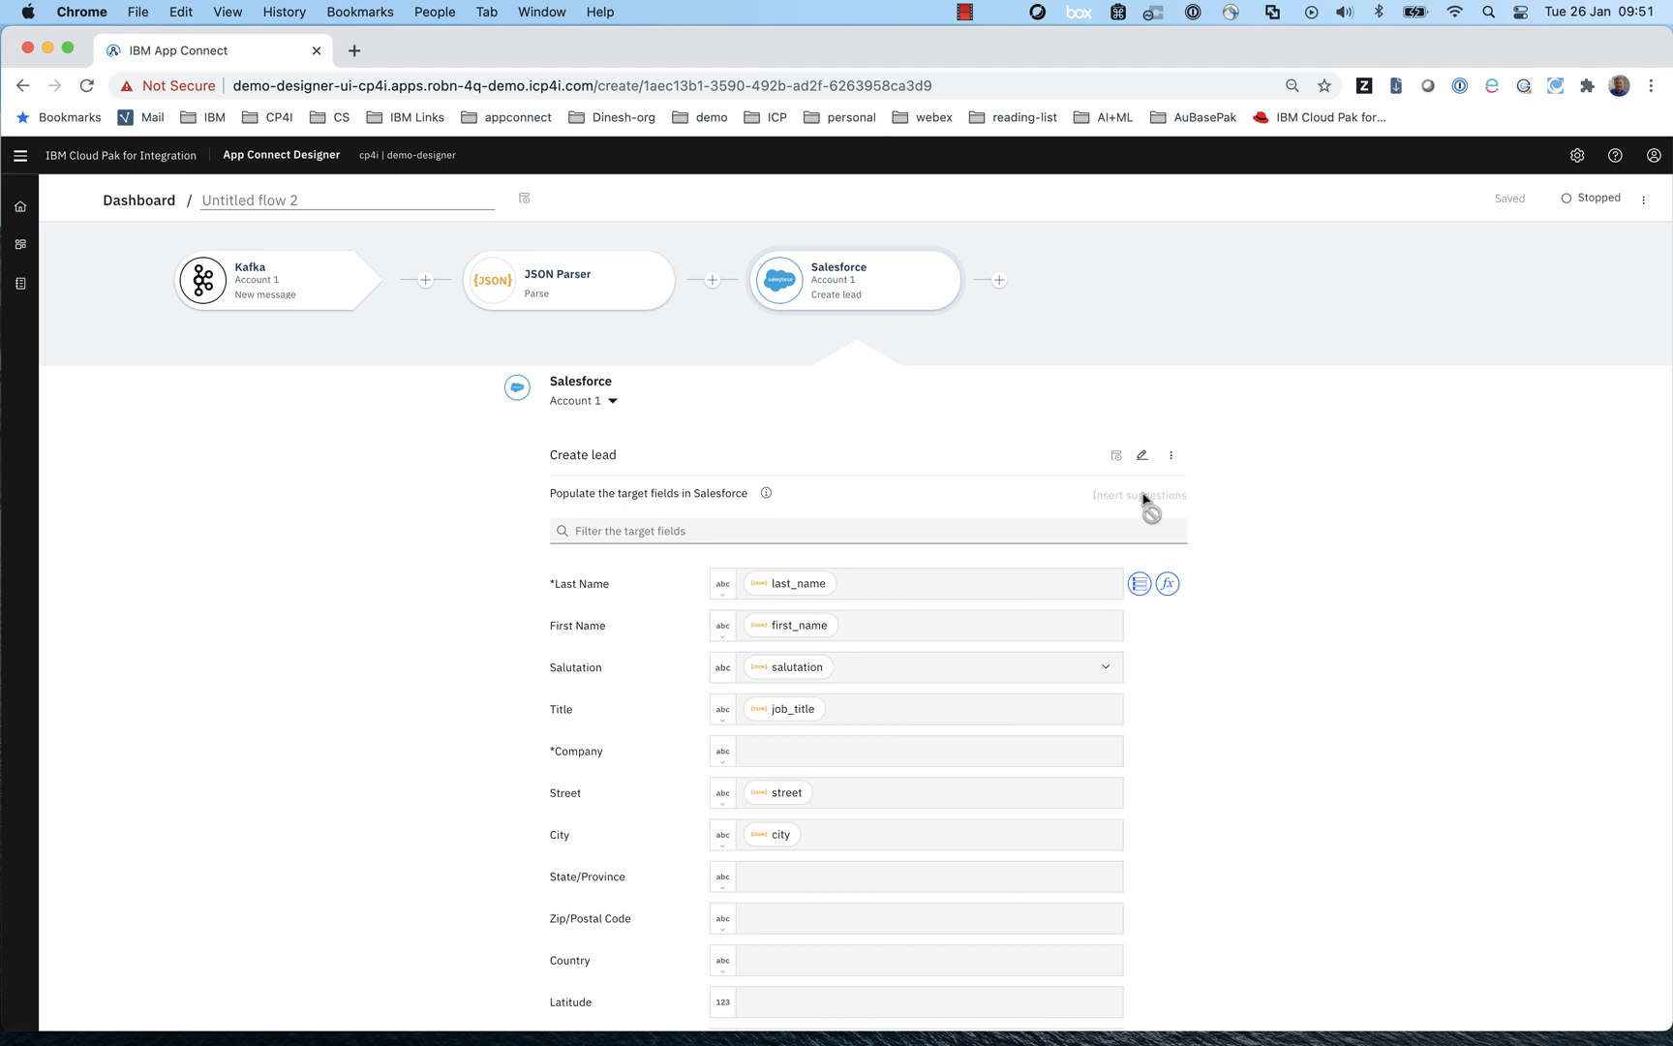
pyautogui.scroll(-3)
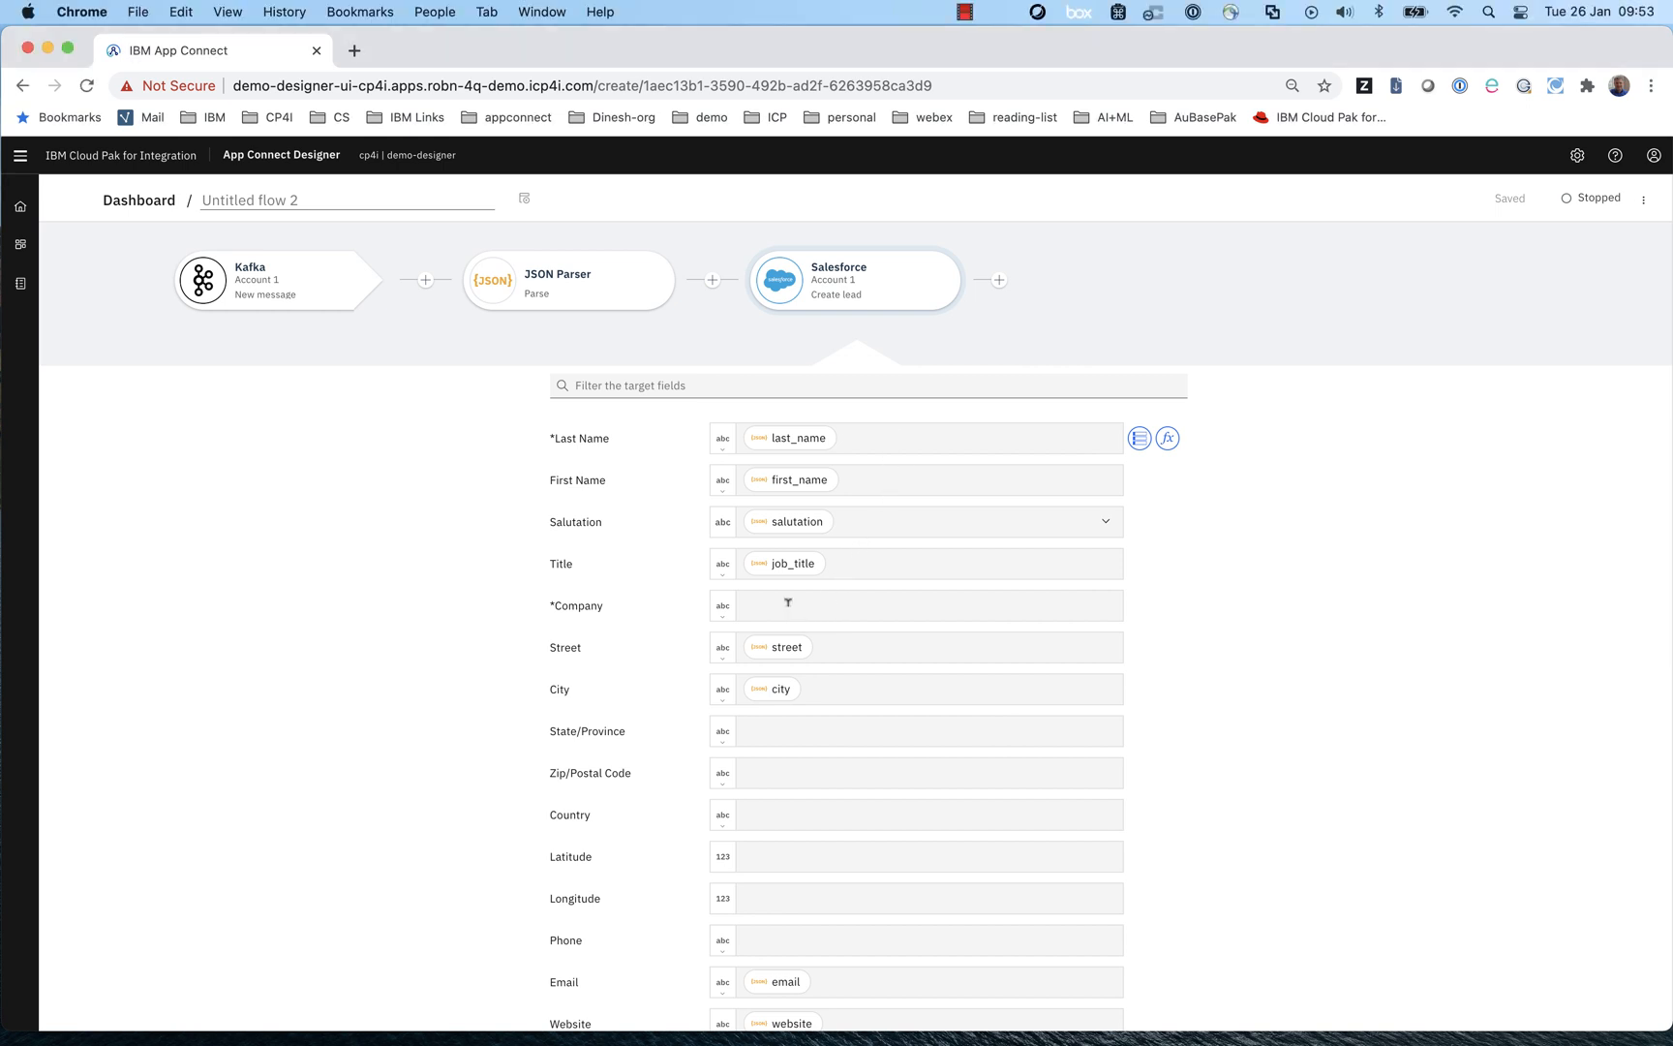
pyautogui.click(918, 605)
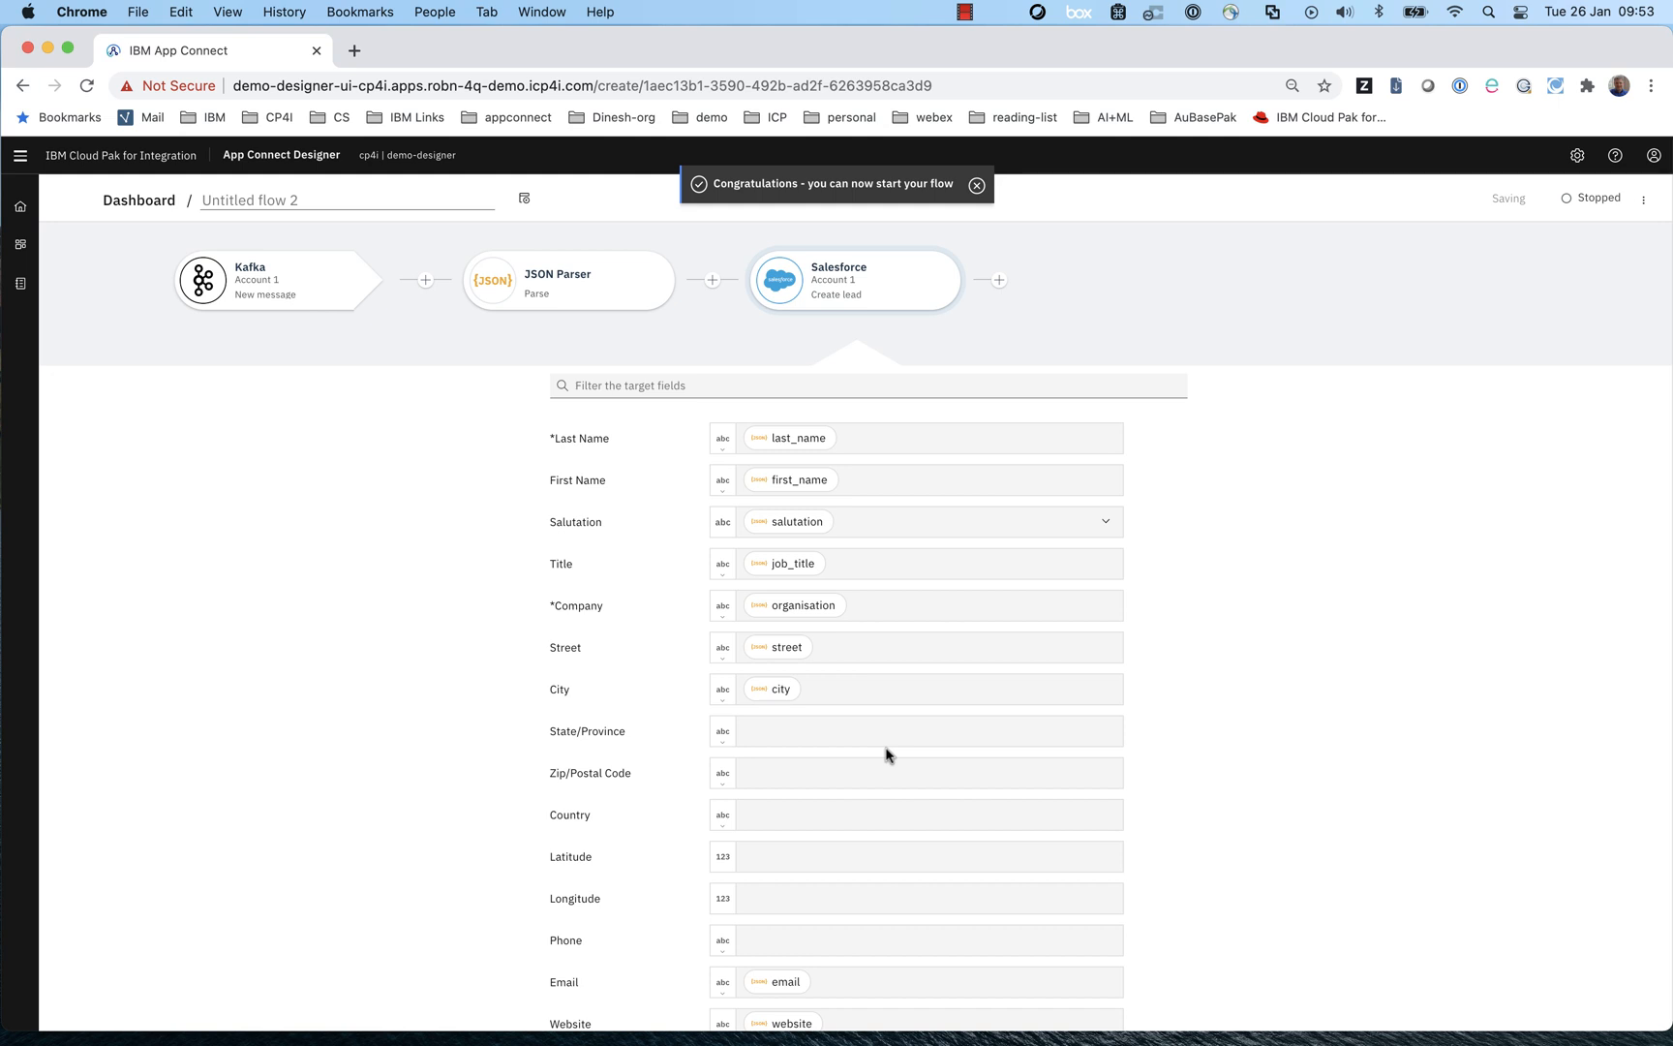
pyautogui.scroll(-3)
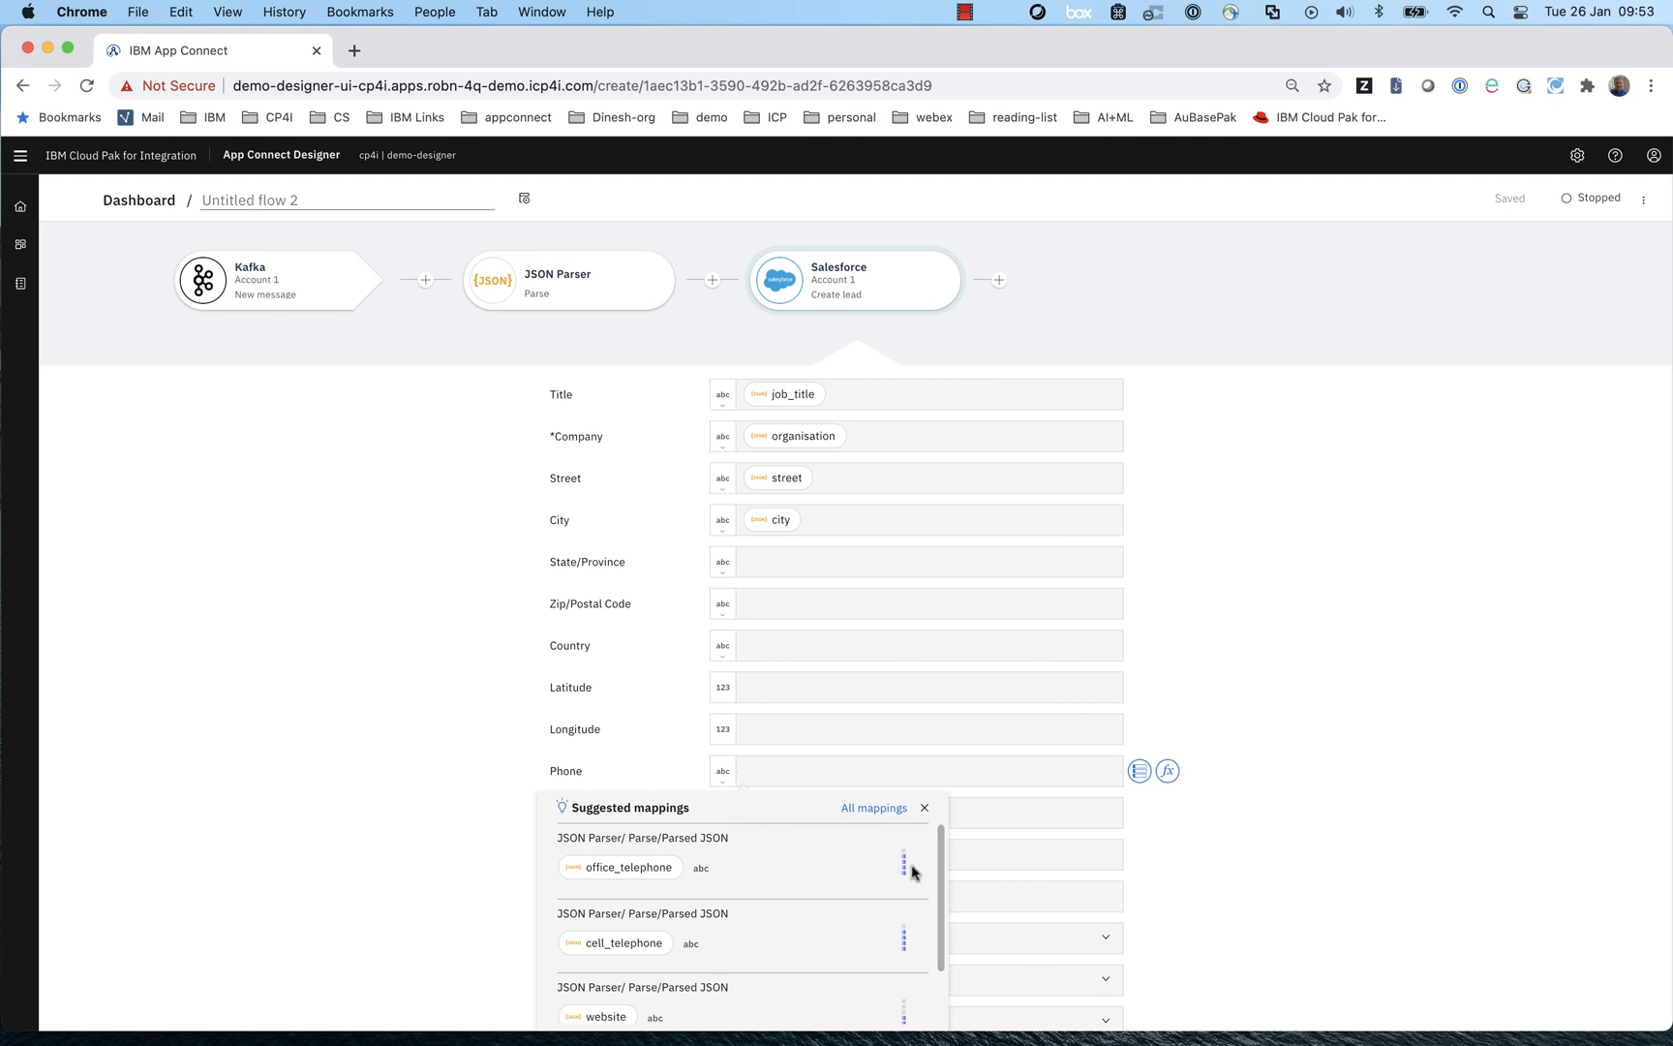
pyautogui.moveTo(903, 940)
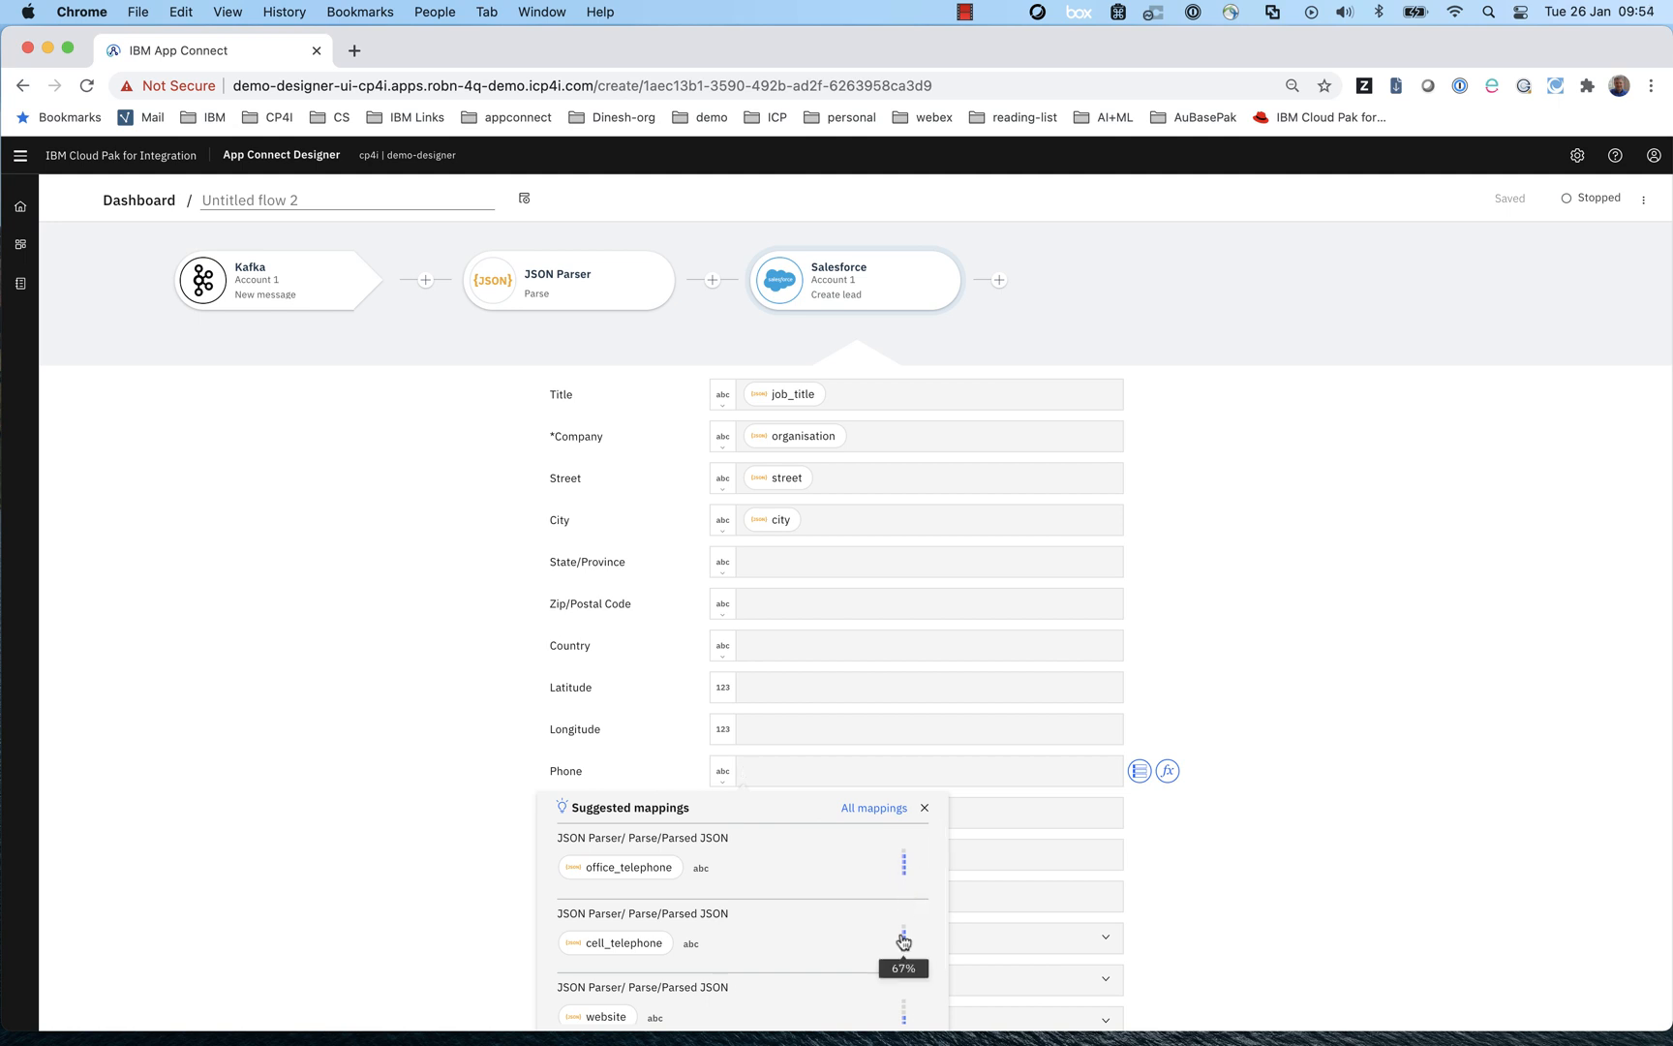
pyautogui.click(918, 771)
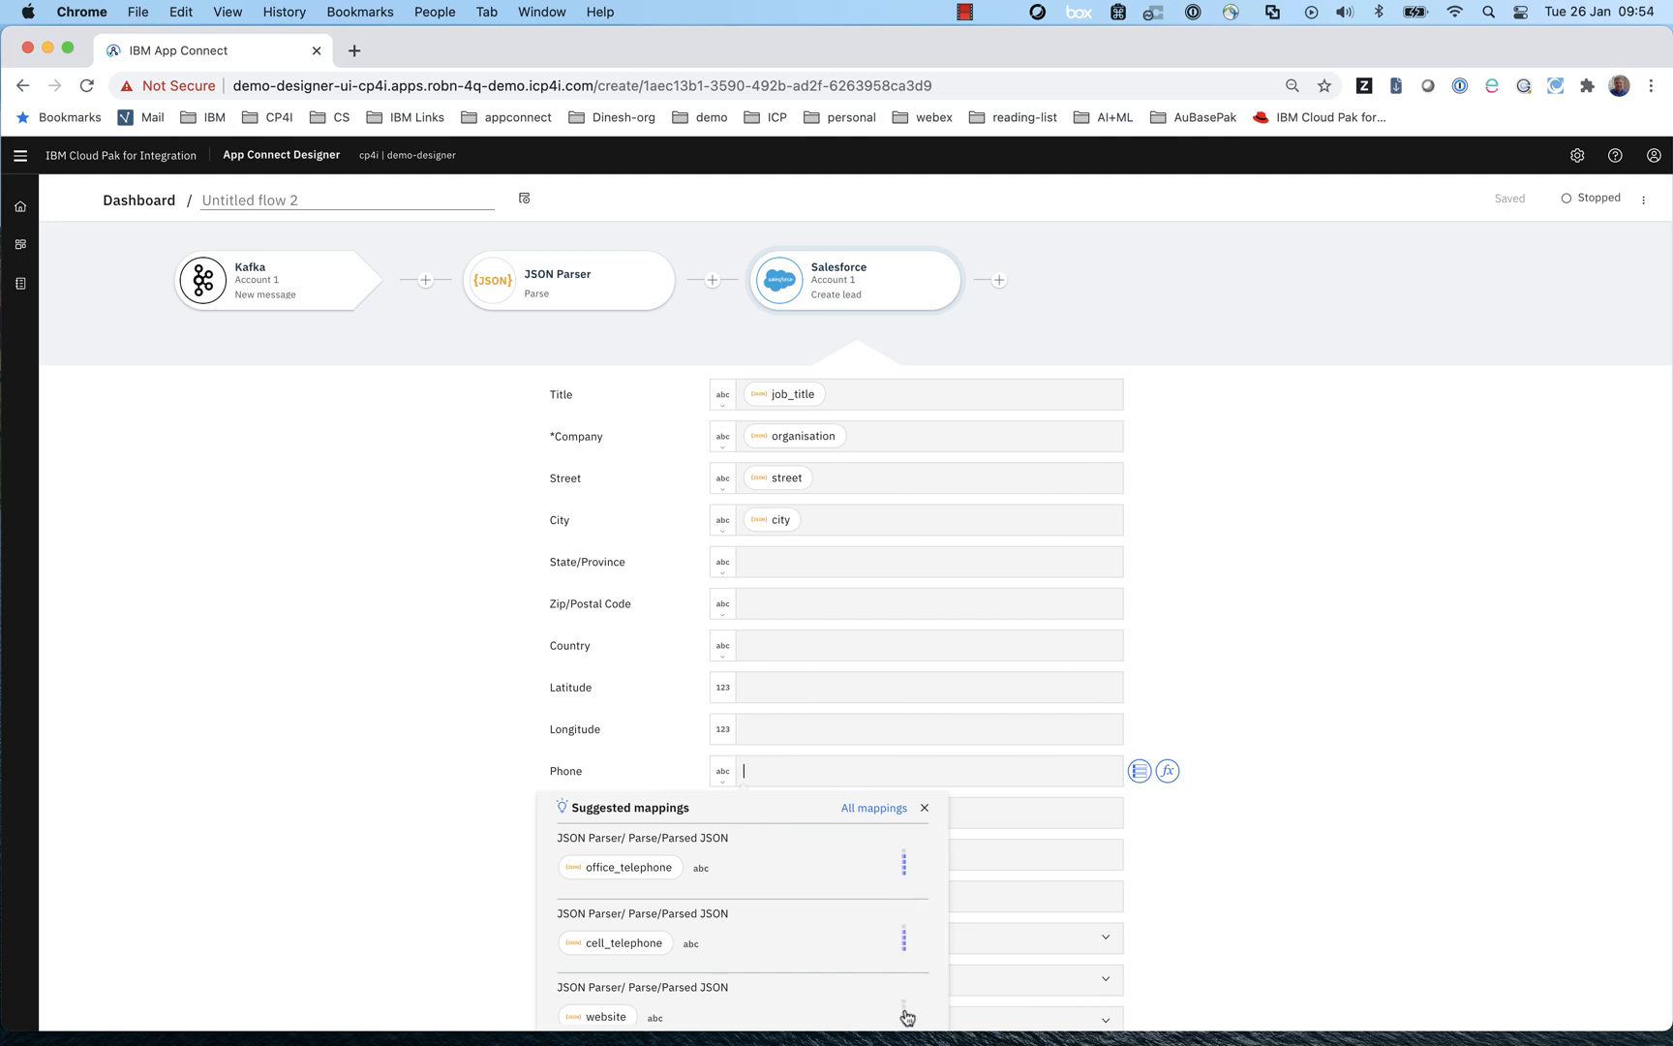
pyautogui.scroll(-3)
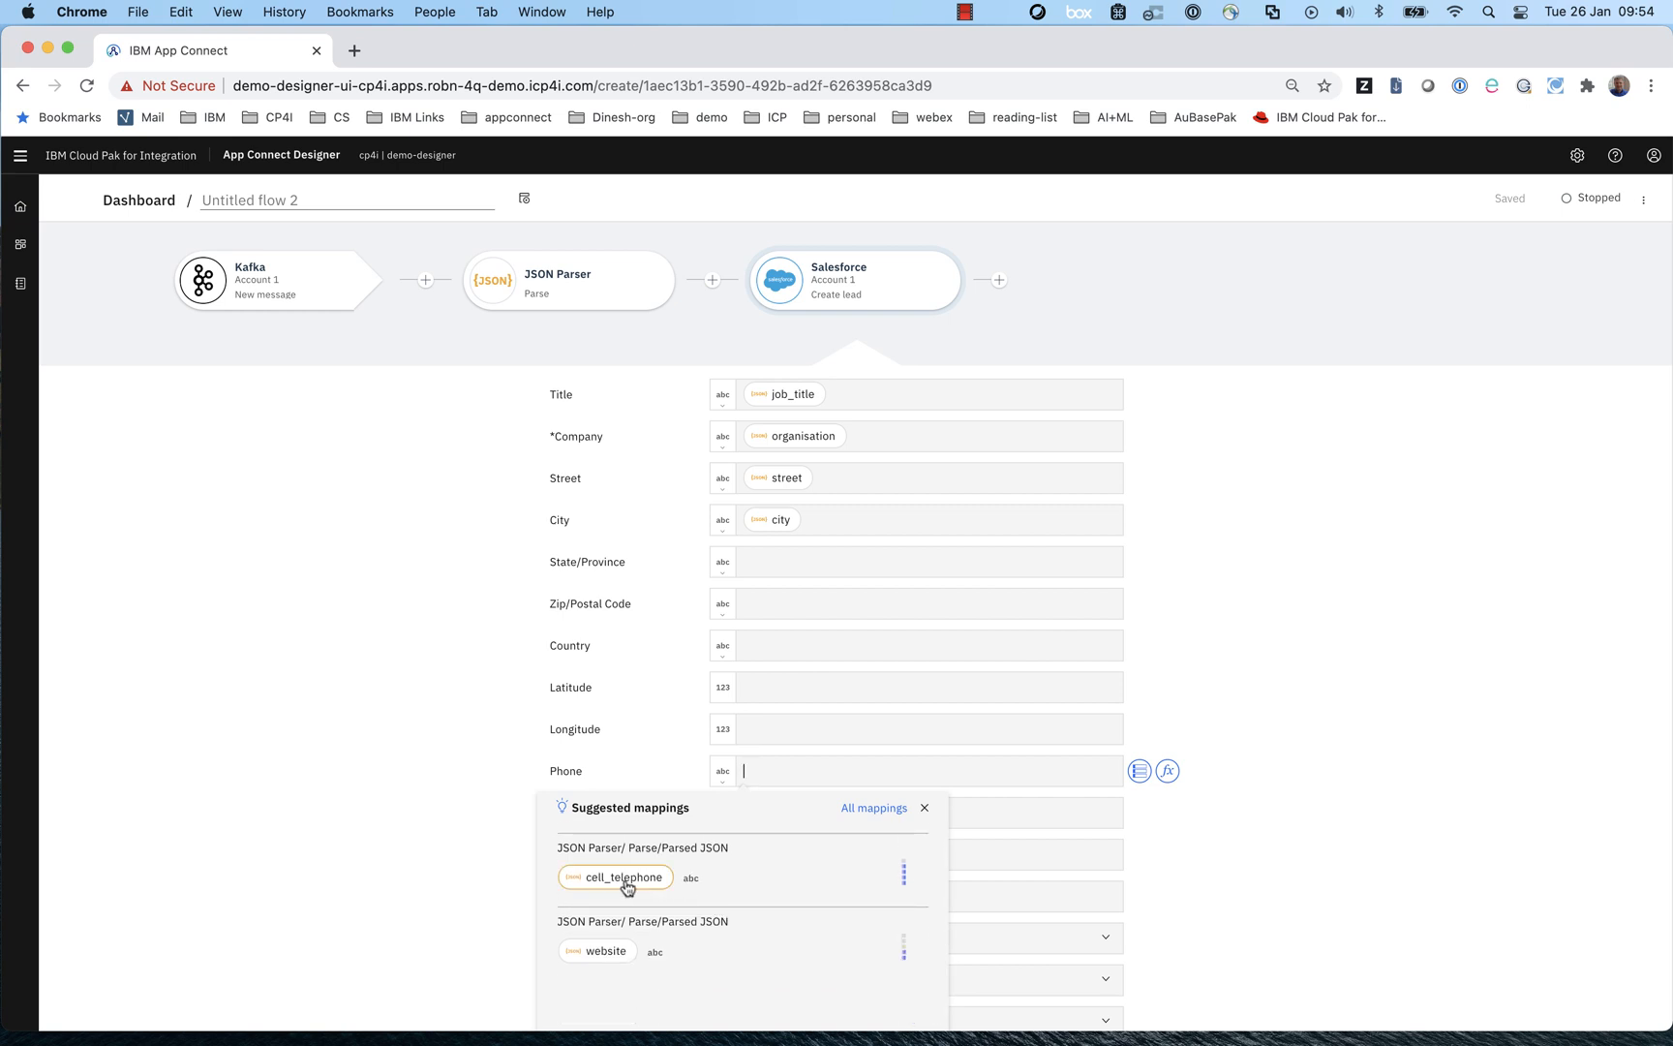
pyautogui.click(616, 878)
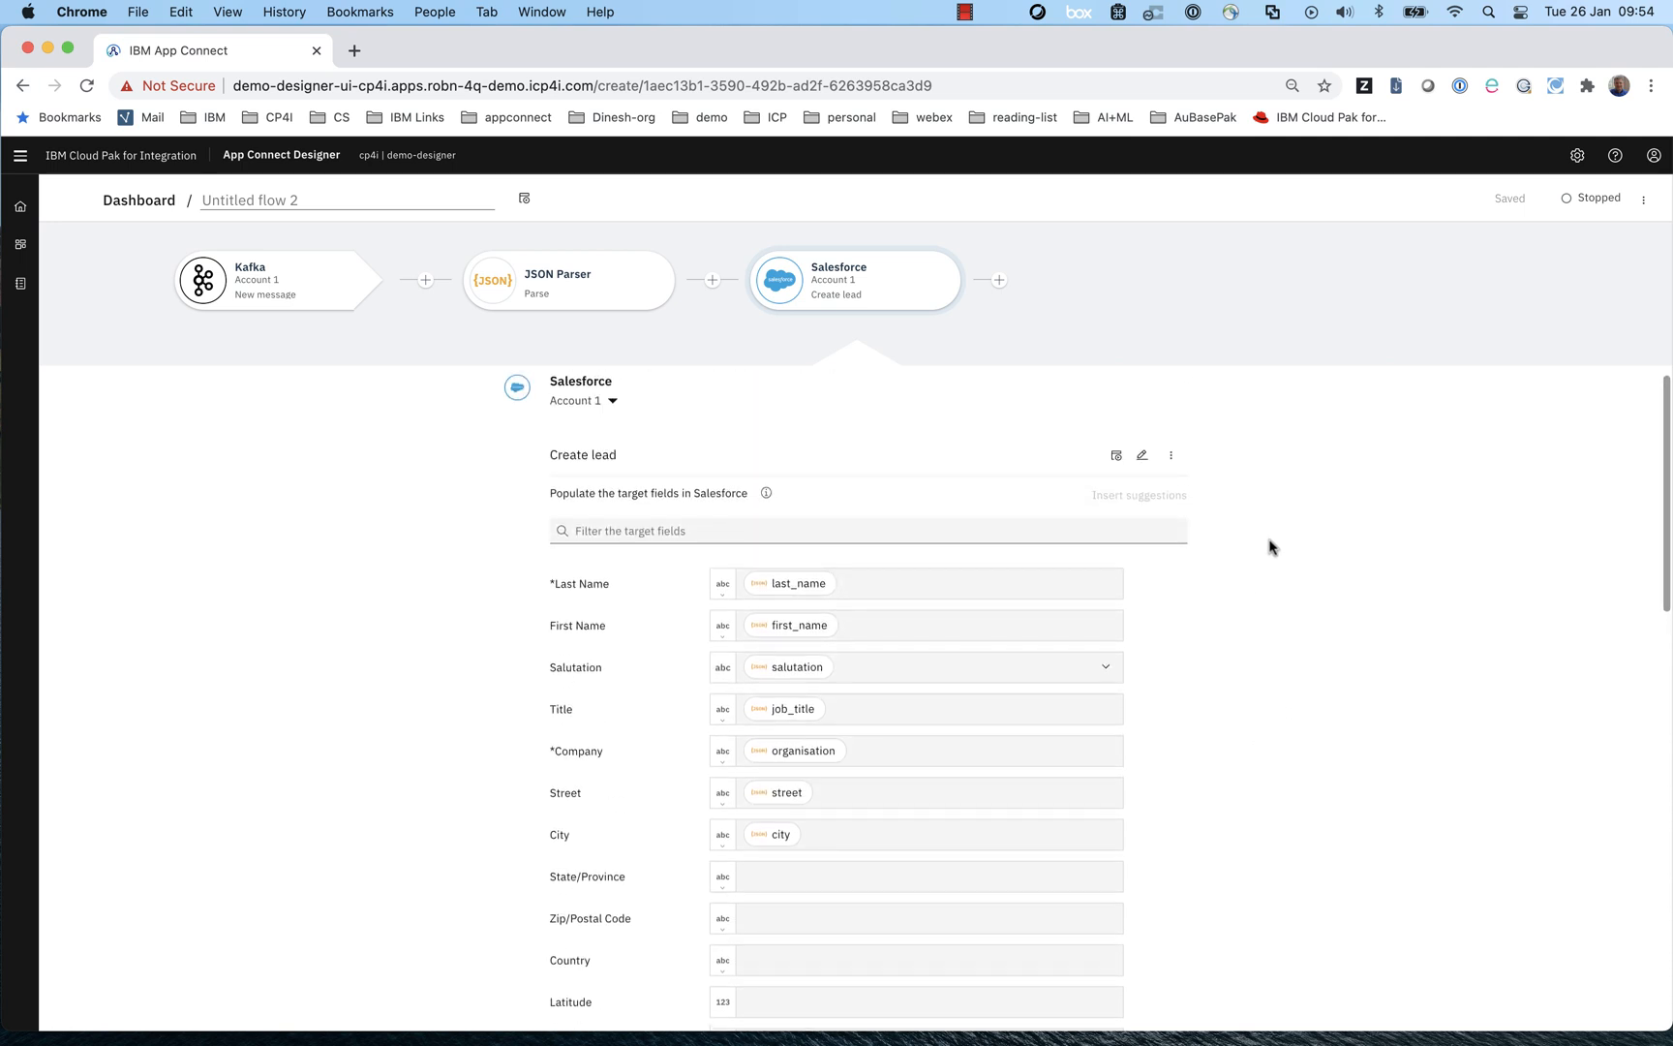
pyautogui.moveTo(1117, 454)
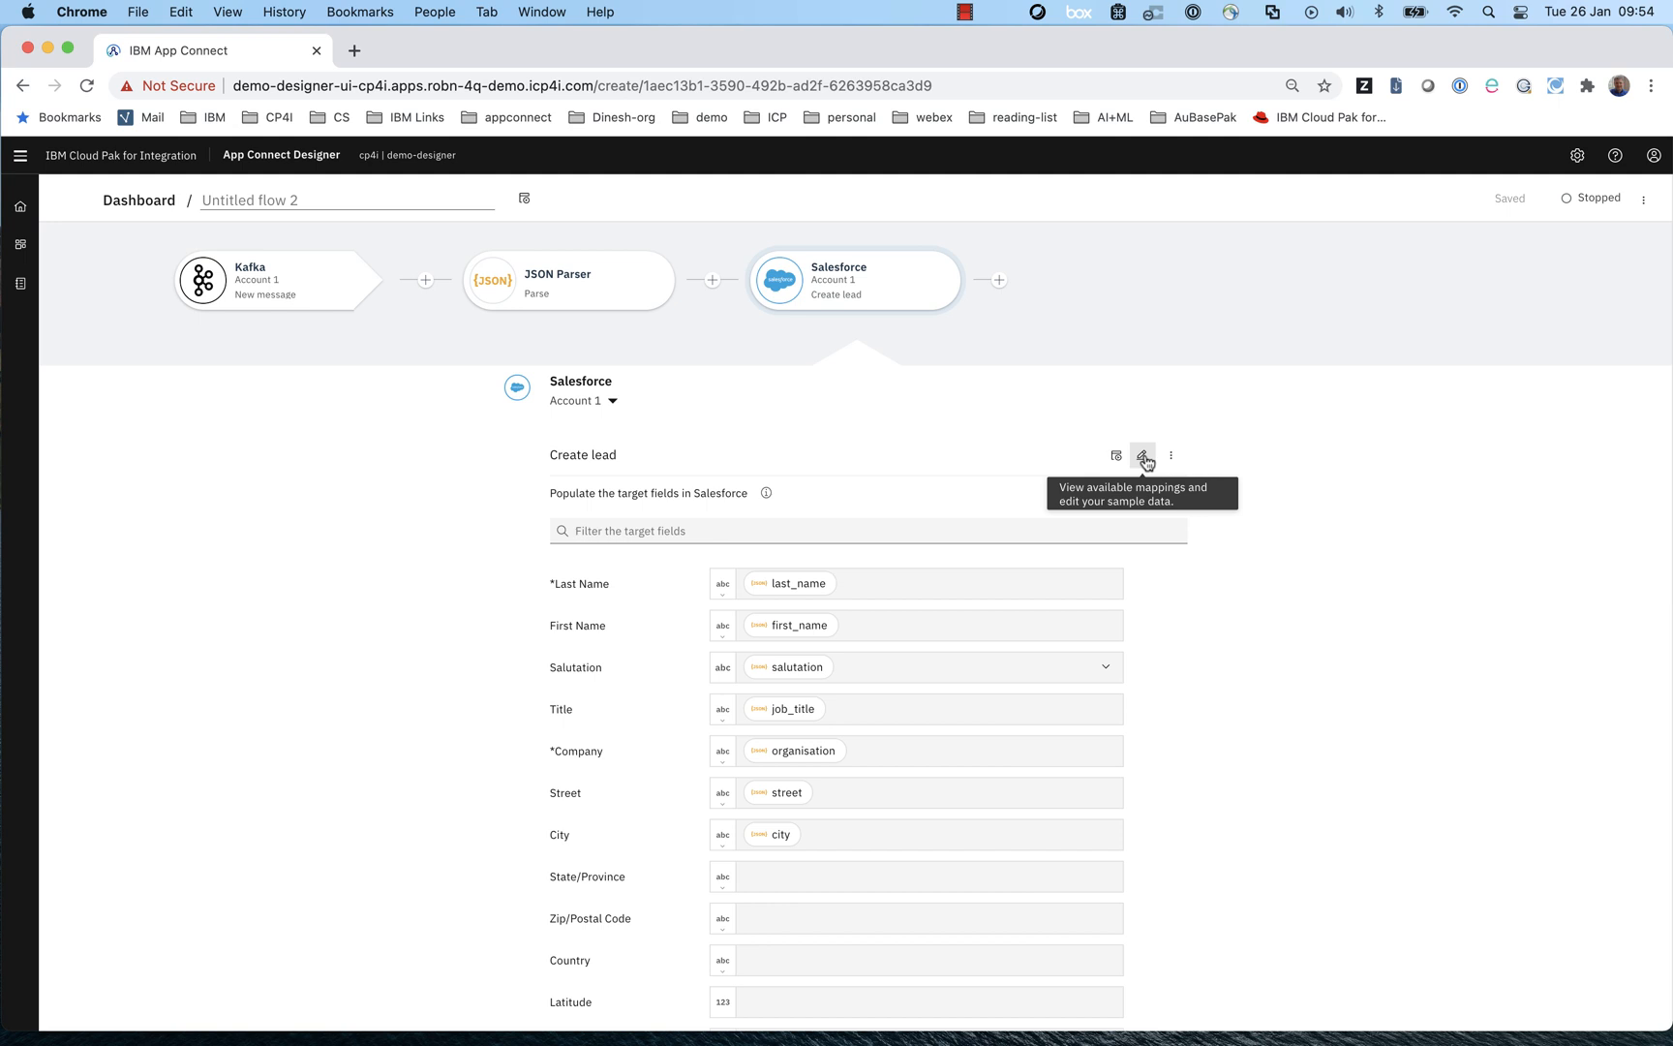
# - Regenerate the JSON Parser - Parse sample data and test Create lead for a 200 OK
pyautogui.click(1143, 454)
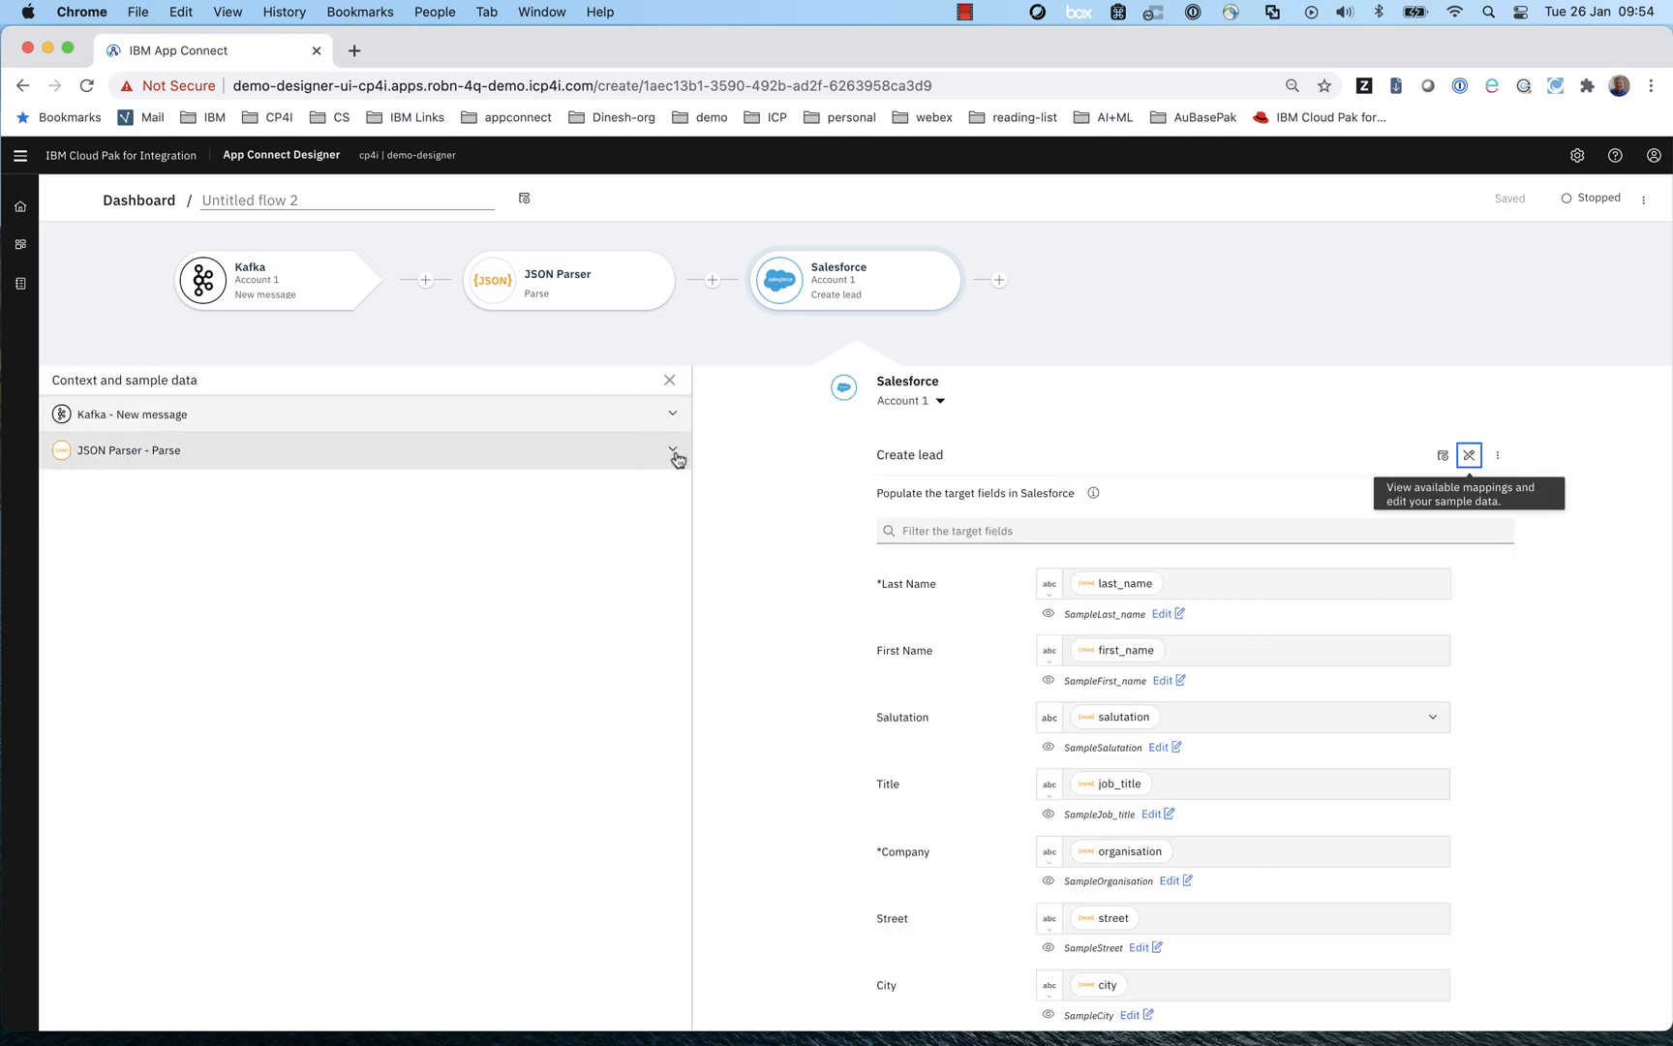
pyautogui.click(673, 450)
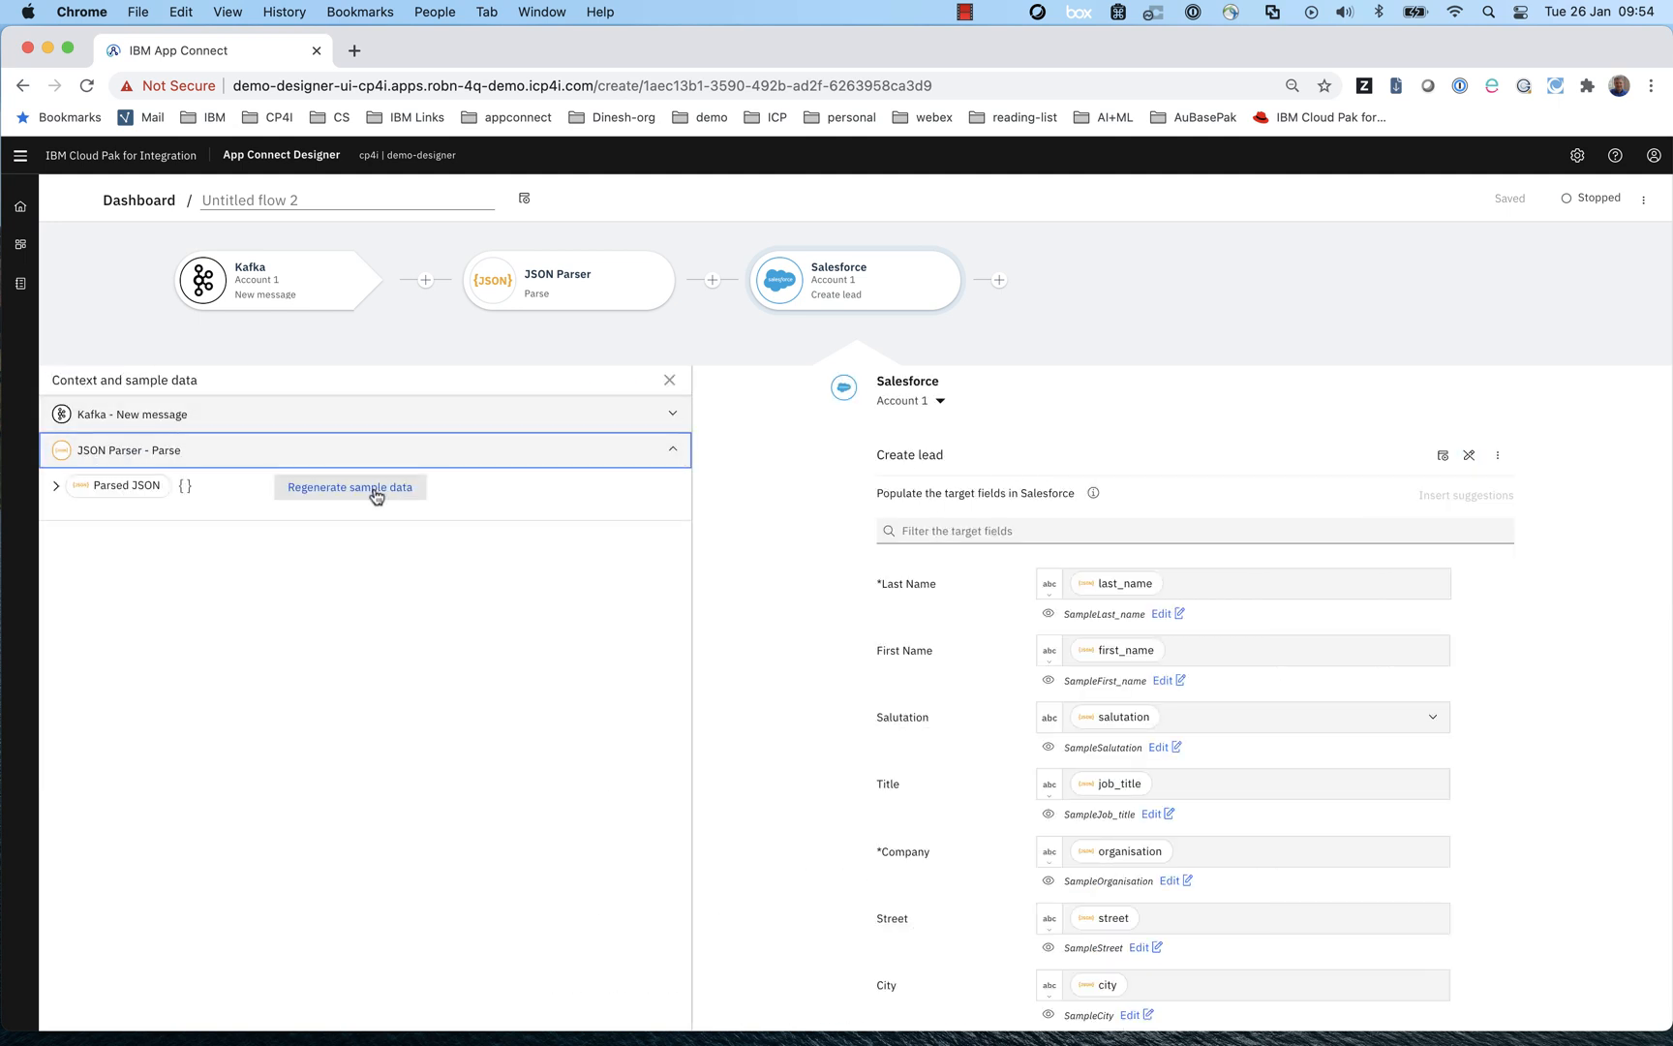
pyautogui.click(349, 487)
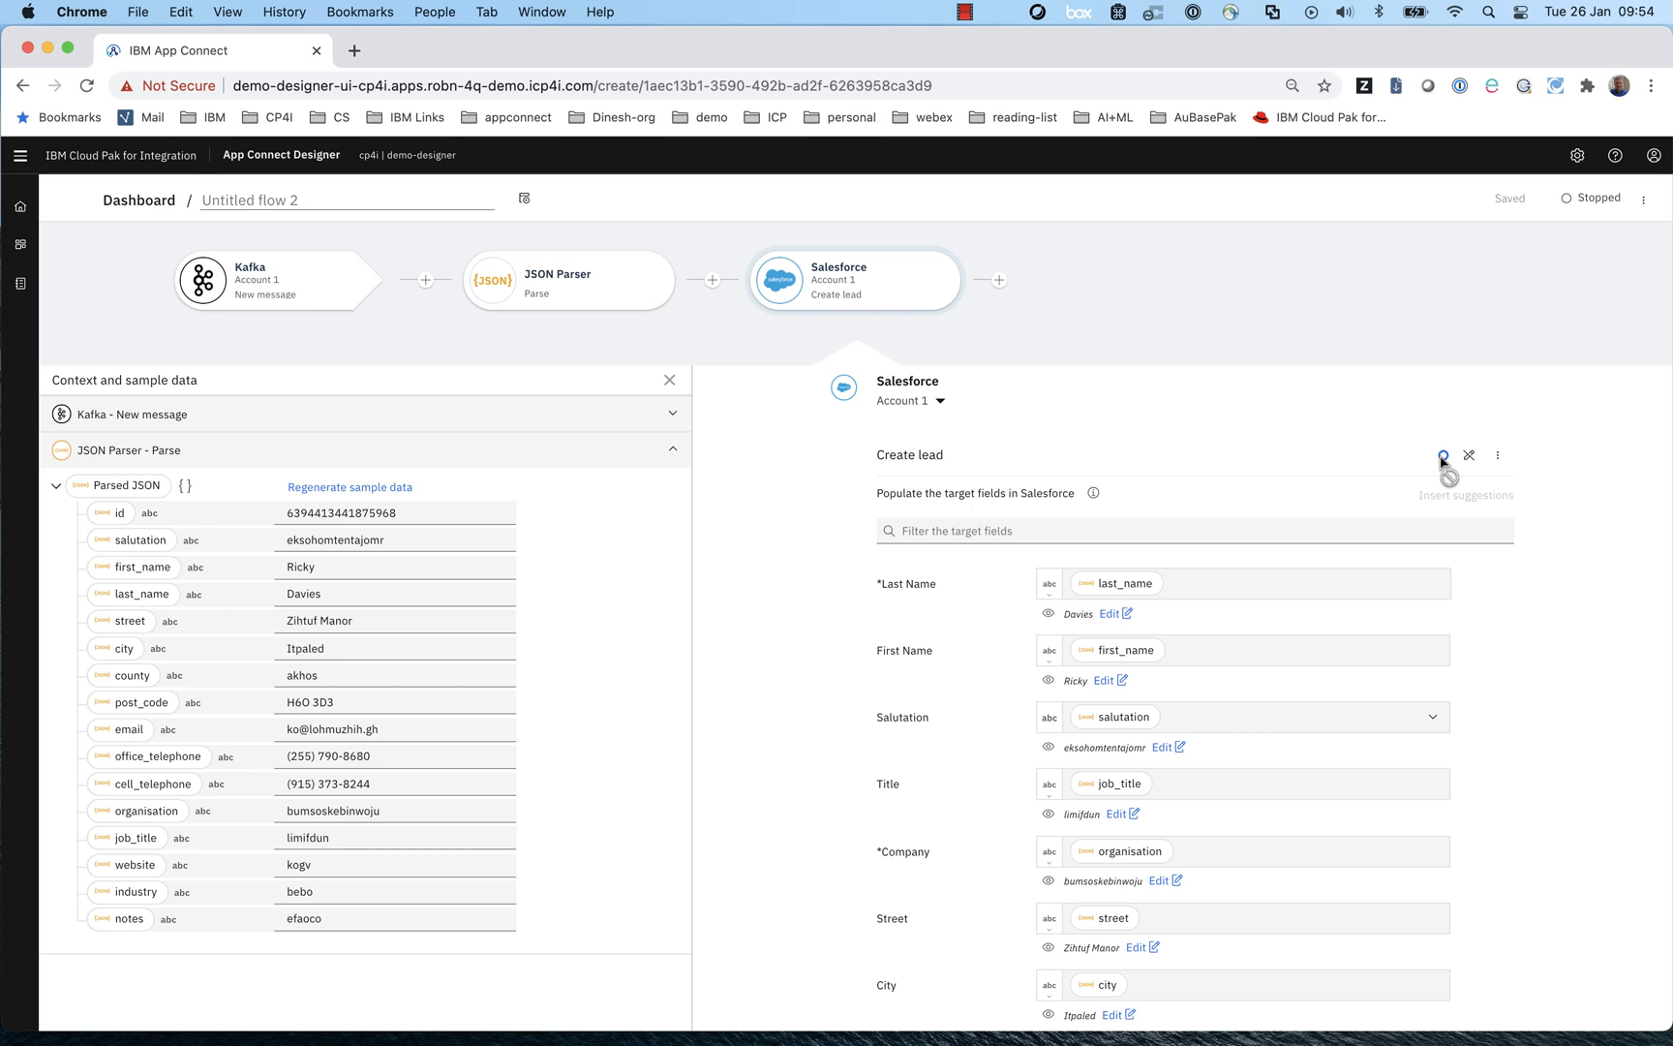
pyautogui.click(1444, 456)
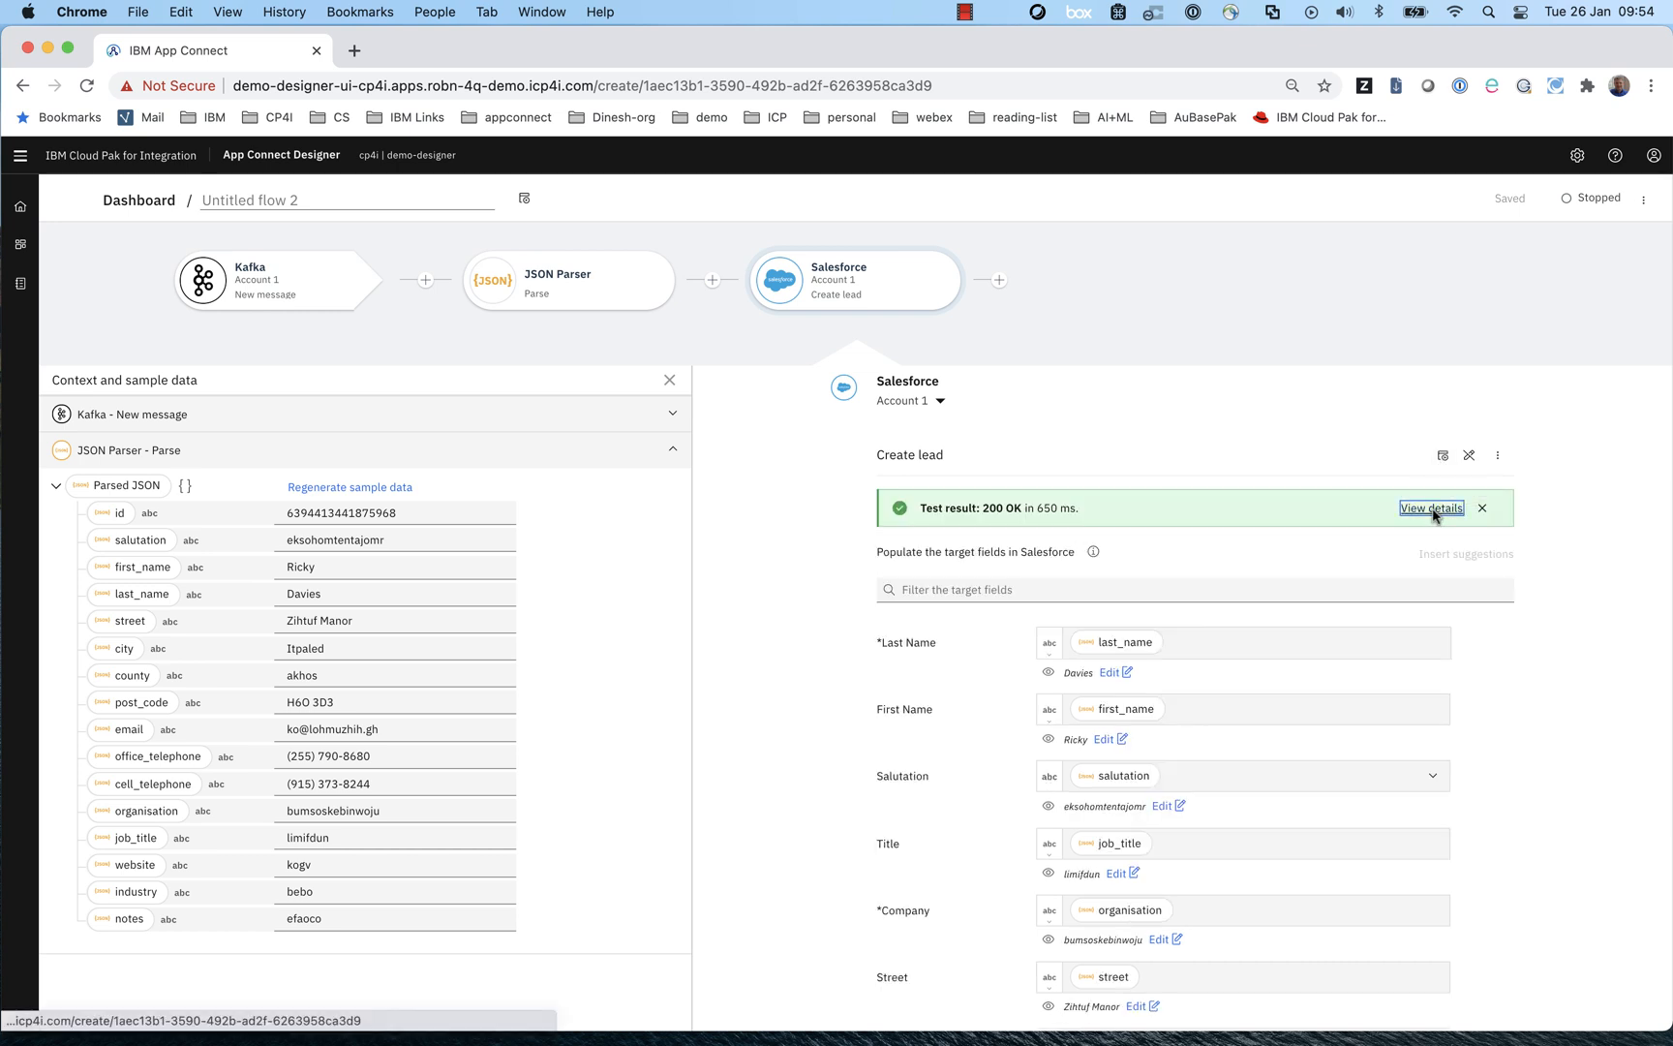
# - Open the Create lead test details to review the Output tab and Lead ID
pyautogui.click(1431, 509)
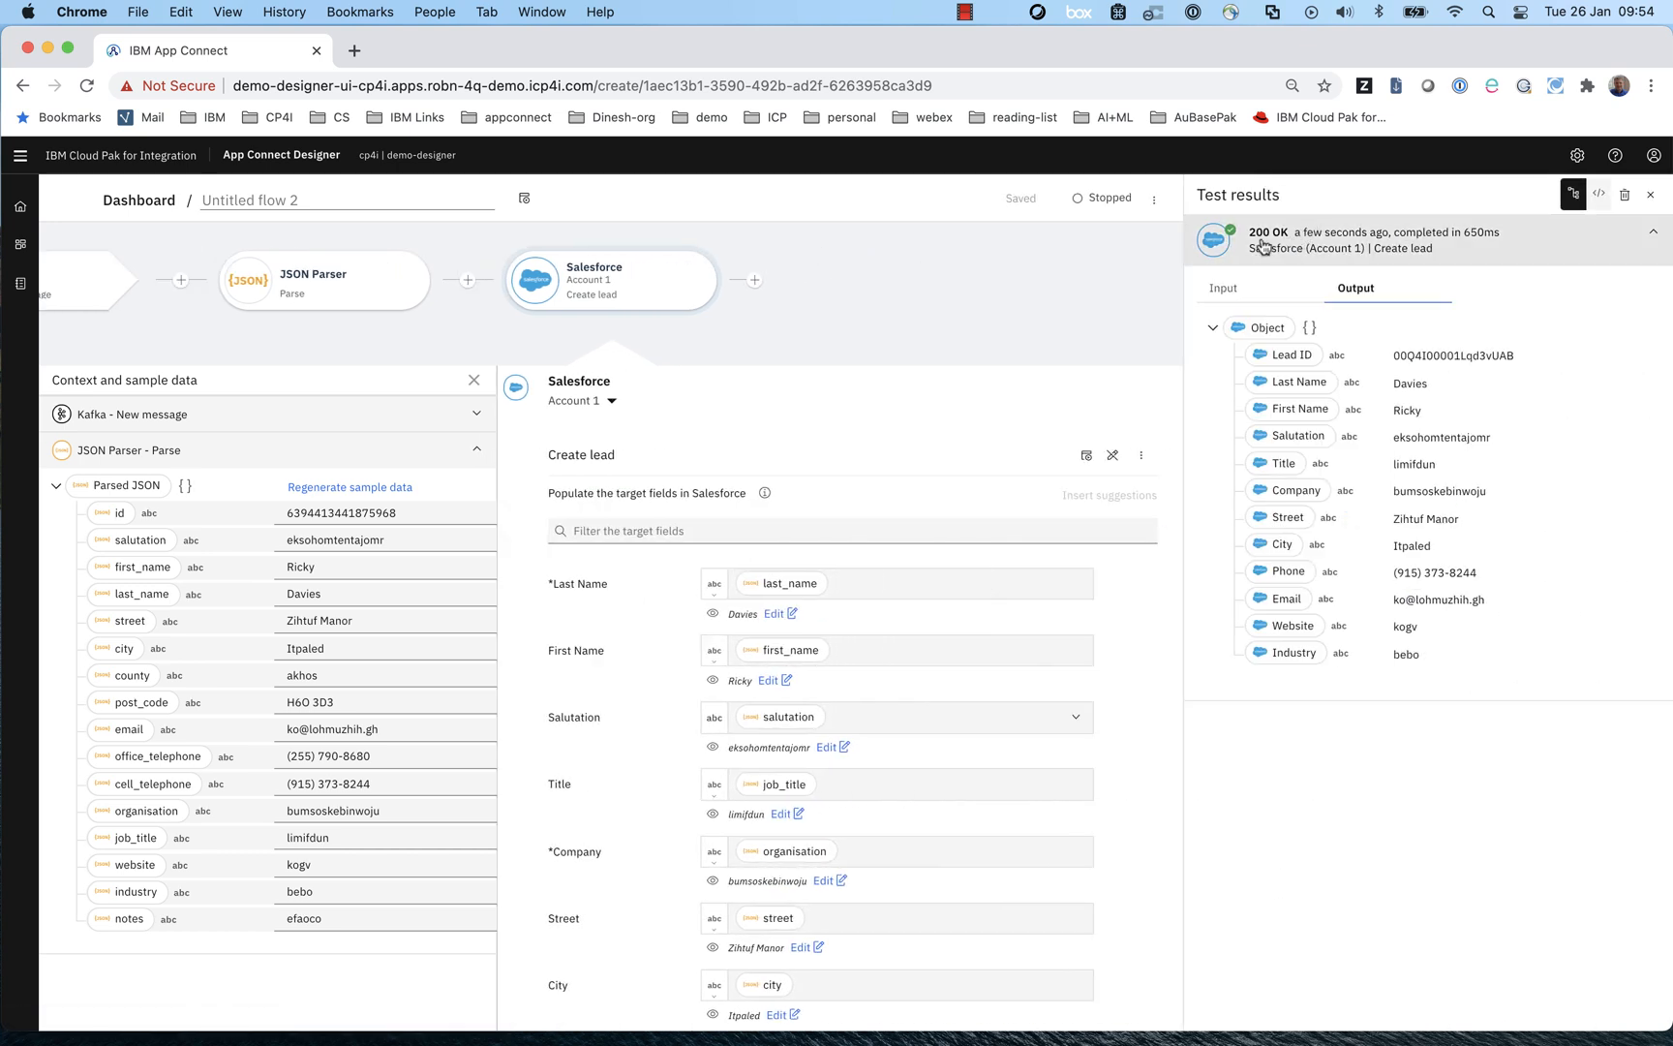
pyautogui.moveTo(1369, 432)
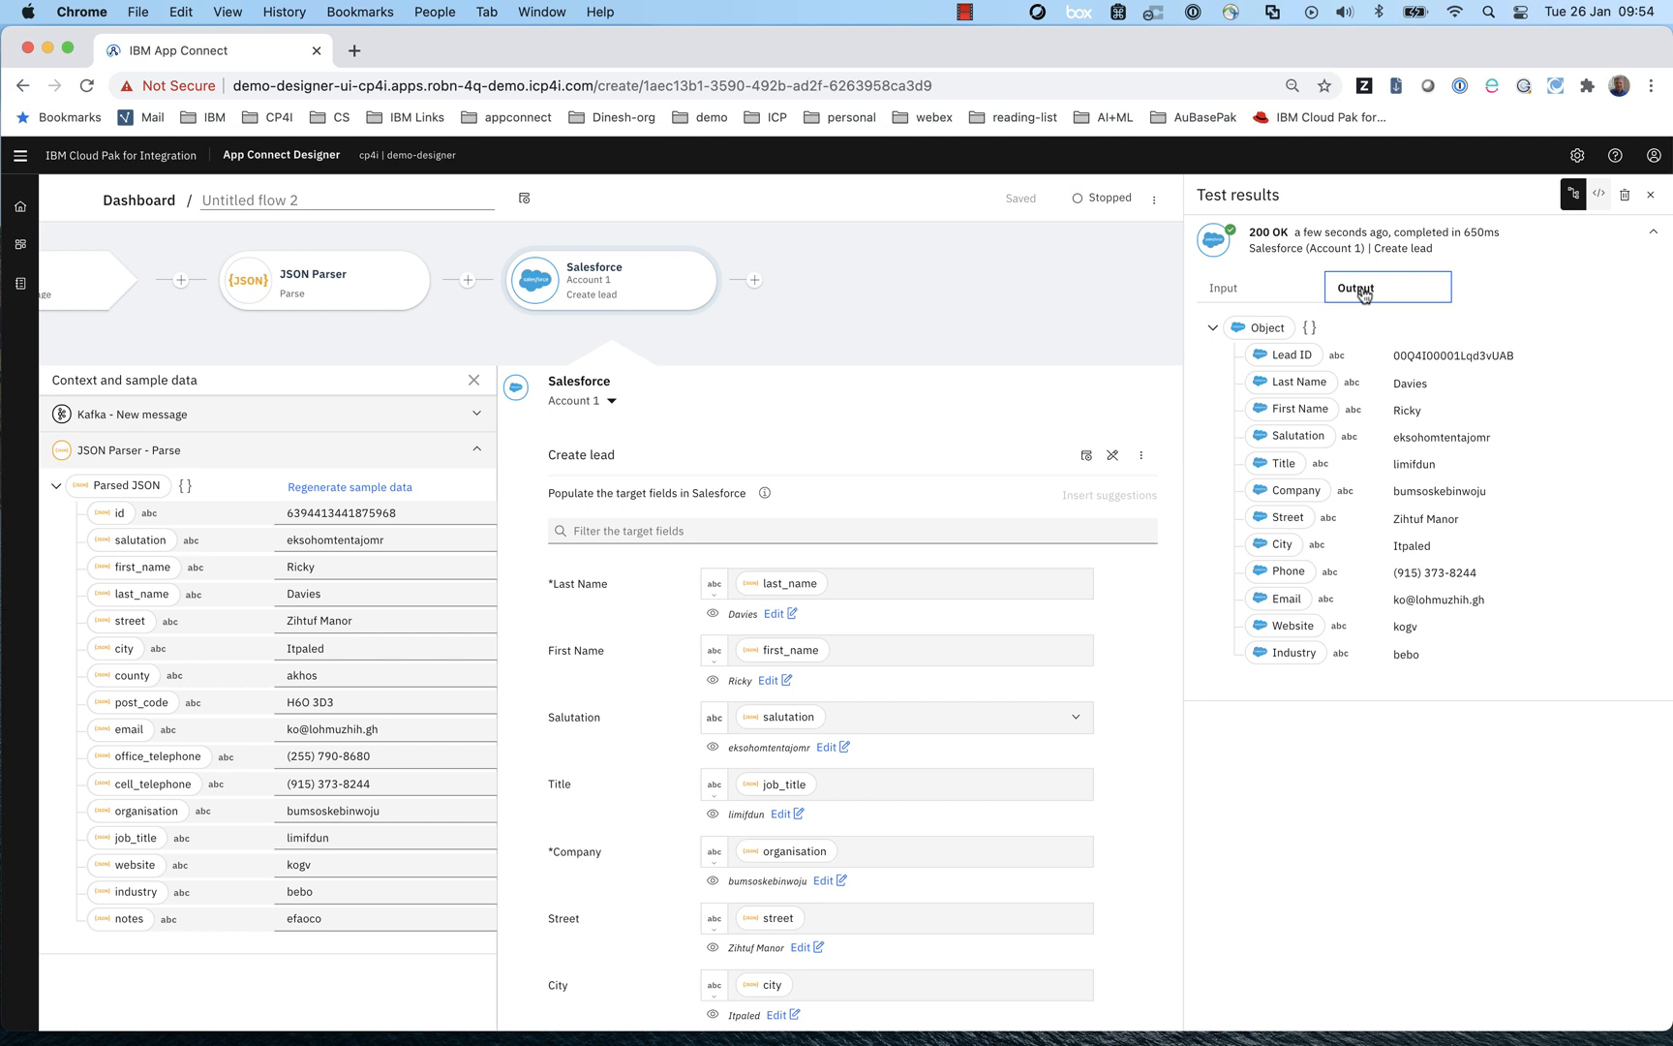
pyautogui.moveTo(1297, 254)
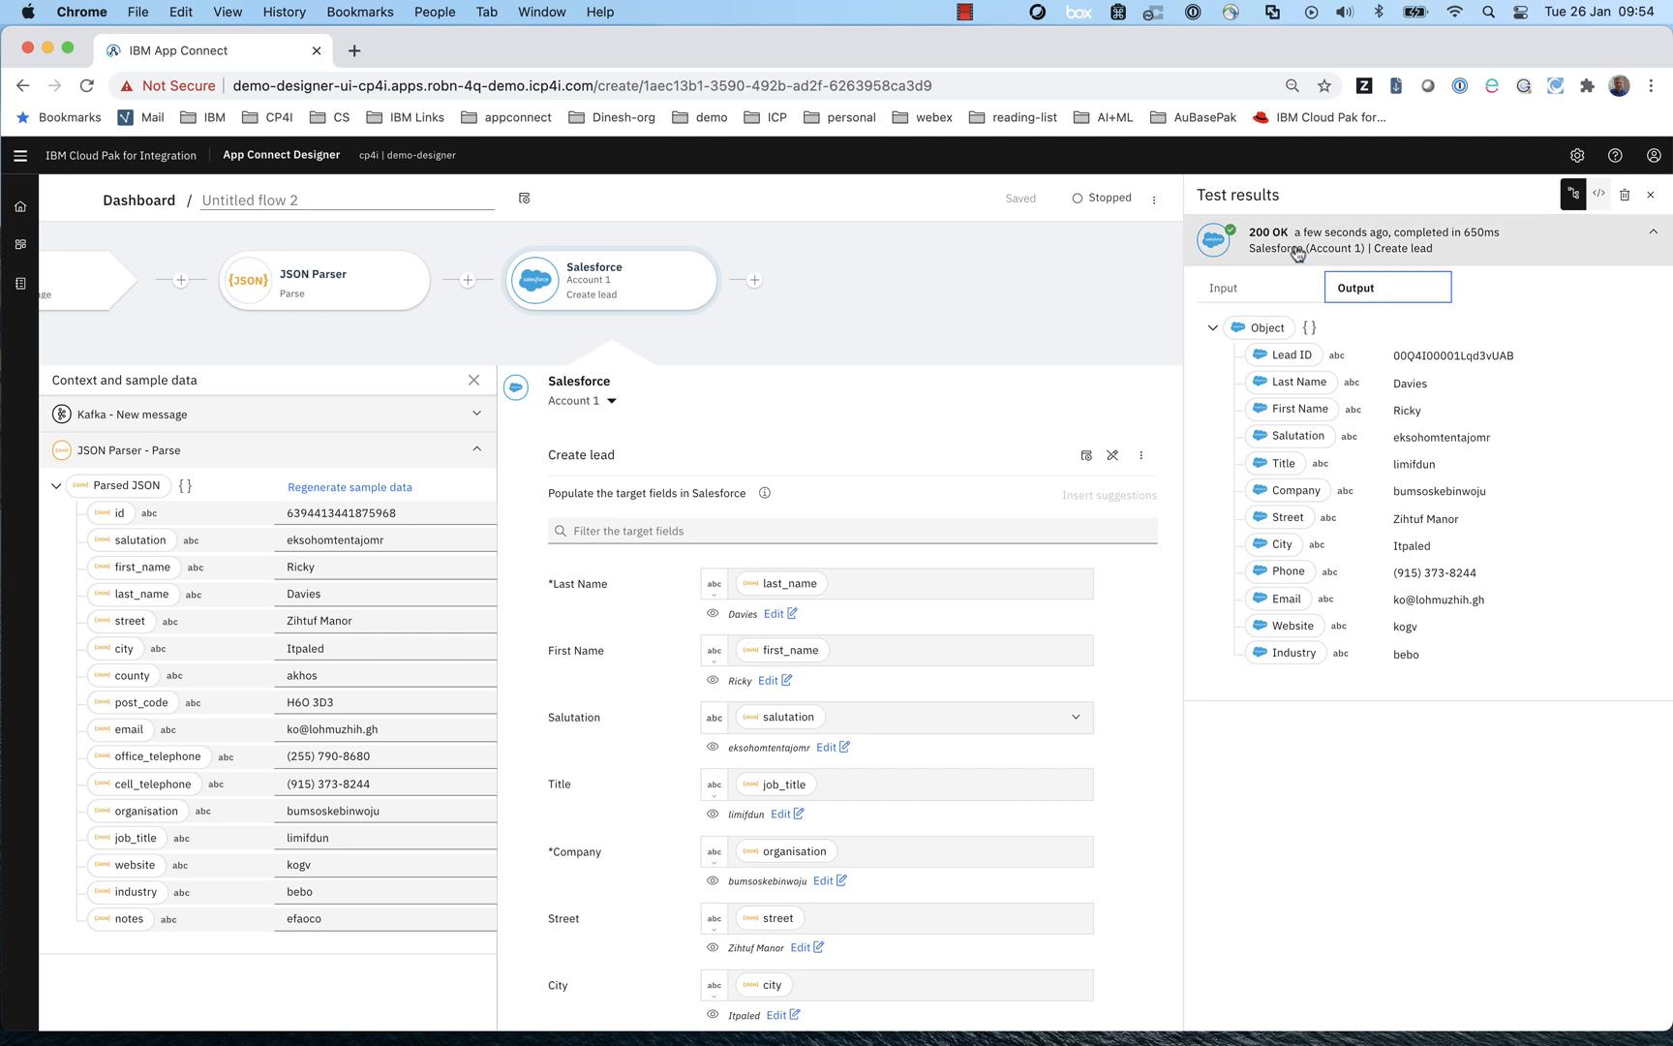
pyautogui.click(965, 12)
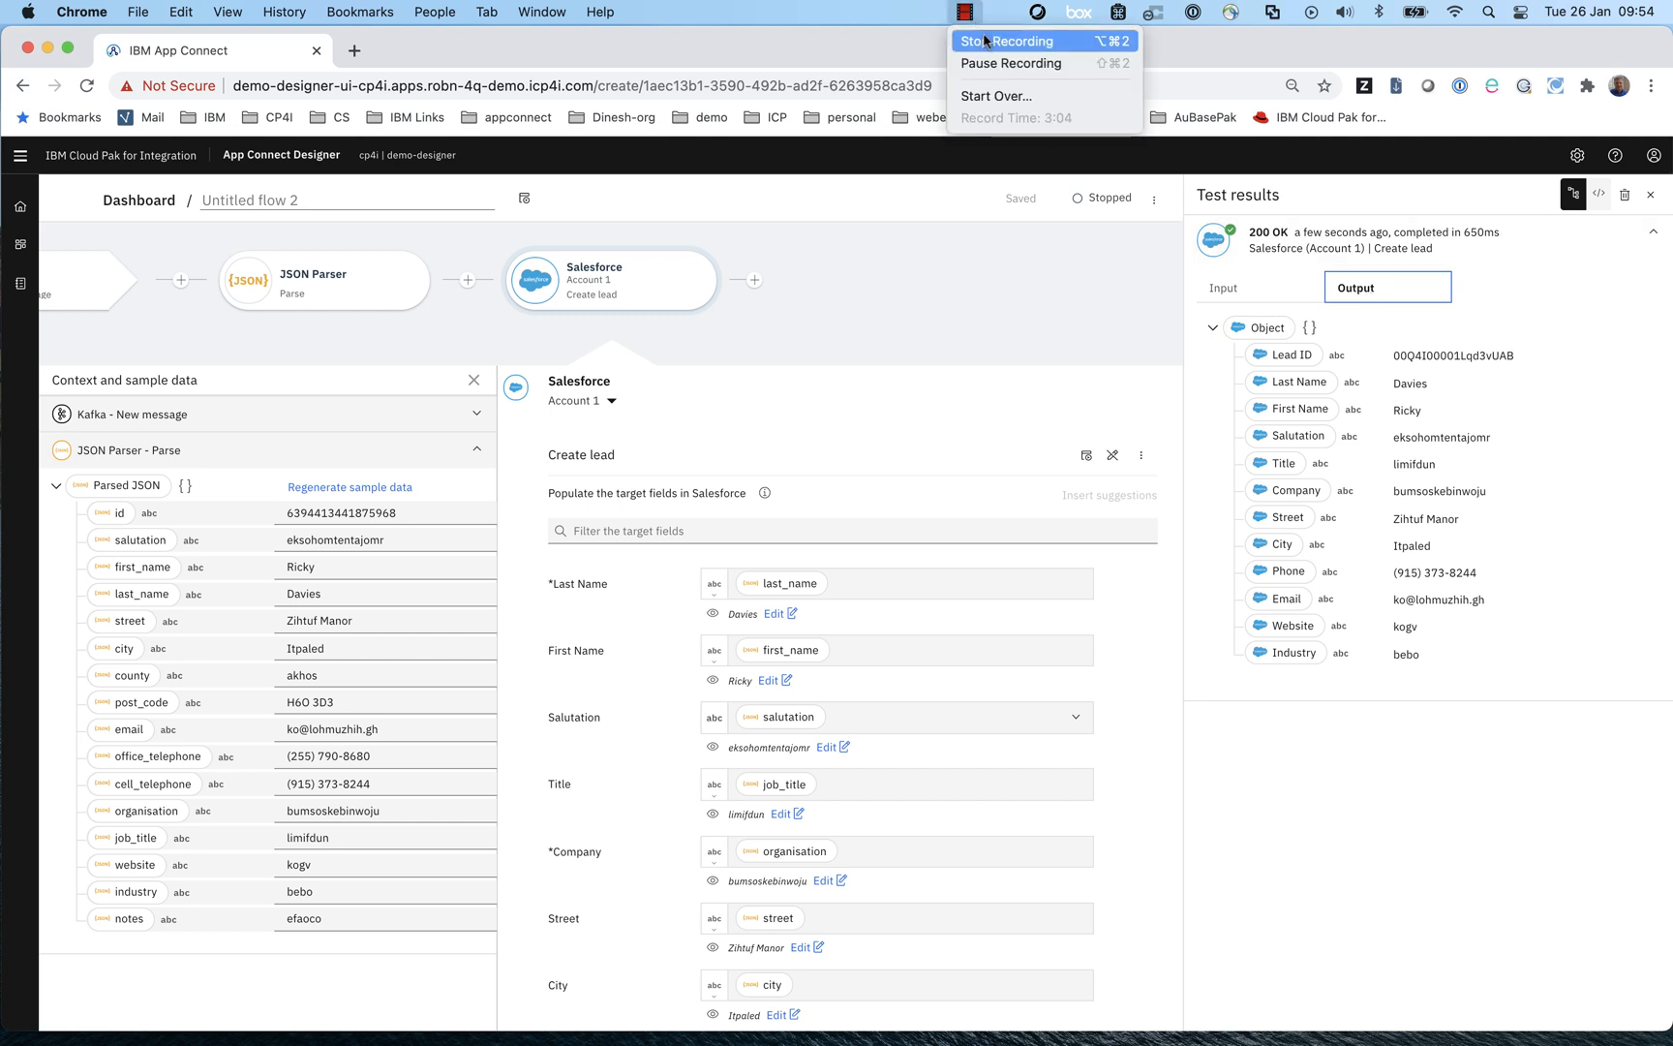